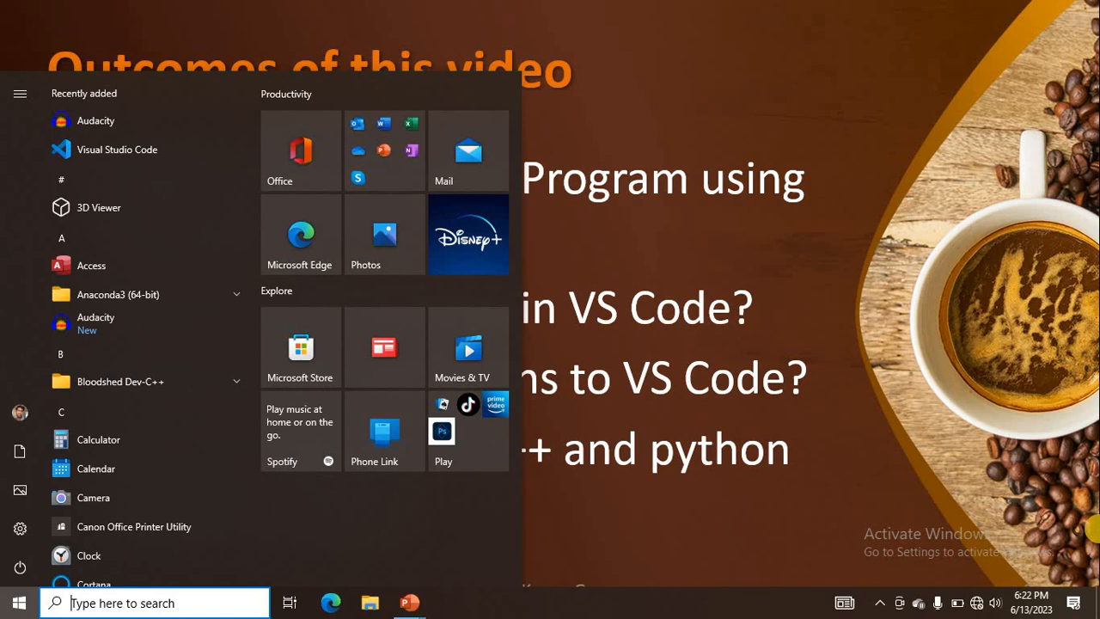
Search 'vs' in the Start menu to find and launch Visual Studio Code.
type("v")
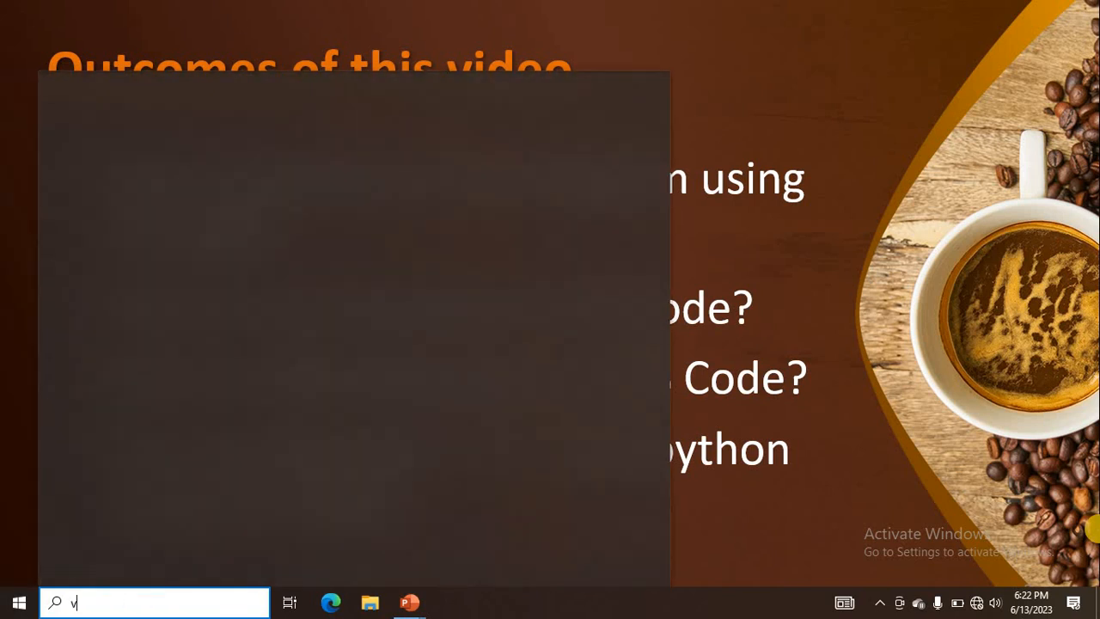
type("s")
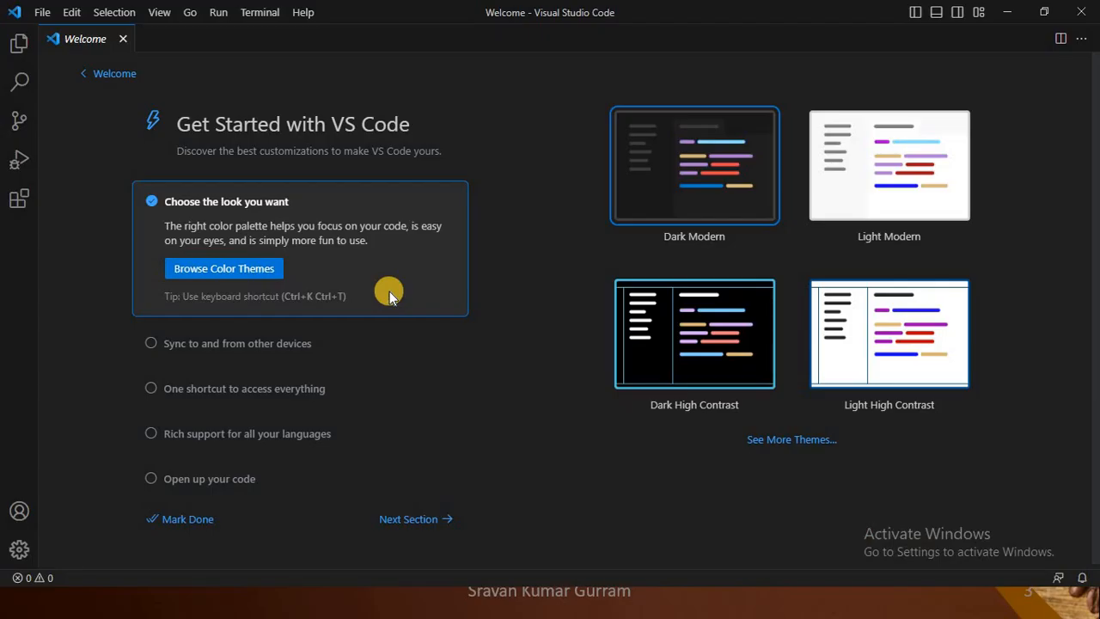
mouse_move(1060, 214)
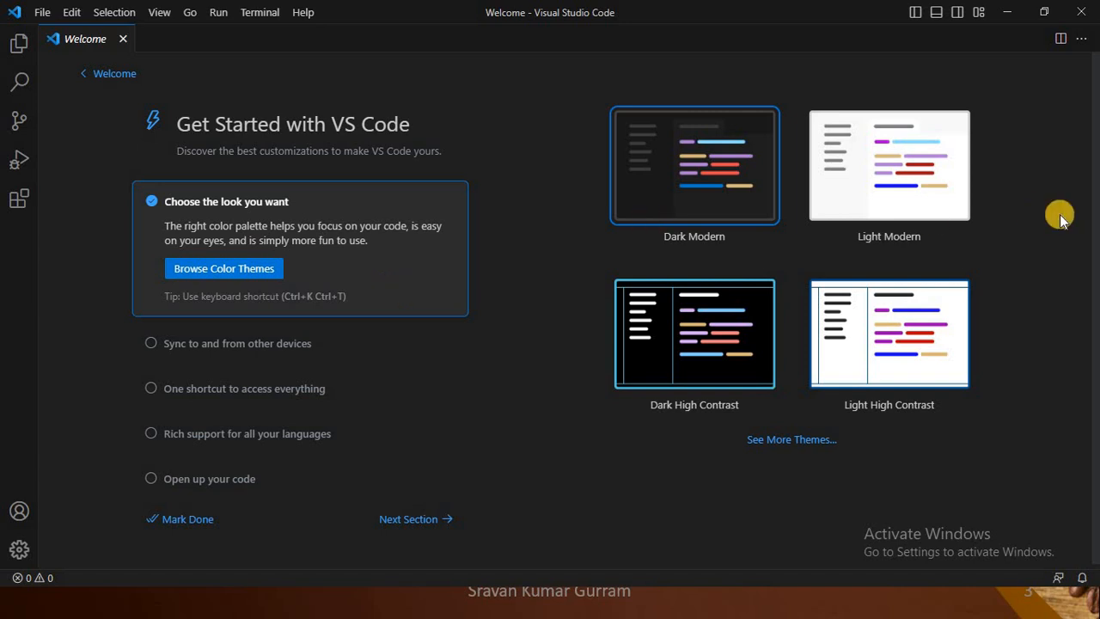
mouse_move(777, 180)
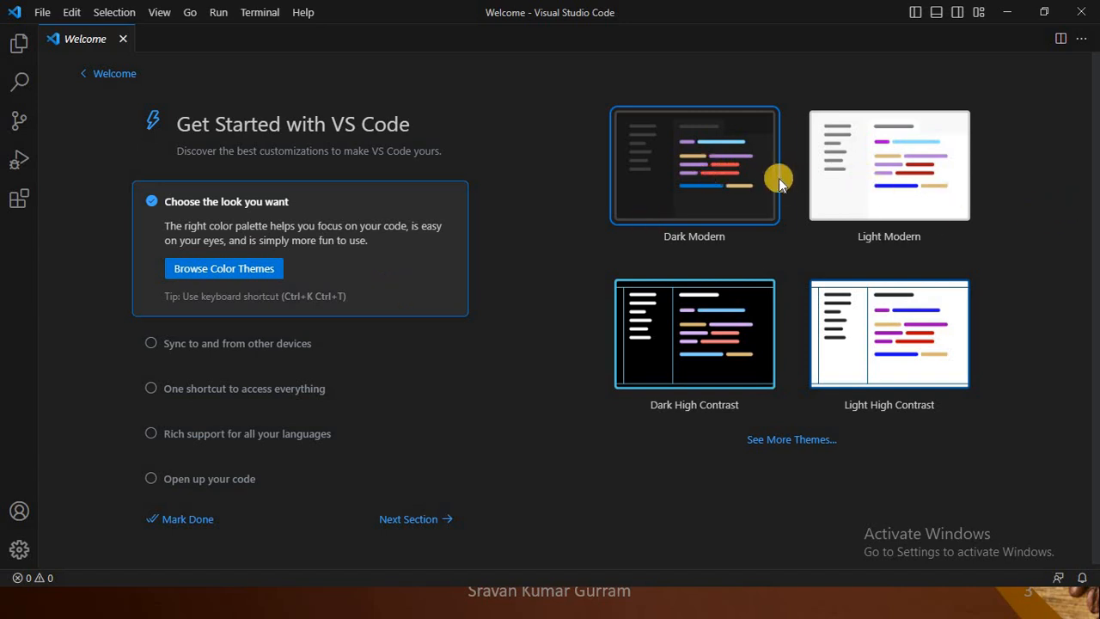
mouse_move(766, 137)
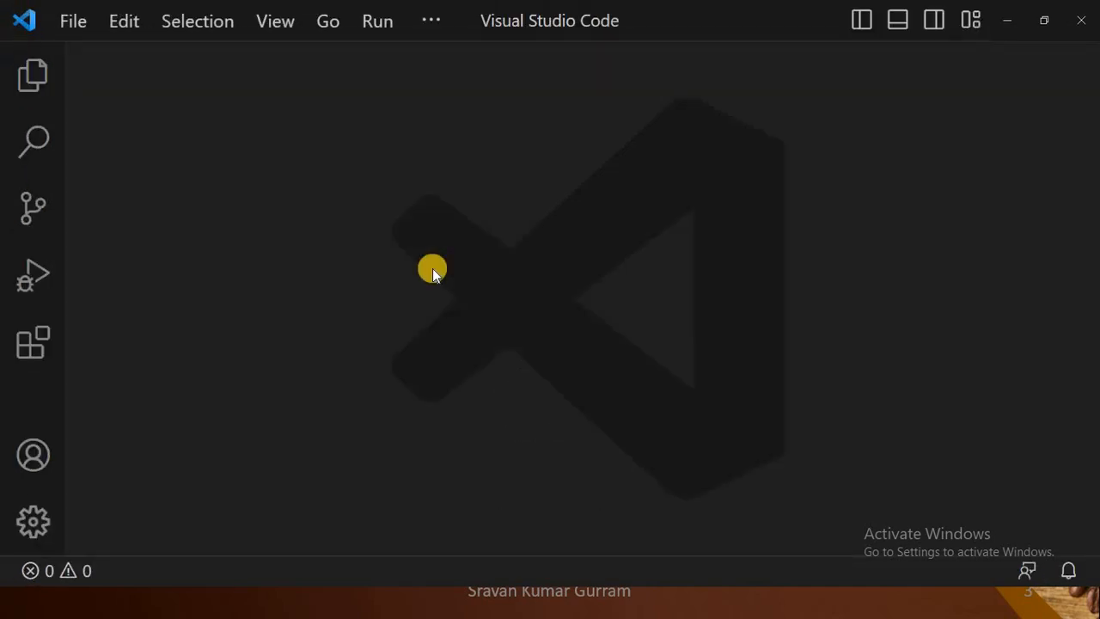
mouse_move(33, 75)
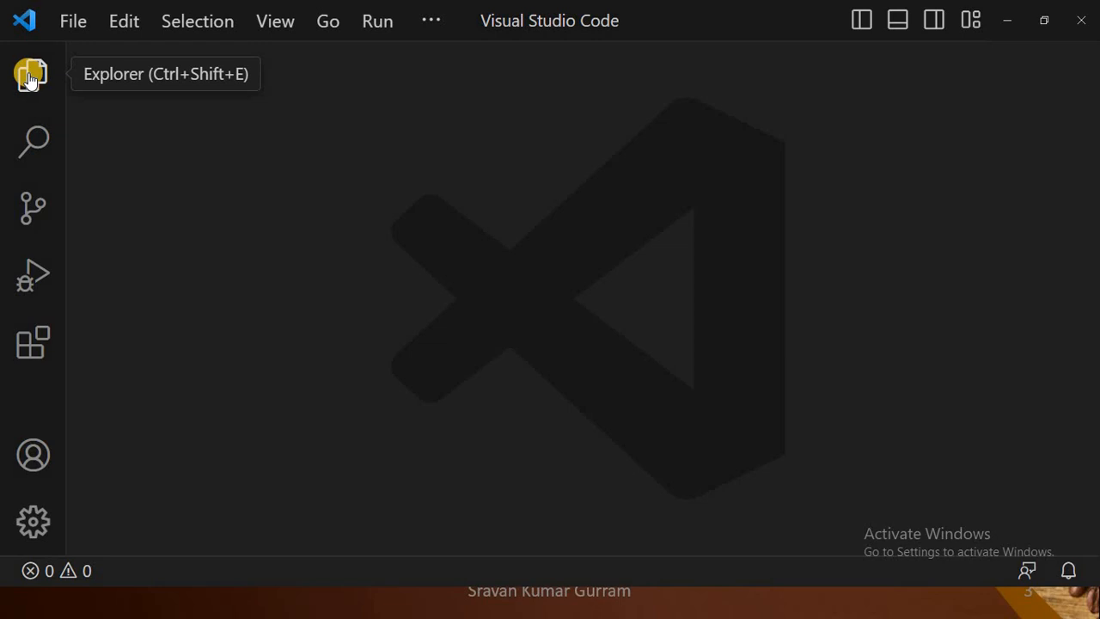
Show the Explorer panel and bring up the Open Folder dialog.
left_click(32, 75)
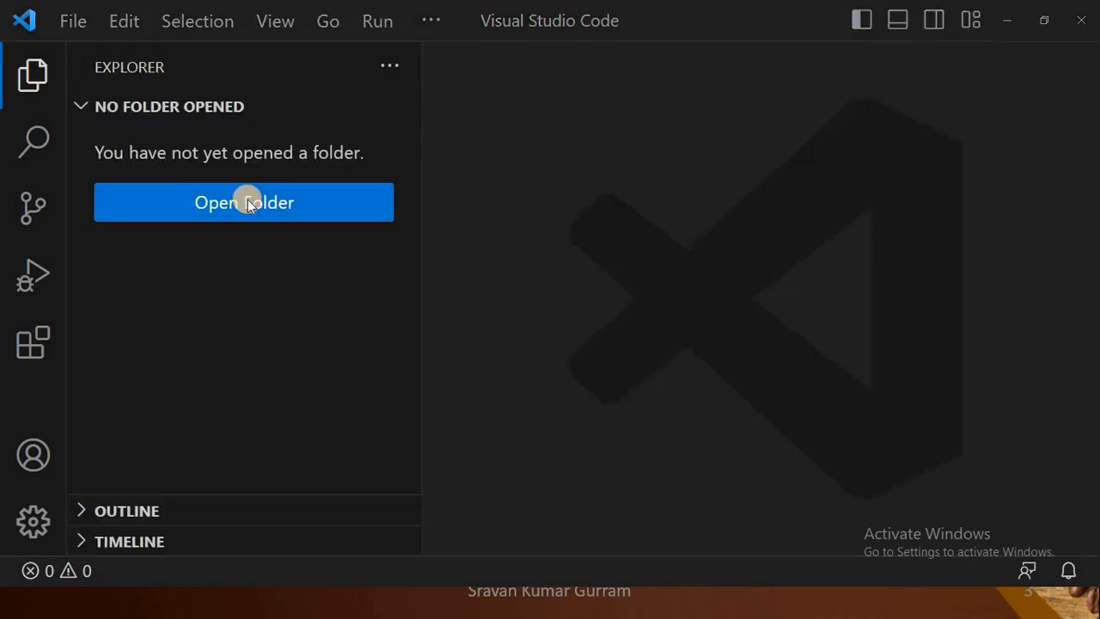
left_click(245, 202)
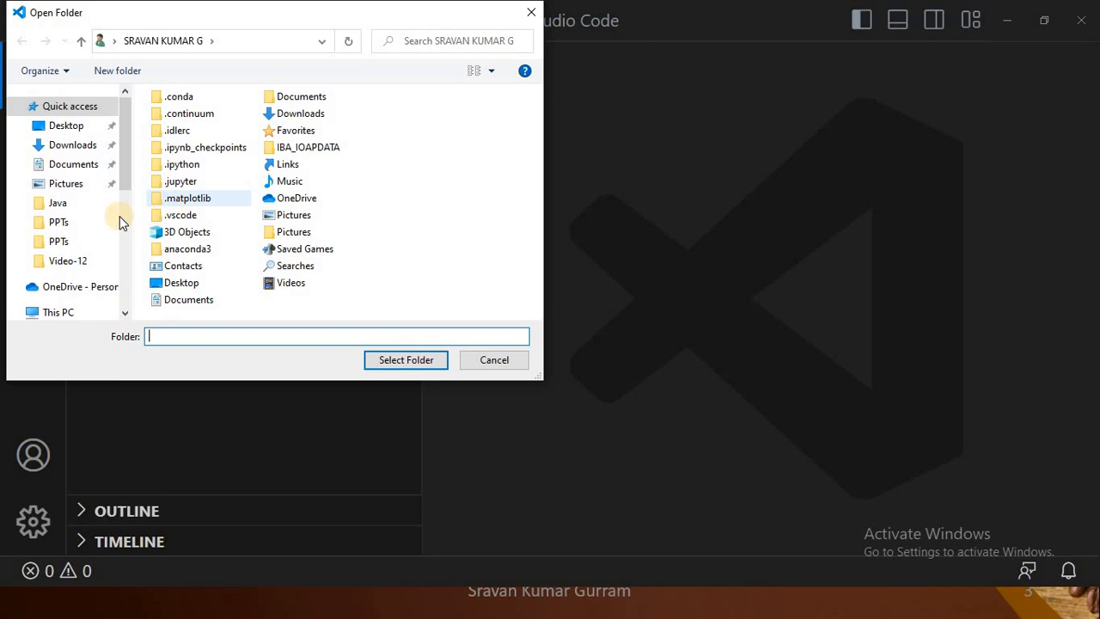
Browse to Local Disk (D:) and pick the Java folder as the workspace.
scroll("down", 3)
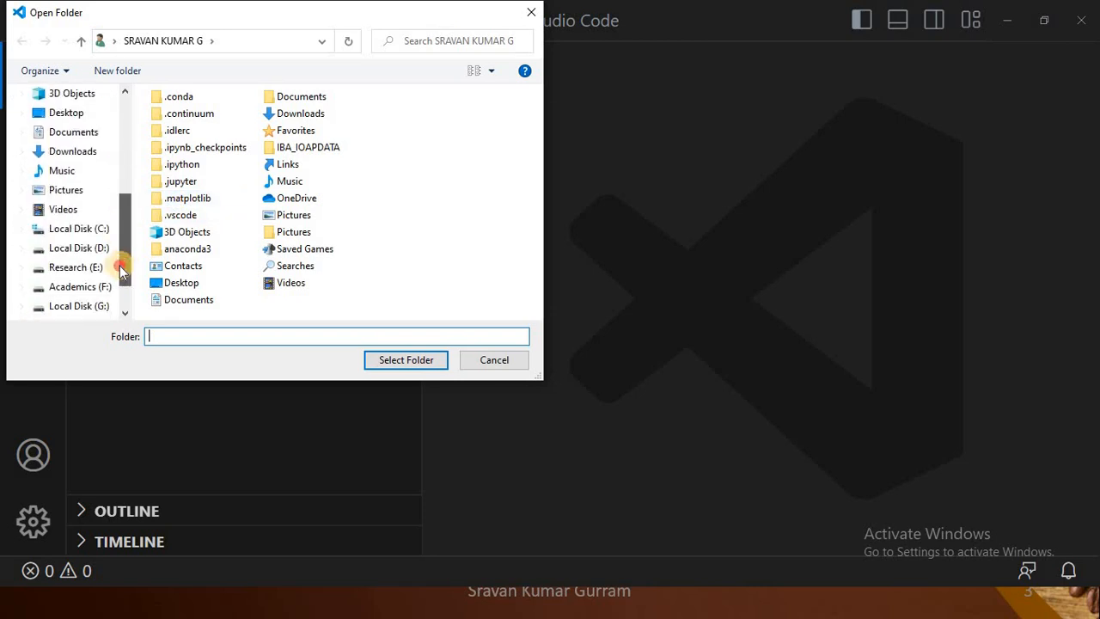
left_click(79, 228)
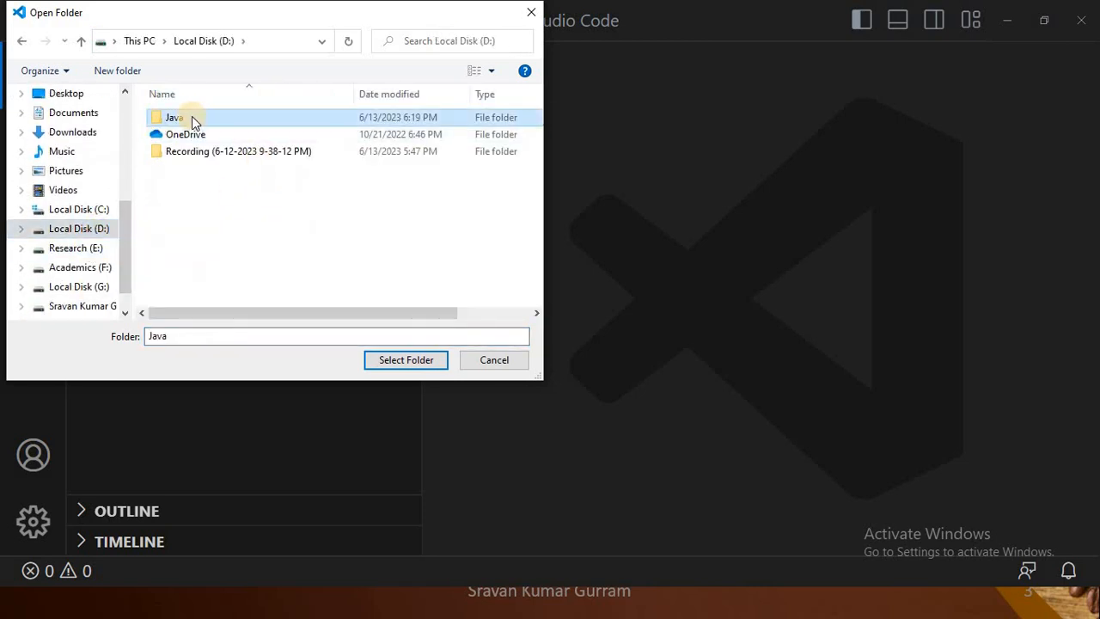
left_click(405, 359)
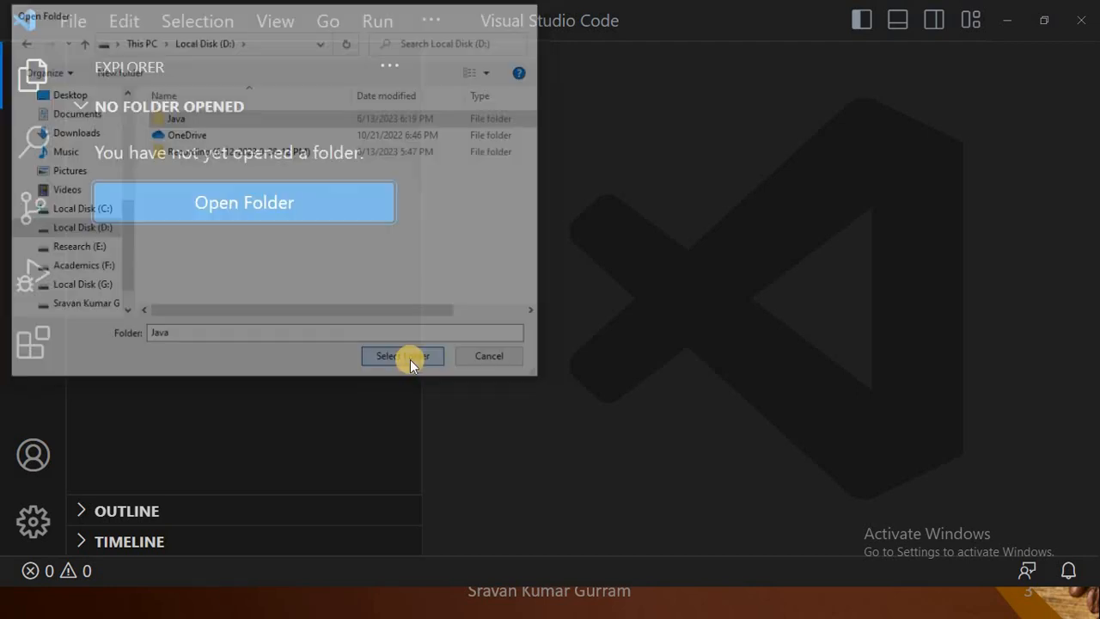
Confirm the Java folder and trust its authors plus all files on drive D.
left_click(402, 356)
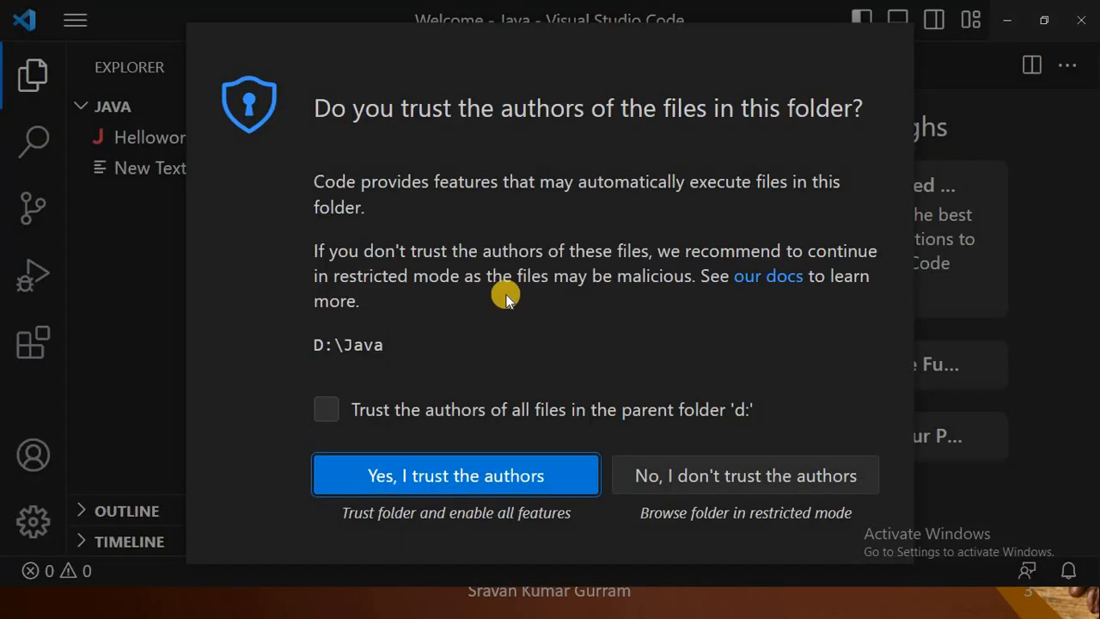
mouse_move(854, 510)
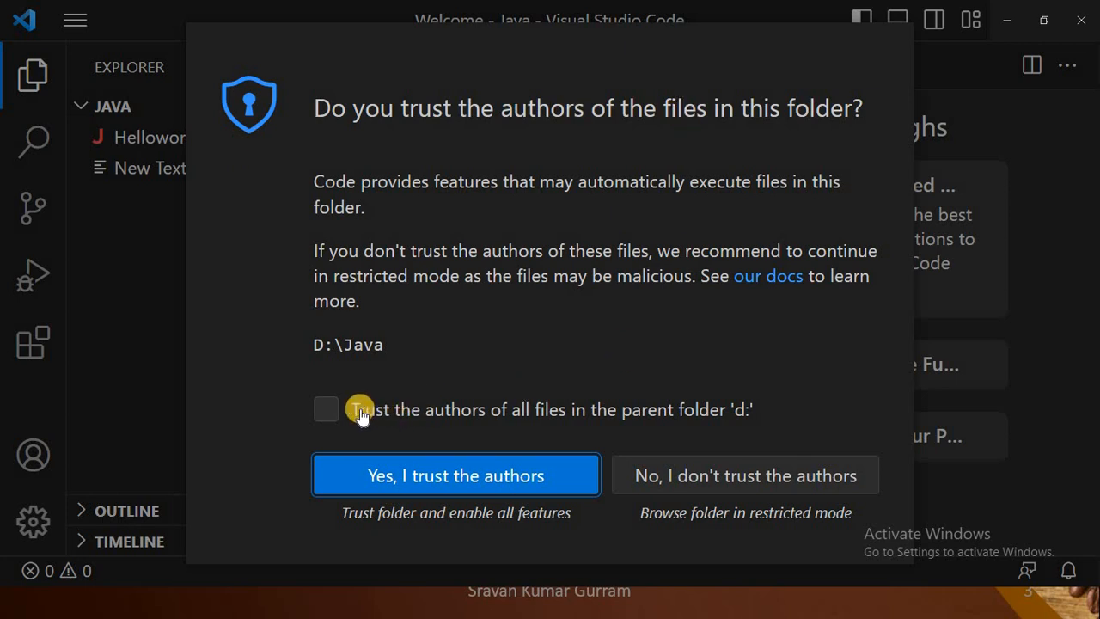
left_click(325, 410)
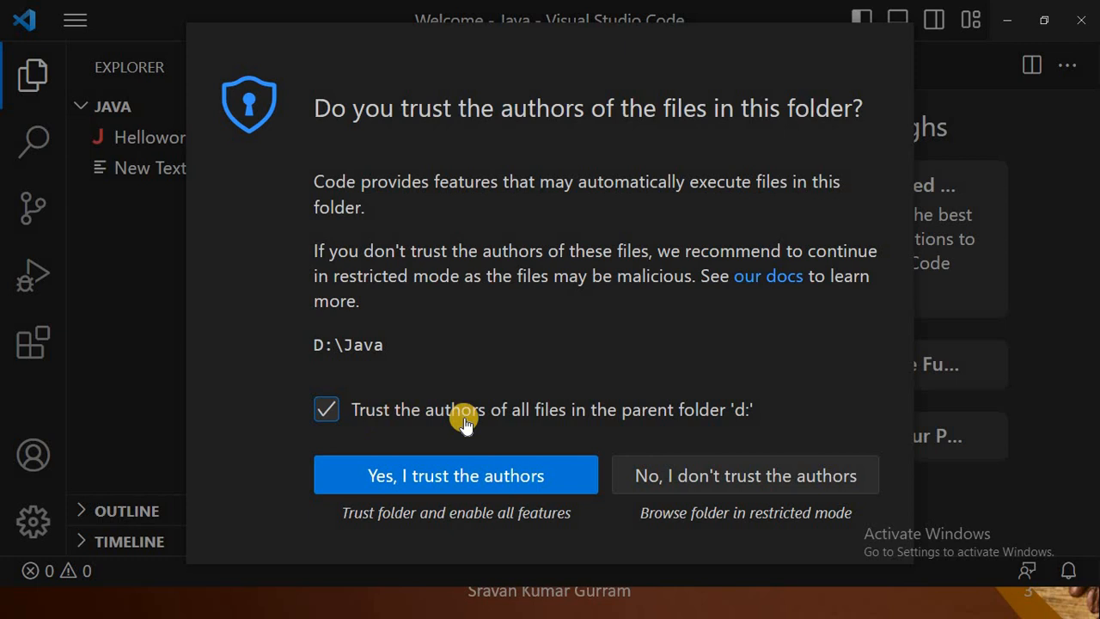
mouse_move(654, 421)
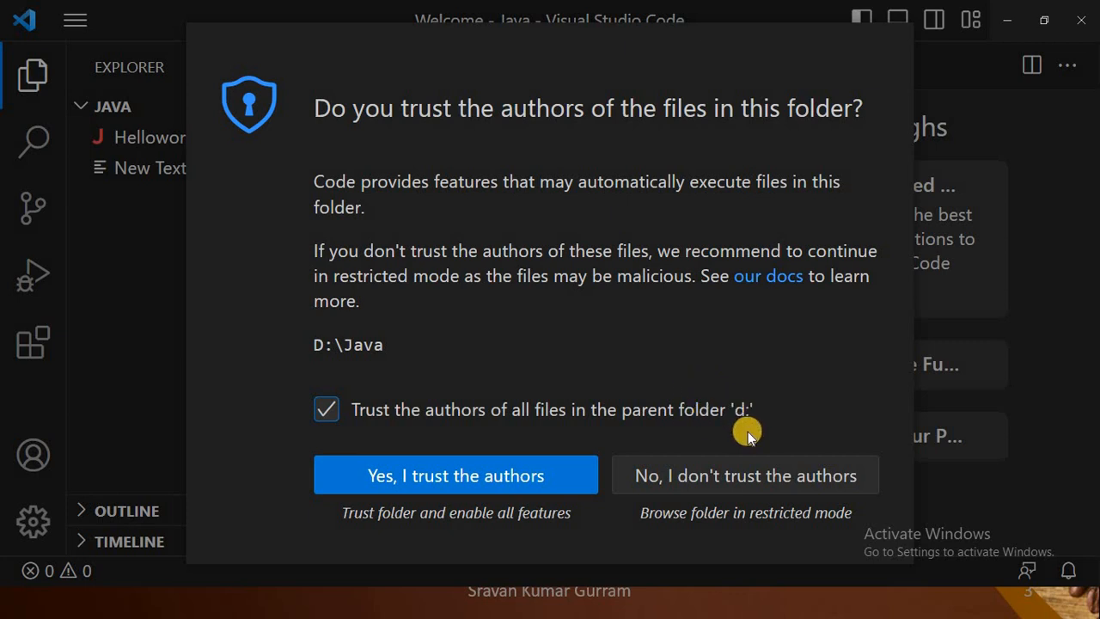
mouse_move(742, 411)
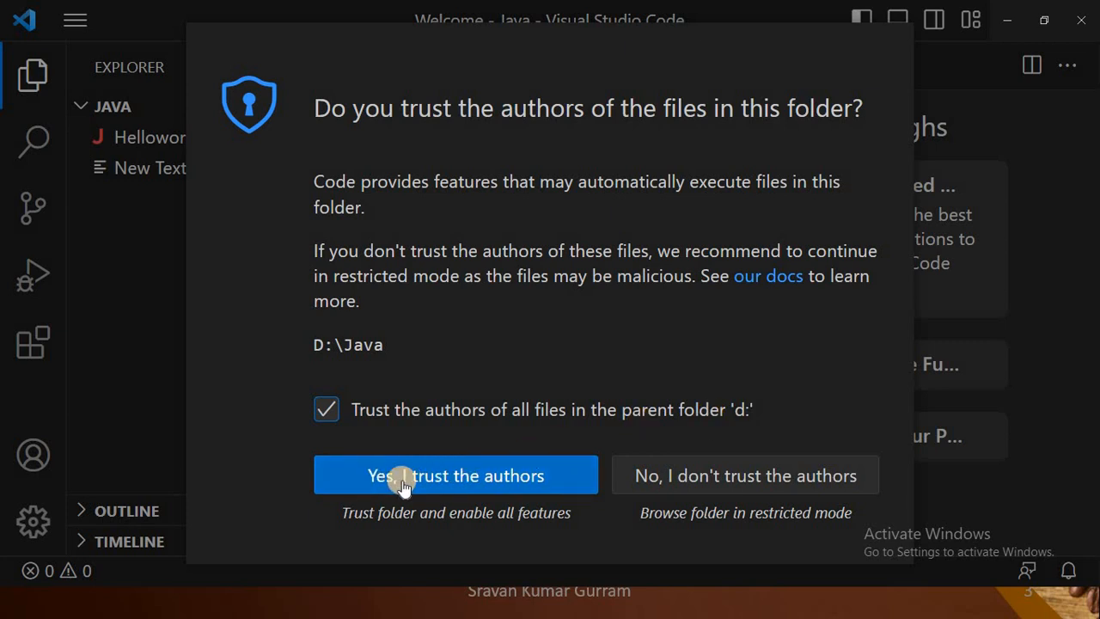
left_click(456, 475)
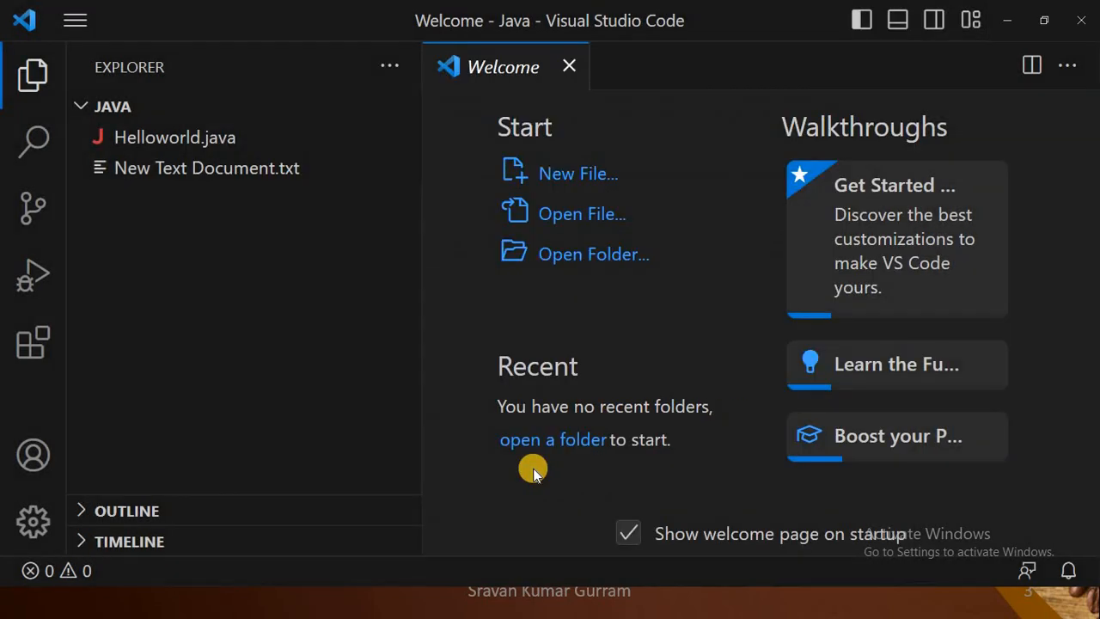
mouse_move(623, 82)
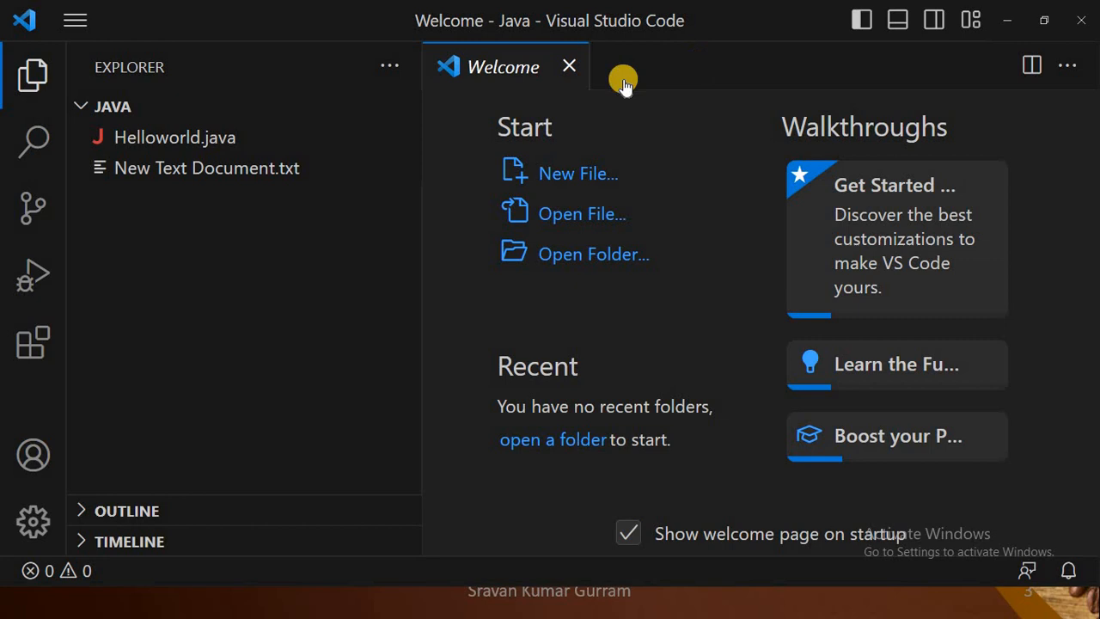
Close the Welcome tab, leaving only the Java folder's file list.
left_click(569, 66)
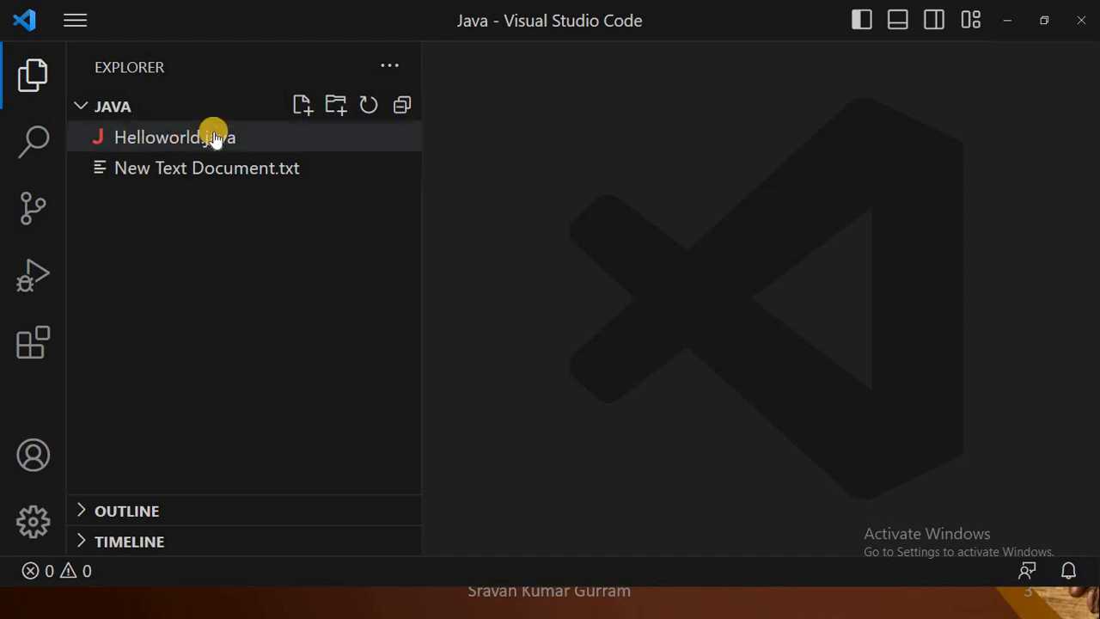
mouse_move(206, 167)
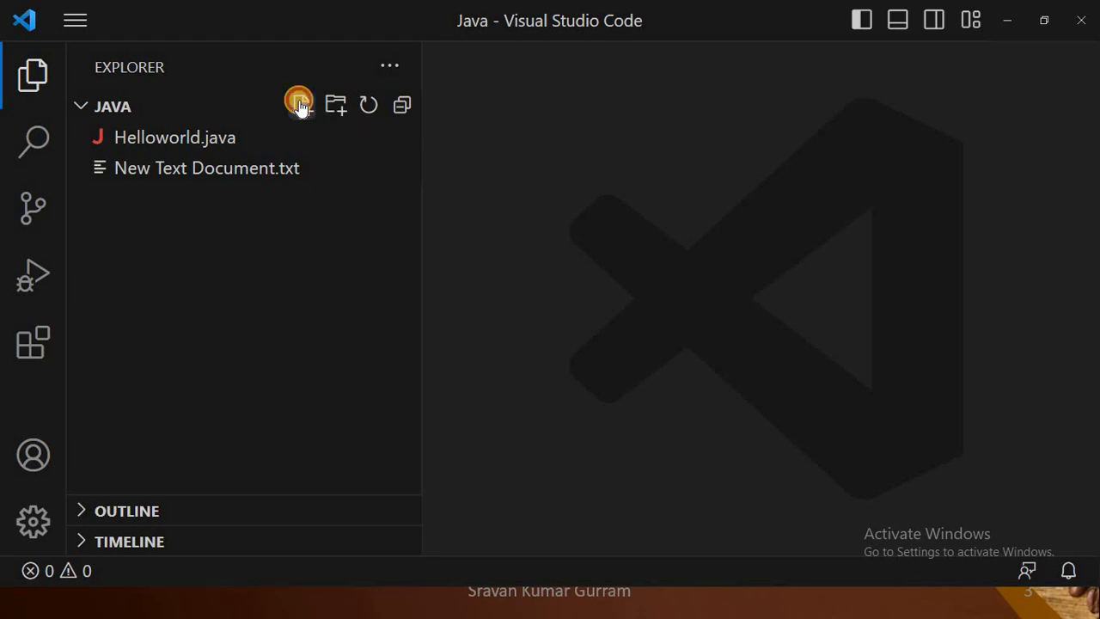
Create a new file named Sample.java in the Java folder and open it.
left_click(301, 104)
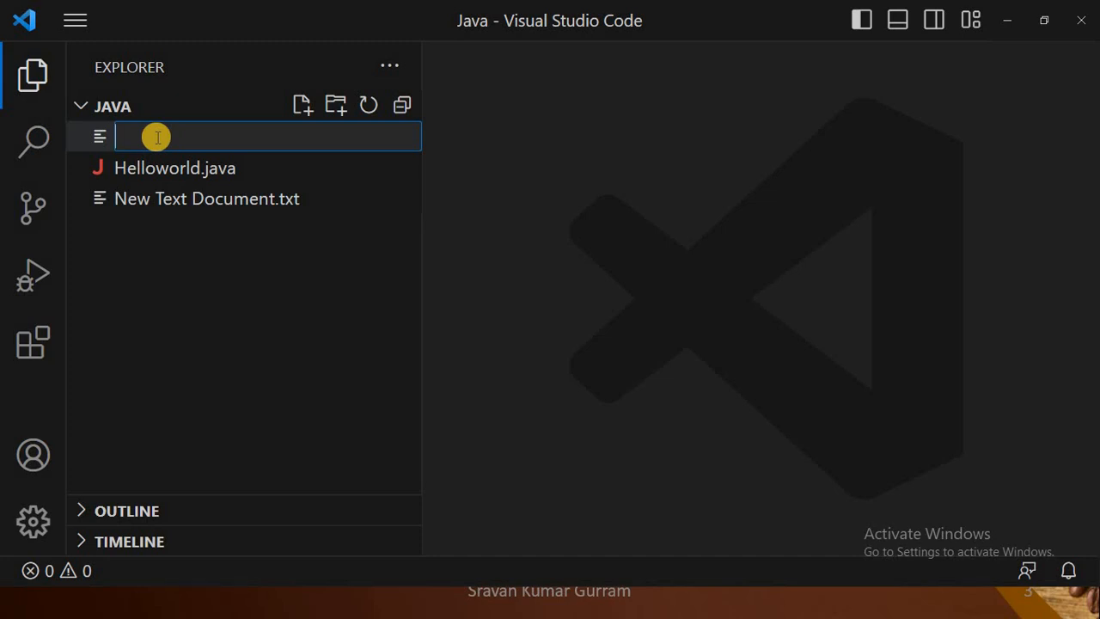
type("S")
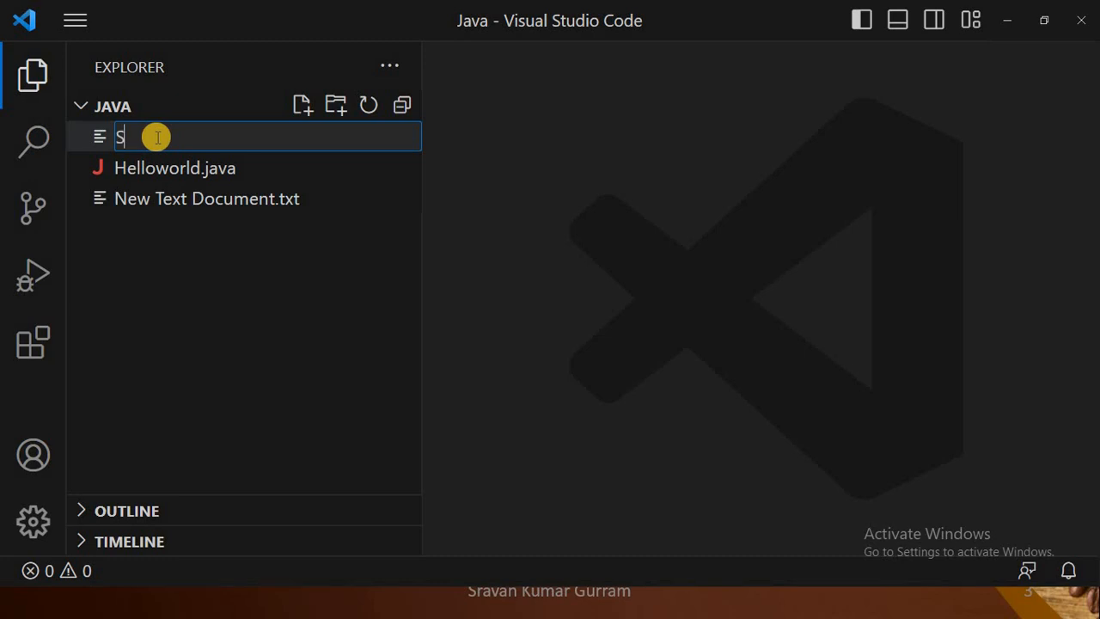
type("ample")
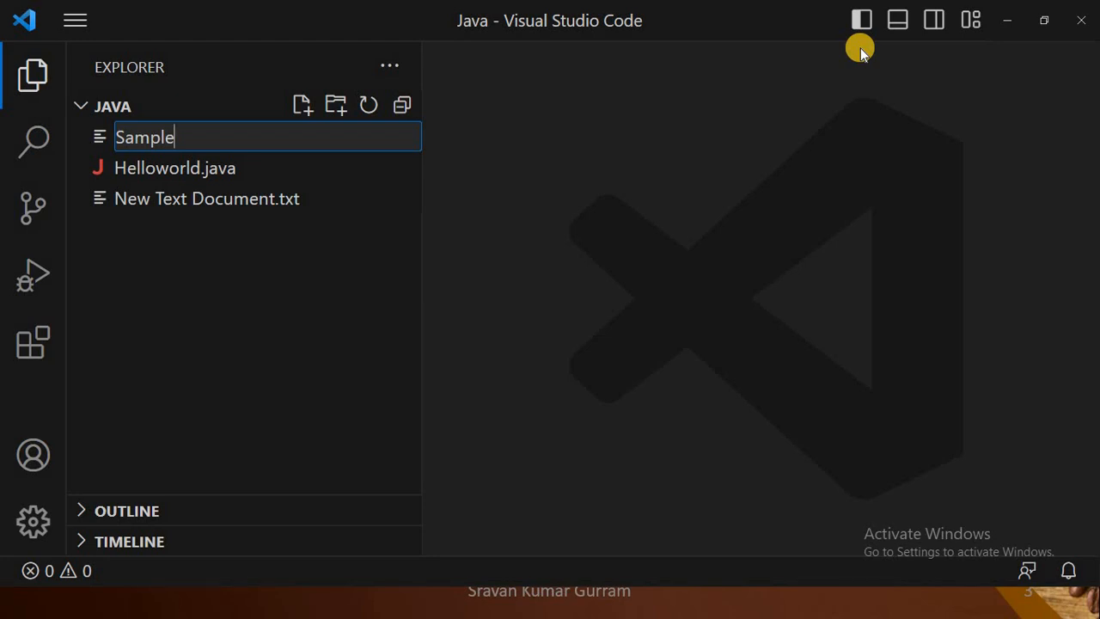
type(".")
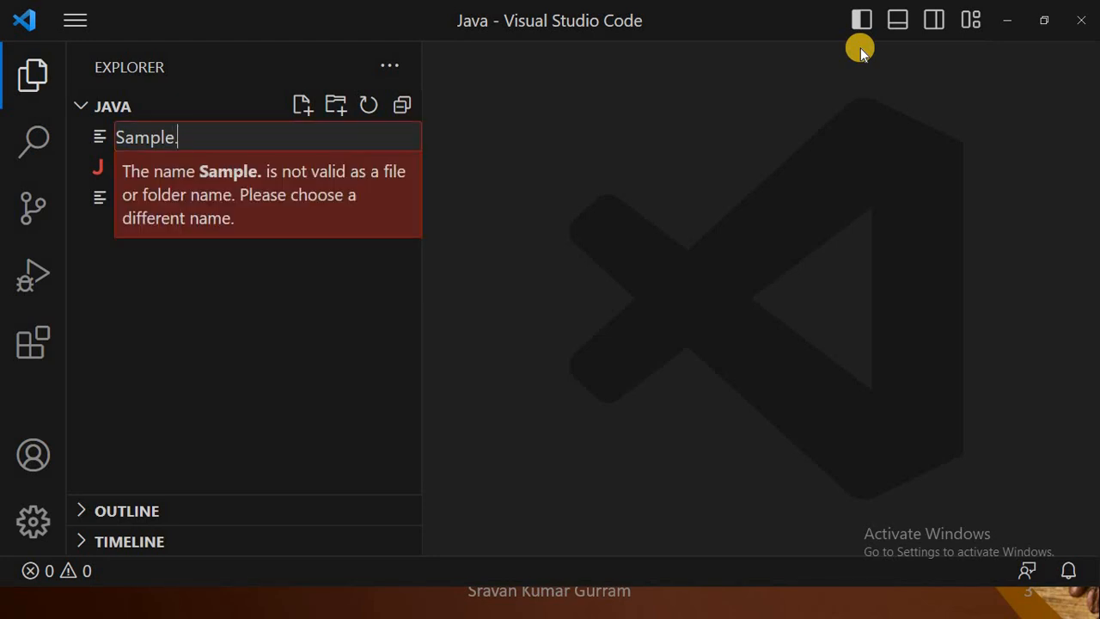
type("java")
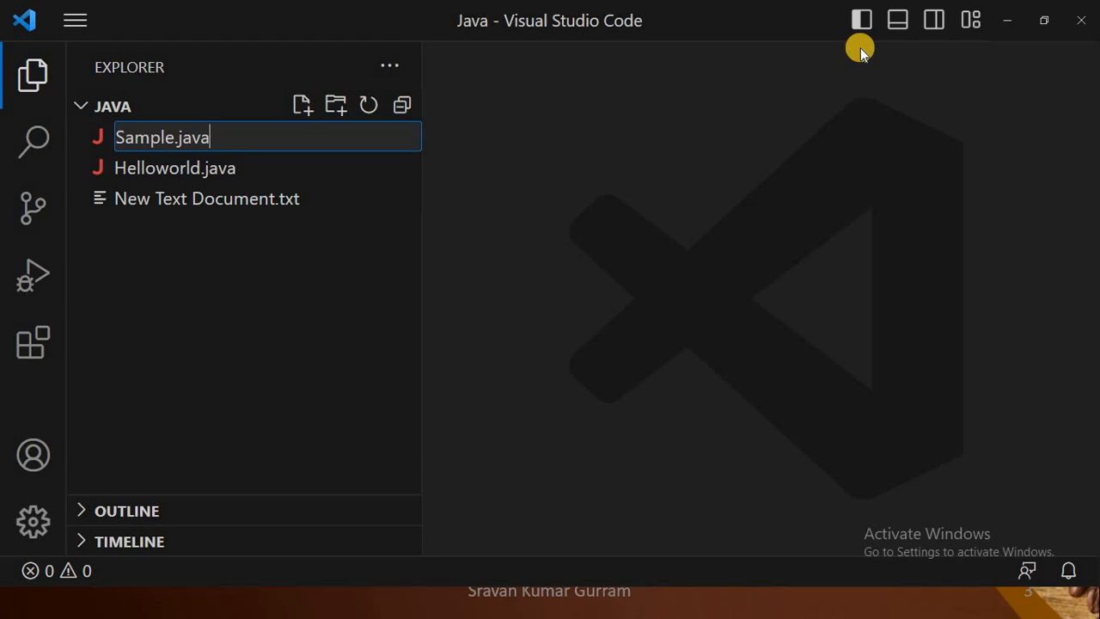
key("Enter")
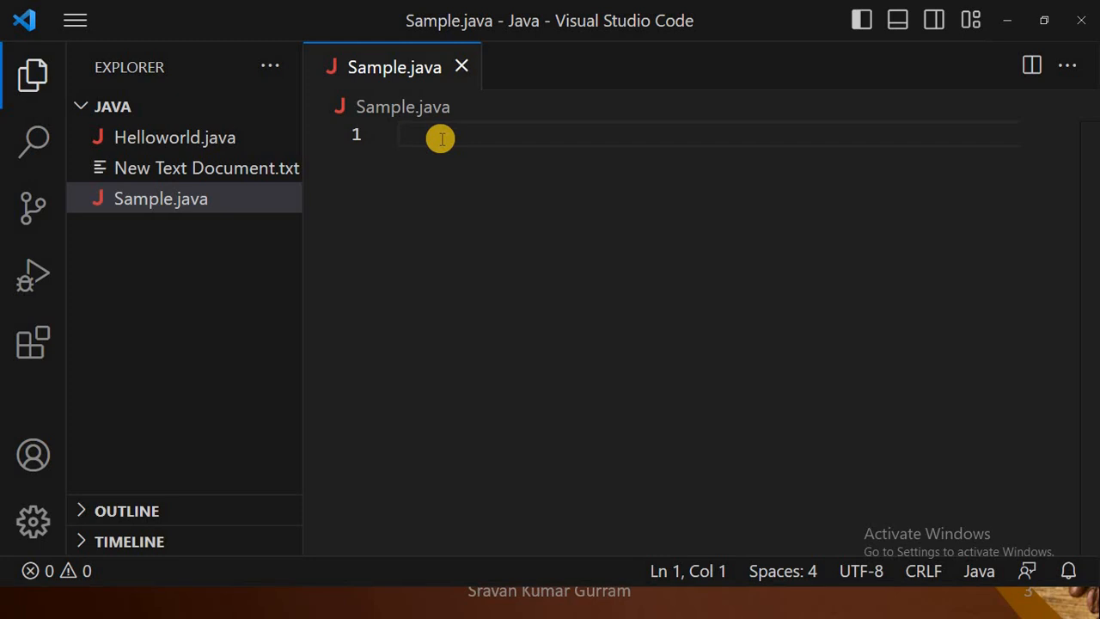
Write 'class Sample {' and begin its 'public static void main()' method header.
type("class")
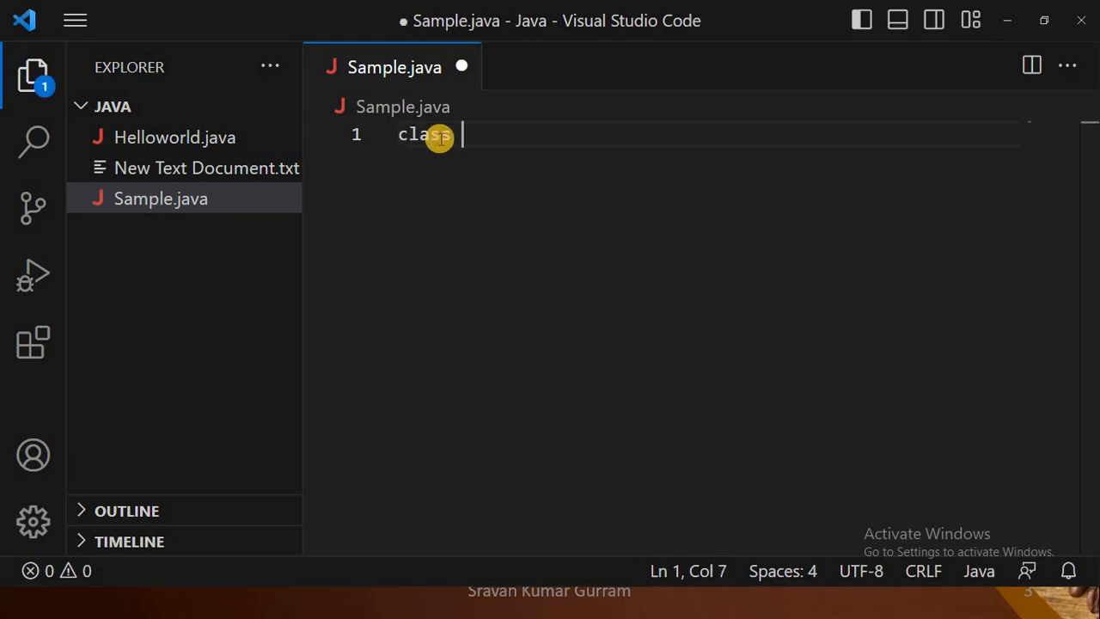
type("Sample")
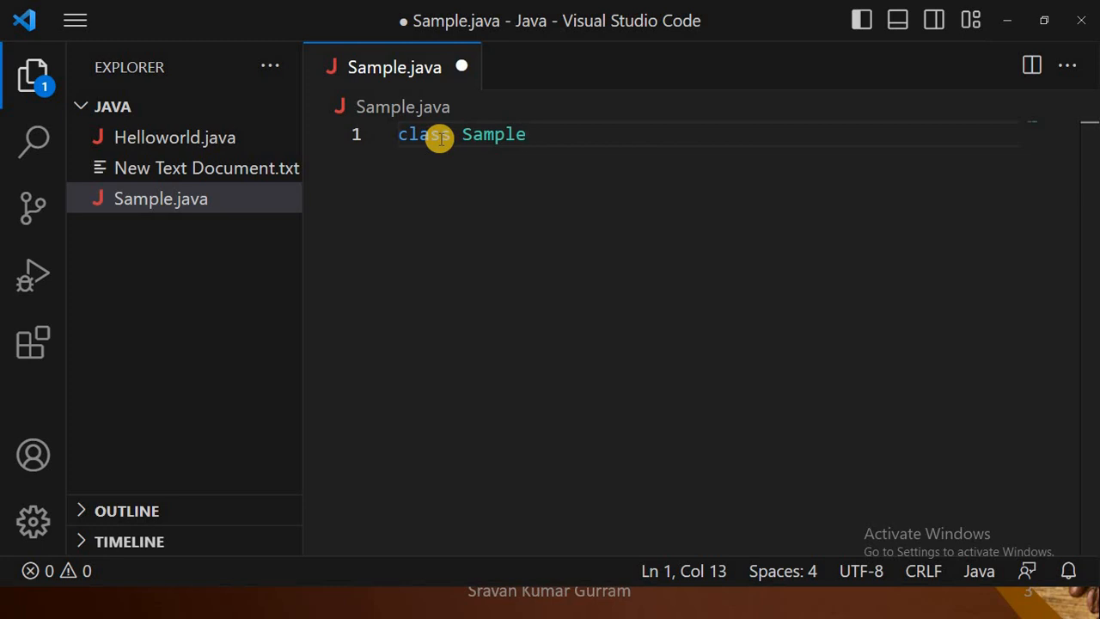
type("{")
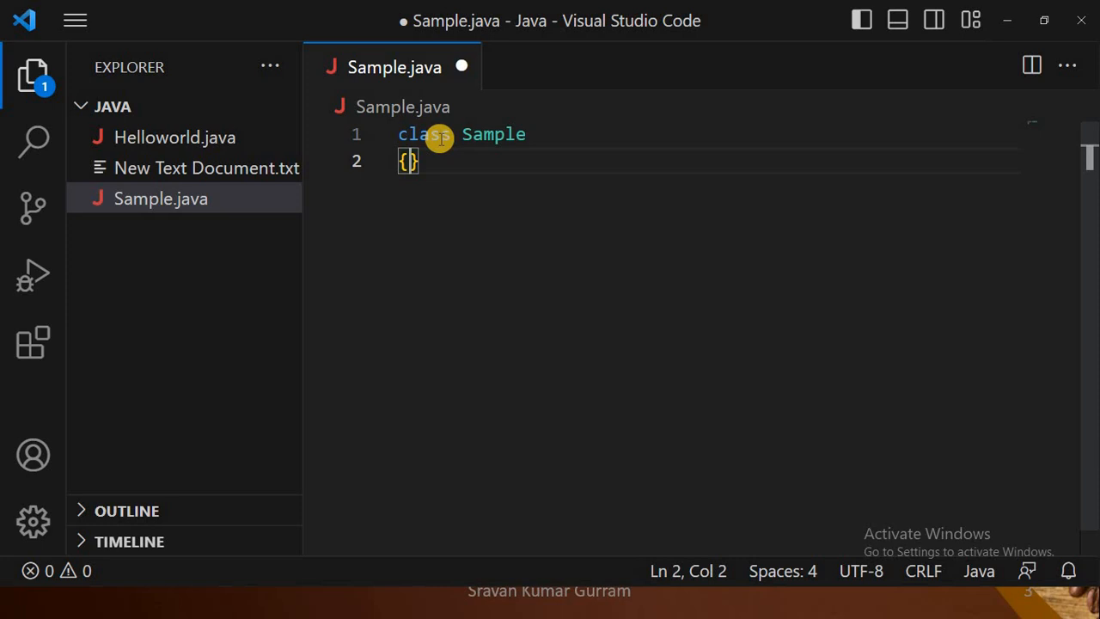
key("Enter")
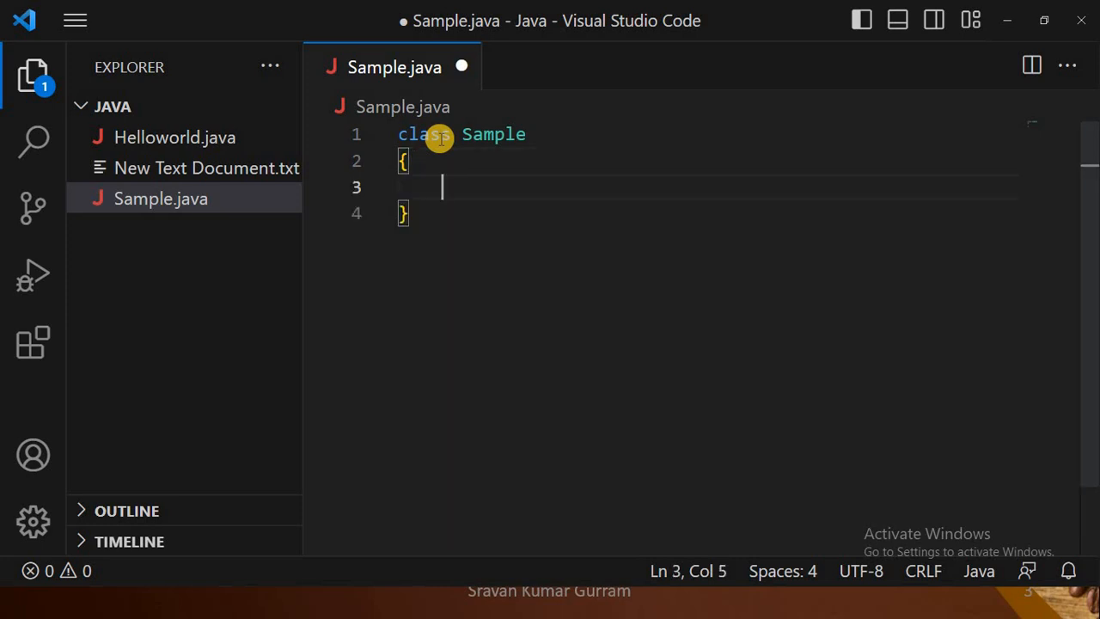
type("public stati")
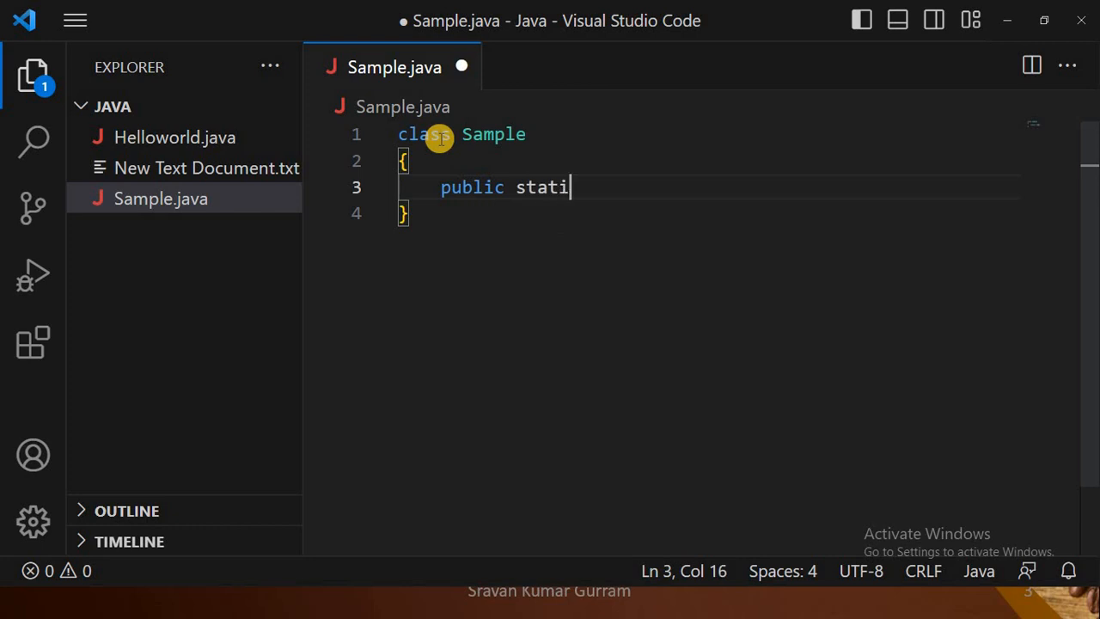
type("c void")
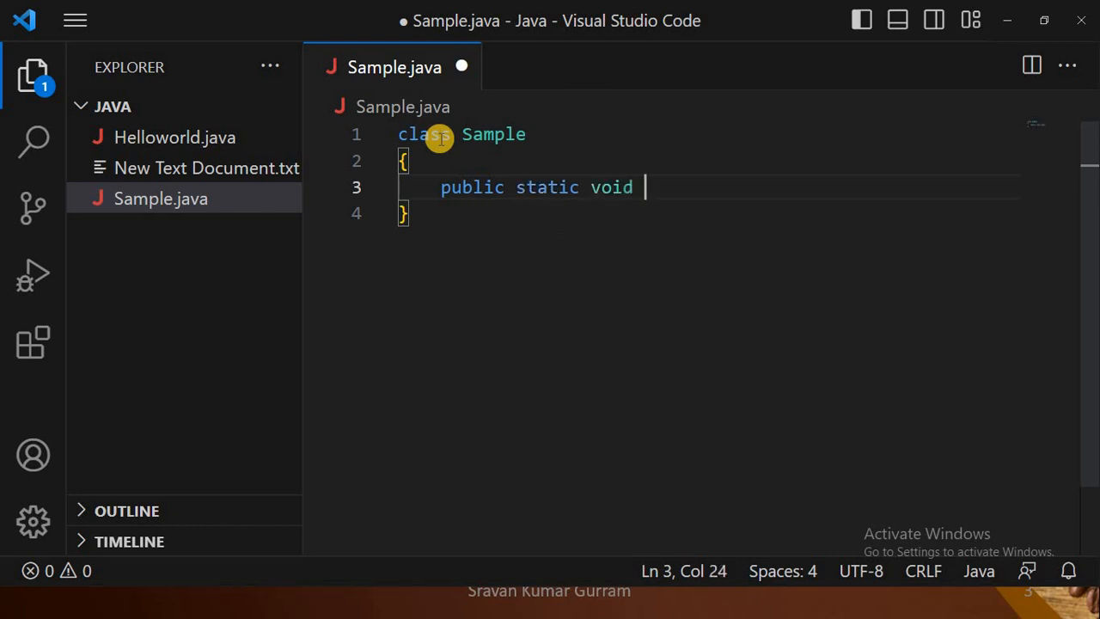
type("main()")
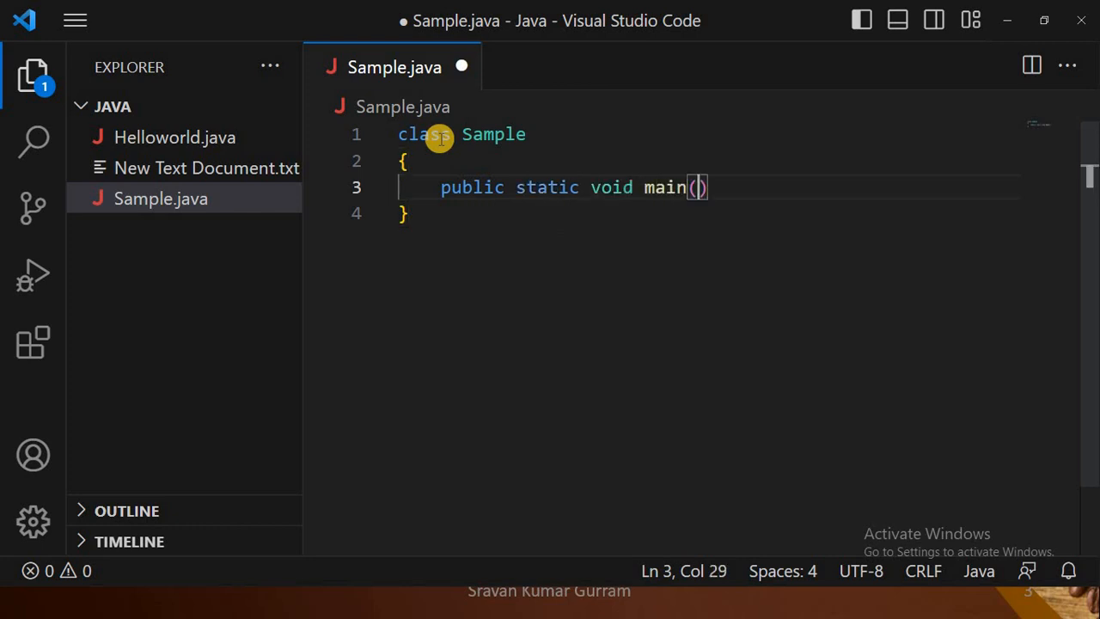
type("String args[")
type("System.out.println(\"Welcome to VS Code\");")
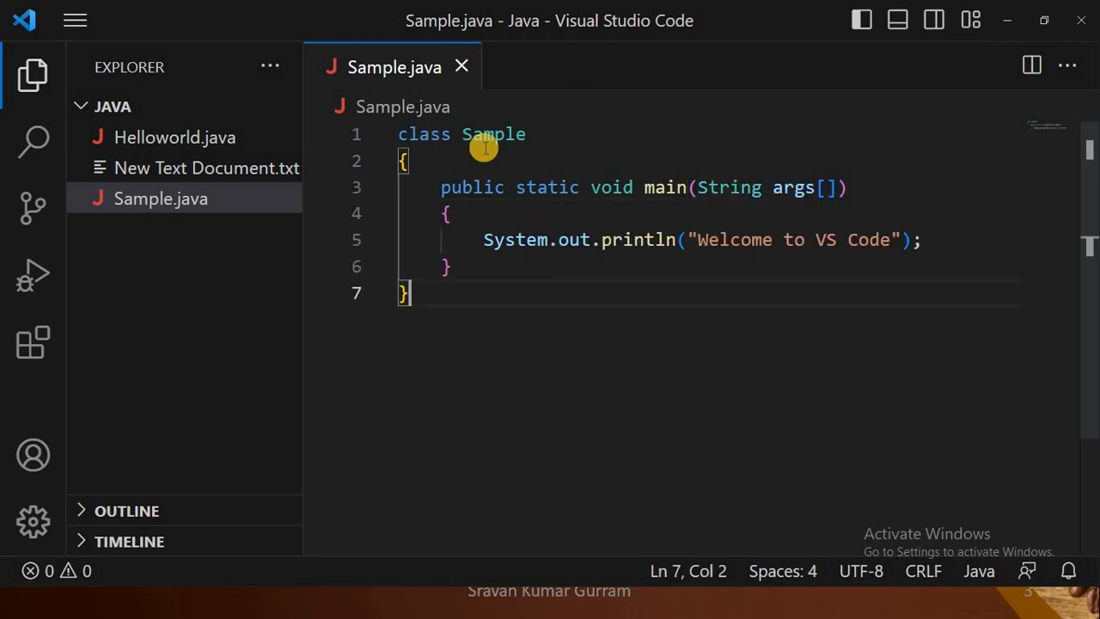
mouse_move(599, 298)
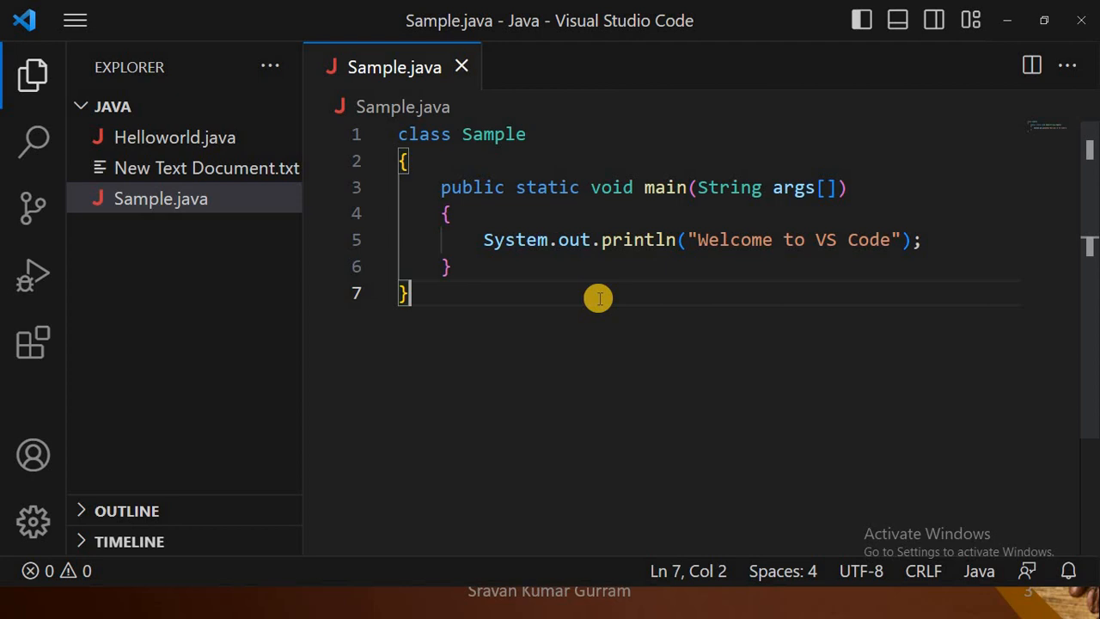
mouse_move(400, 135)
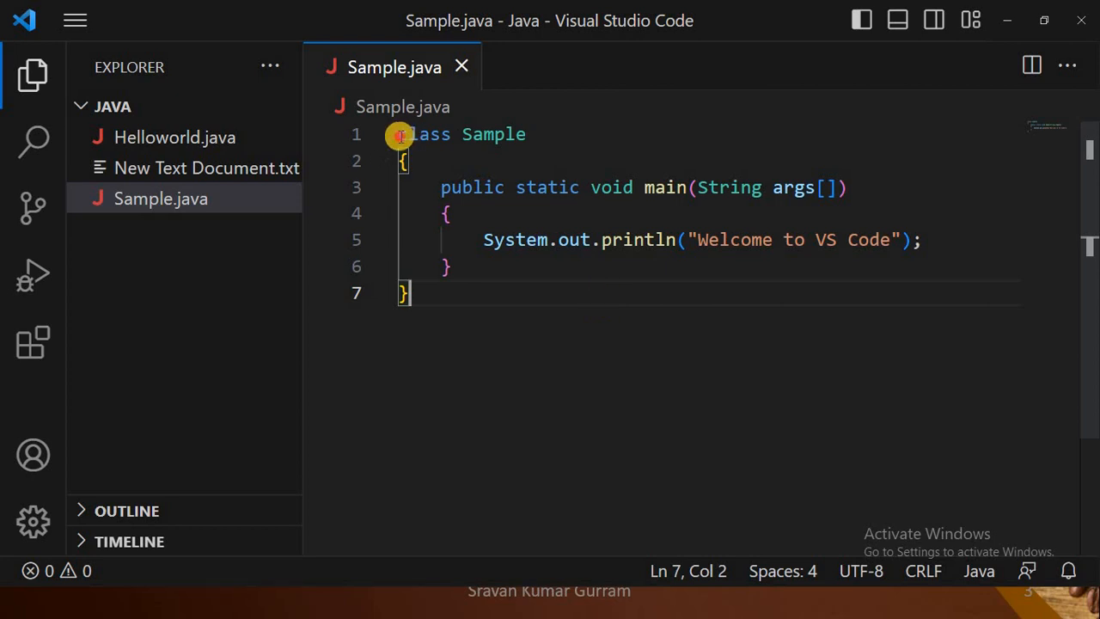
left_click_drag(398, 134, 528, 134)
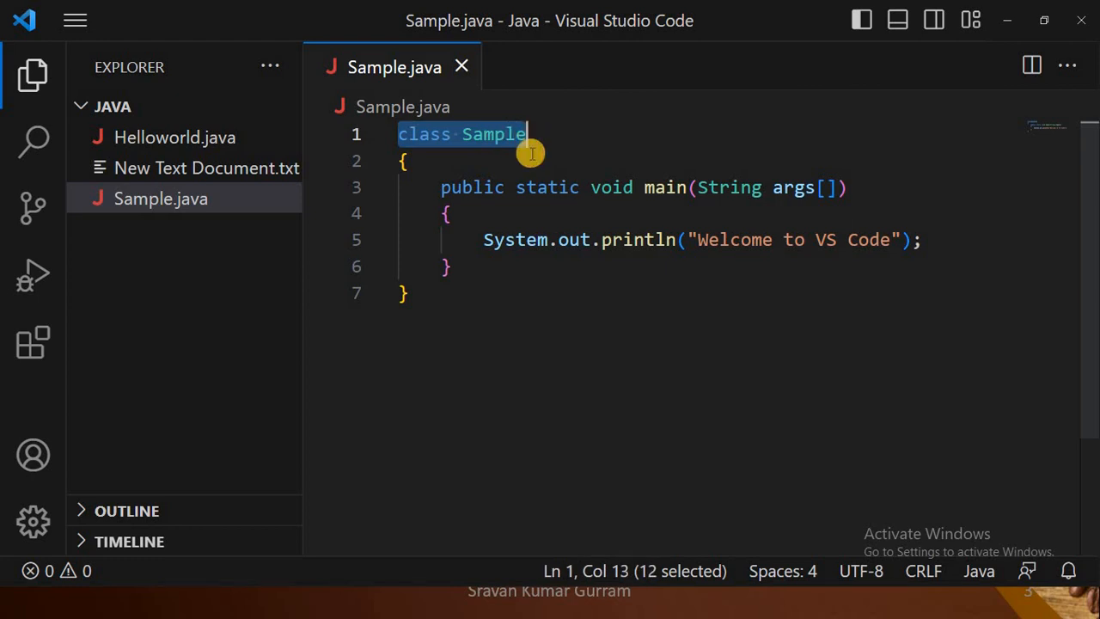
left_click(405, 161)
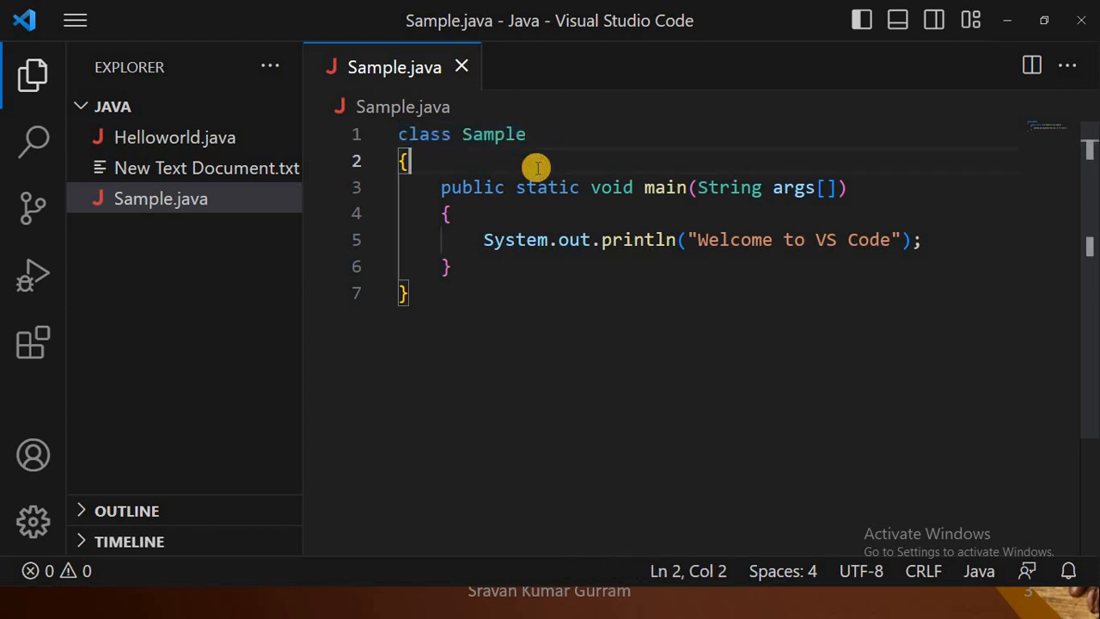
double_click(423, 134)
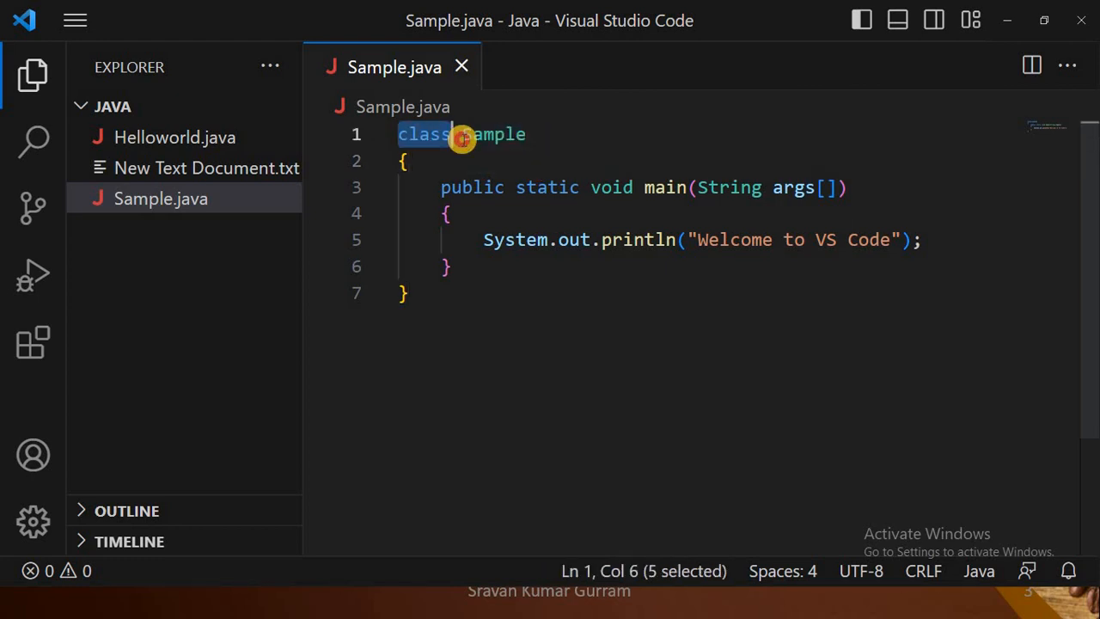
left_click(422, 134)
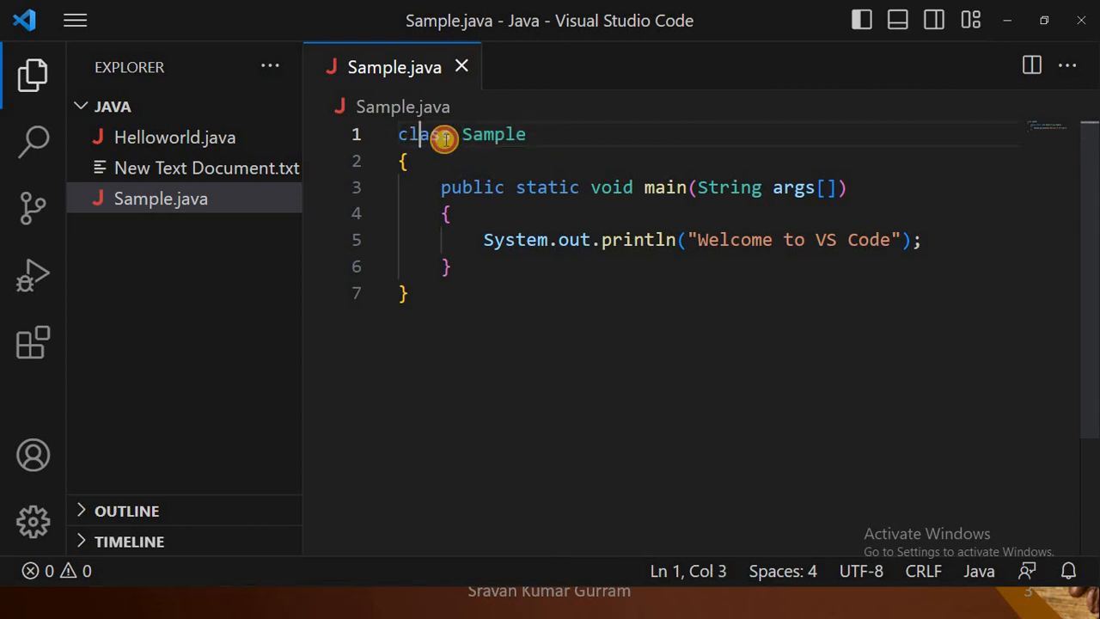
double_click(493, 134)
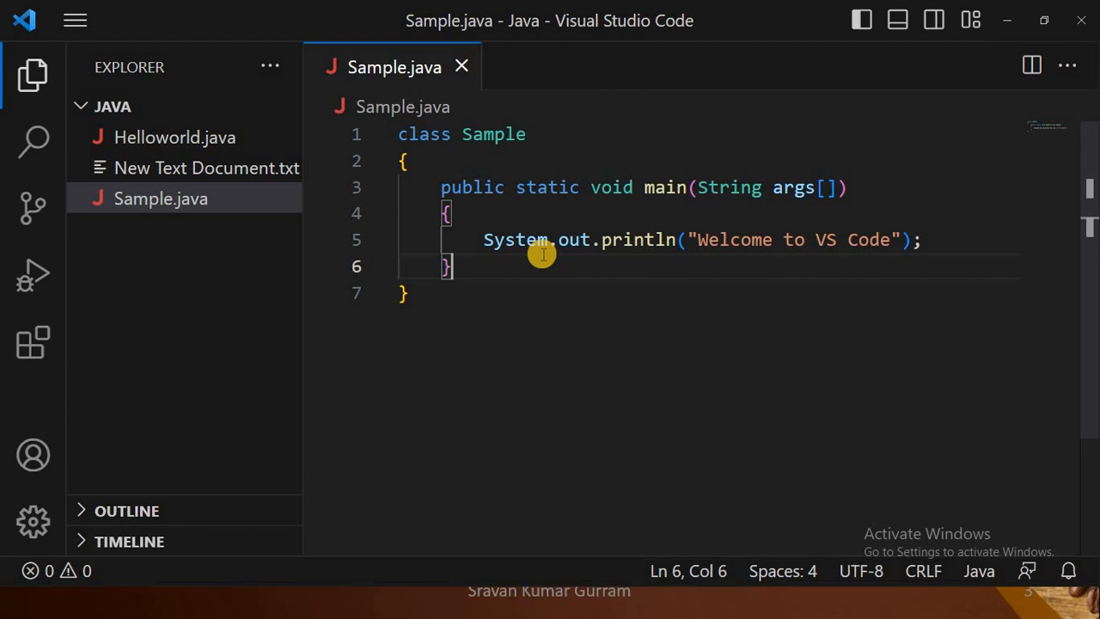
mouse_move(621, 239)
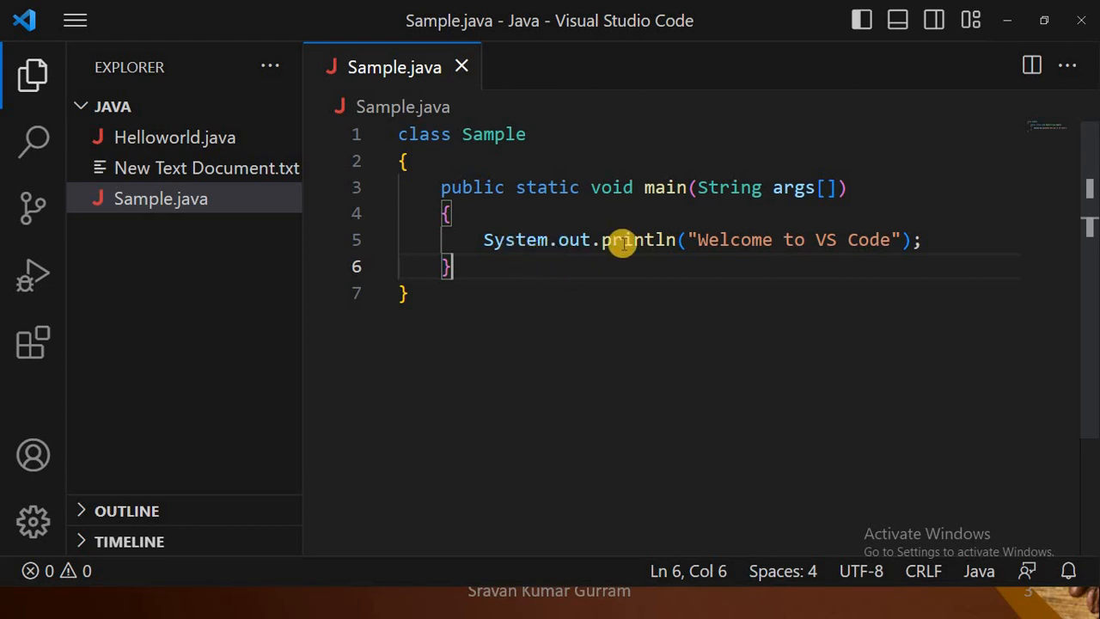
mouse_move(695, 240)
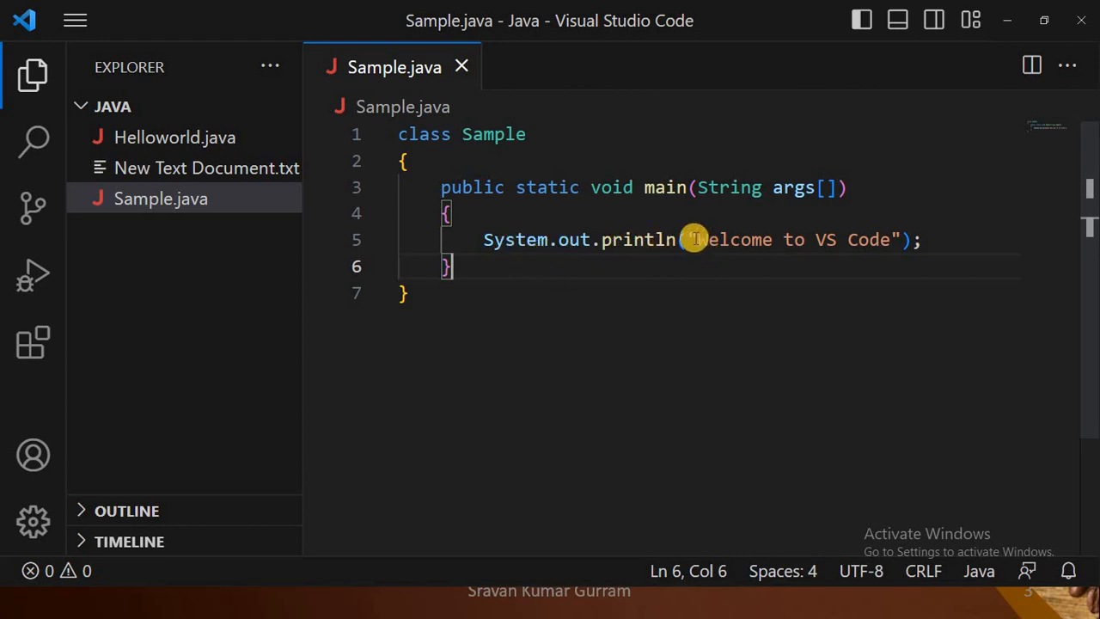
left_click_drag(694, 240, 900, 240)
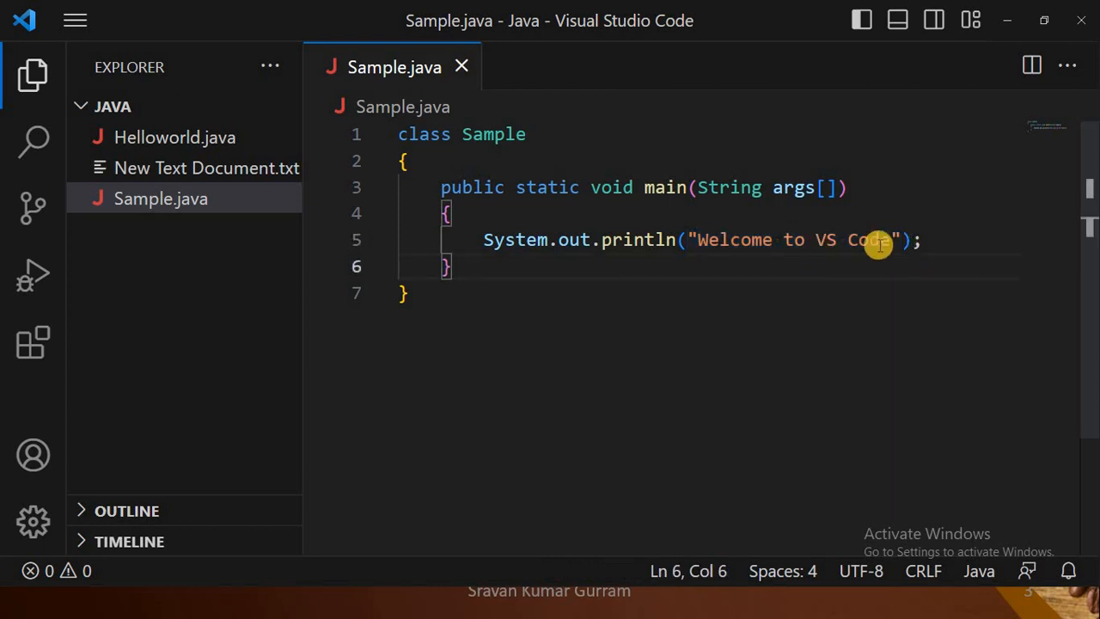
mouse_move(833, 253)
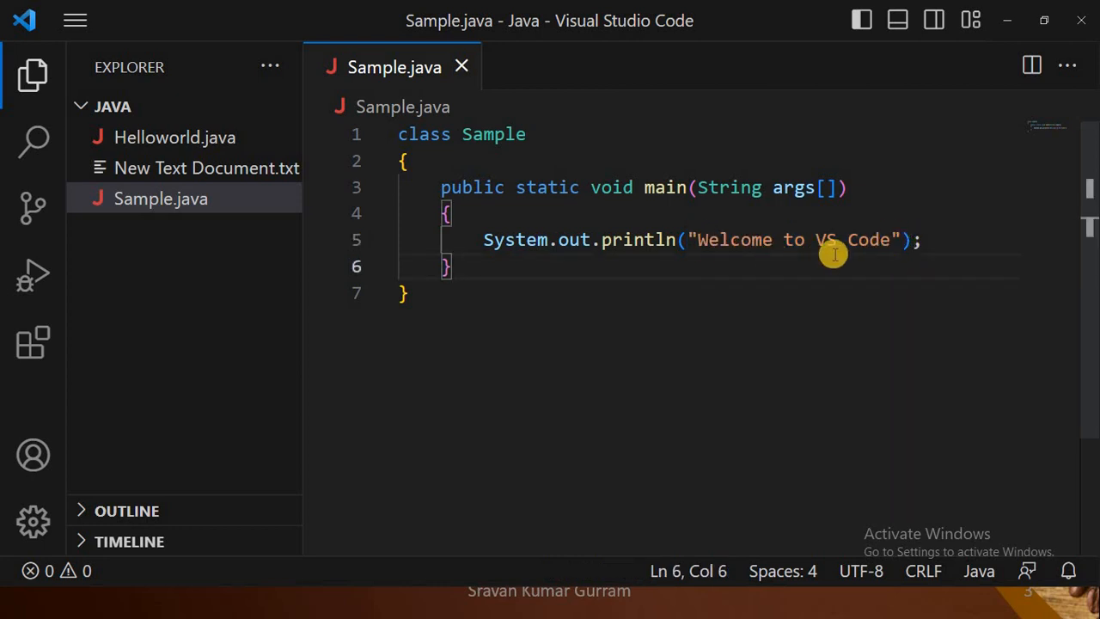
mouse_move(941, 240)
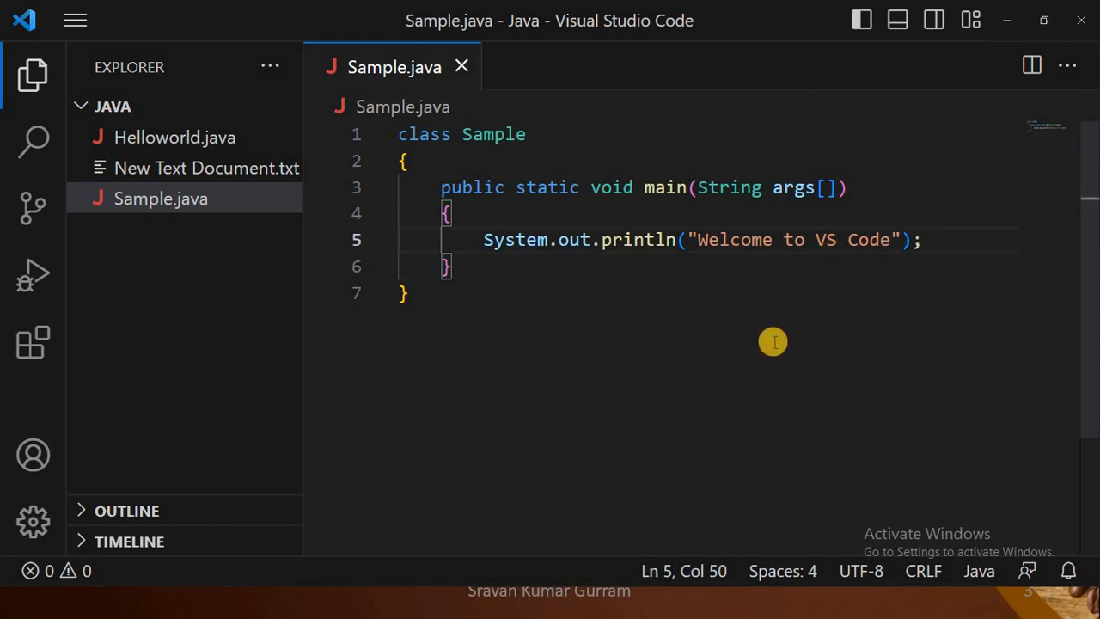
mouse_move(74, 20)
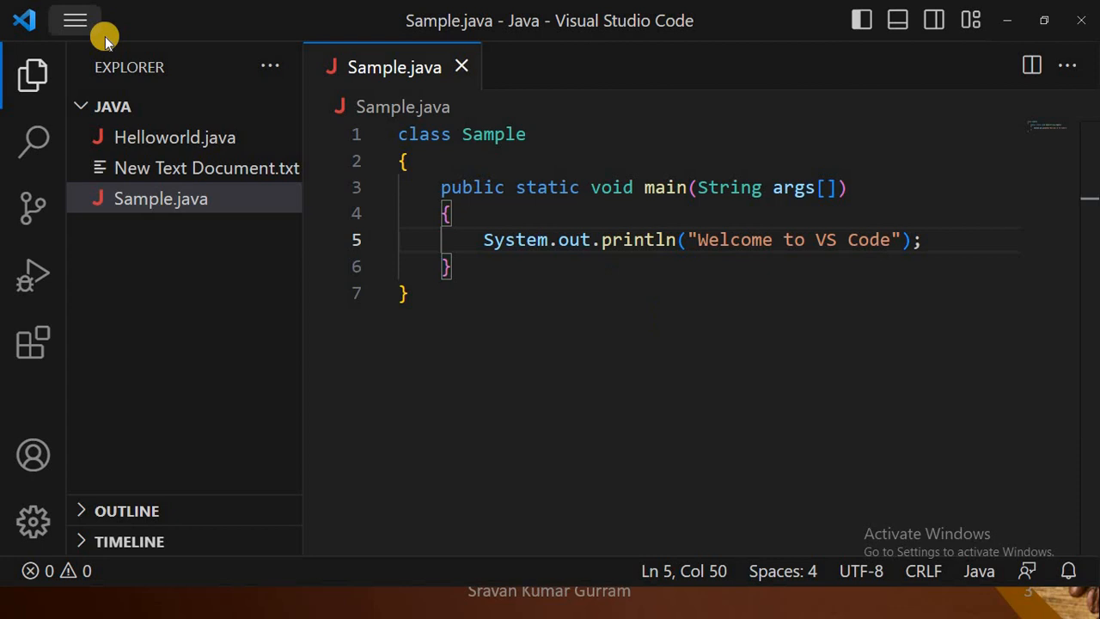
Start a new PowerShell terminal via Terminal > New Terminal and enlarge its panel.
left_click(74, 20)
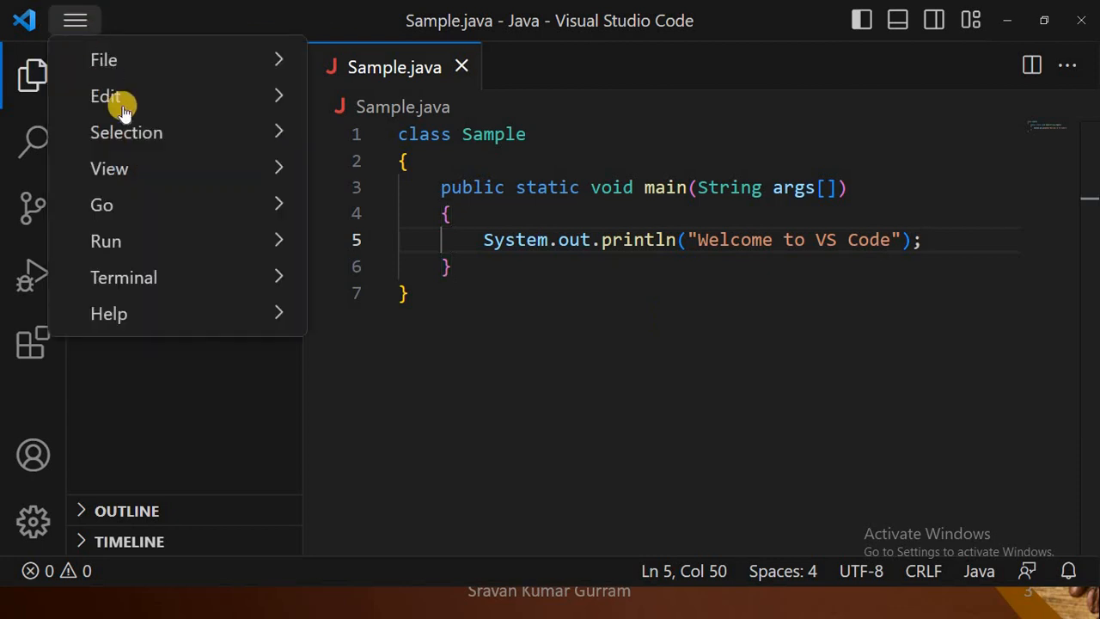
left_click(123, 277)
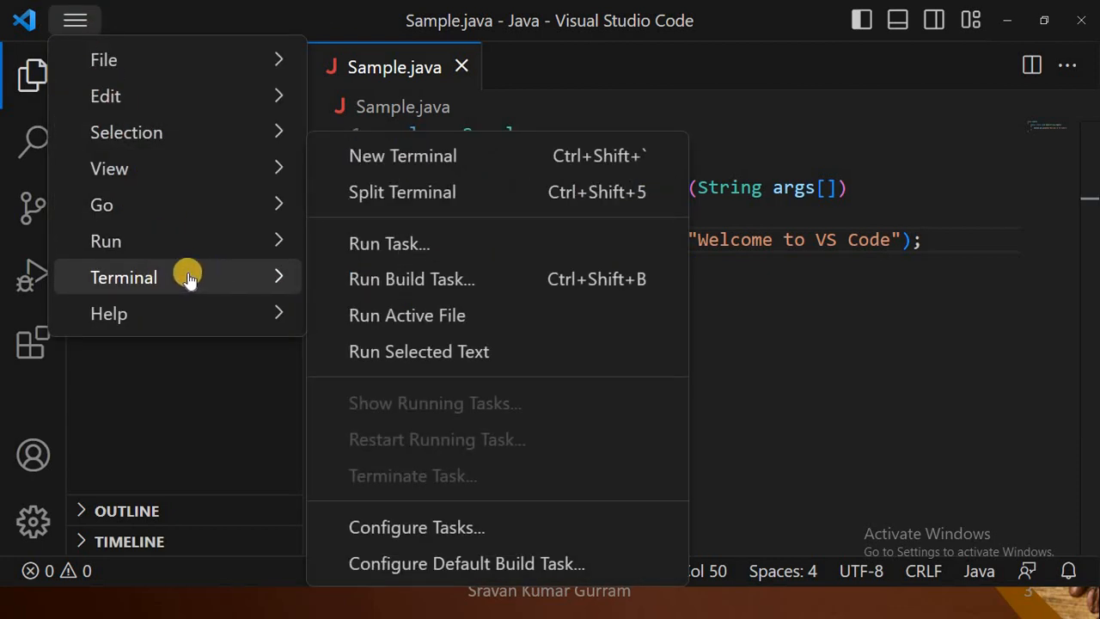
mouse_move(402, 156)
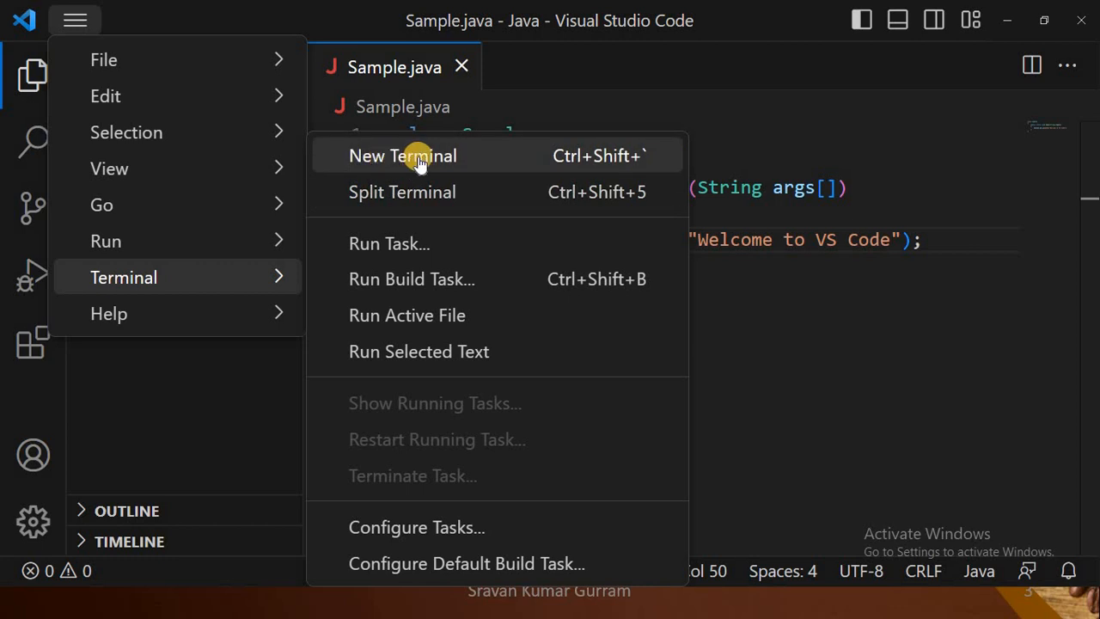
left_click(402, 156)
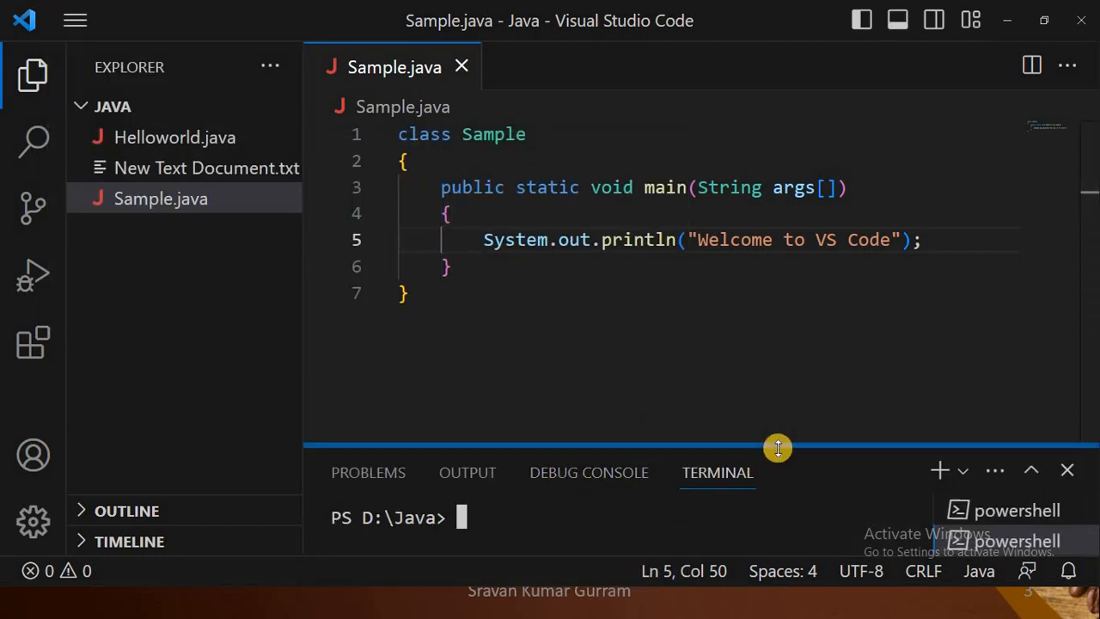
left_click_drag(778, 448, 777, 339)
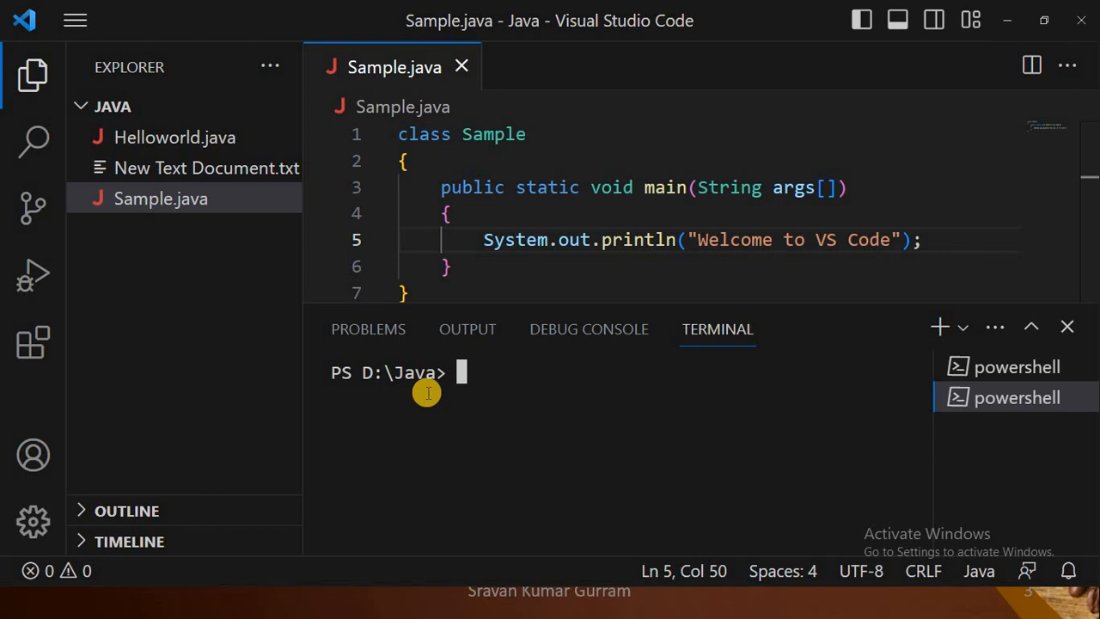
mouse_move(472, 404)
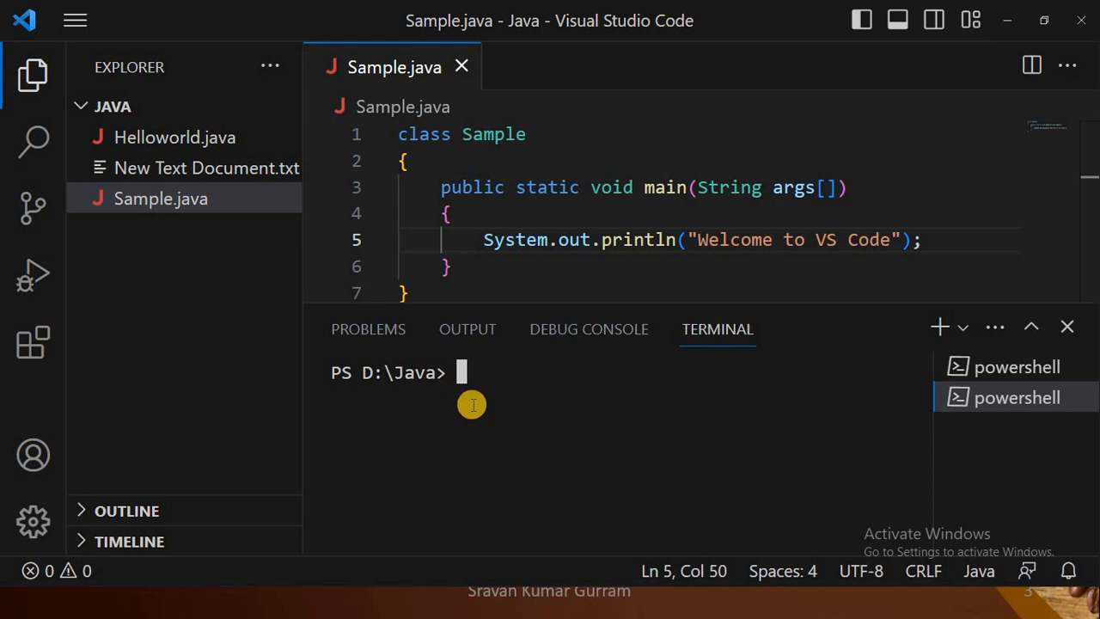
Compile with 'javac Sample.java' in the terminal to produce Sample.class.
type("javac S")
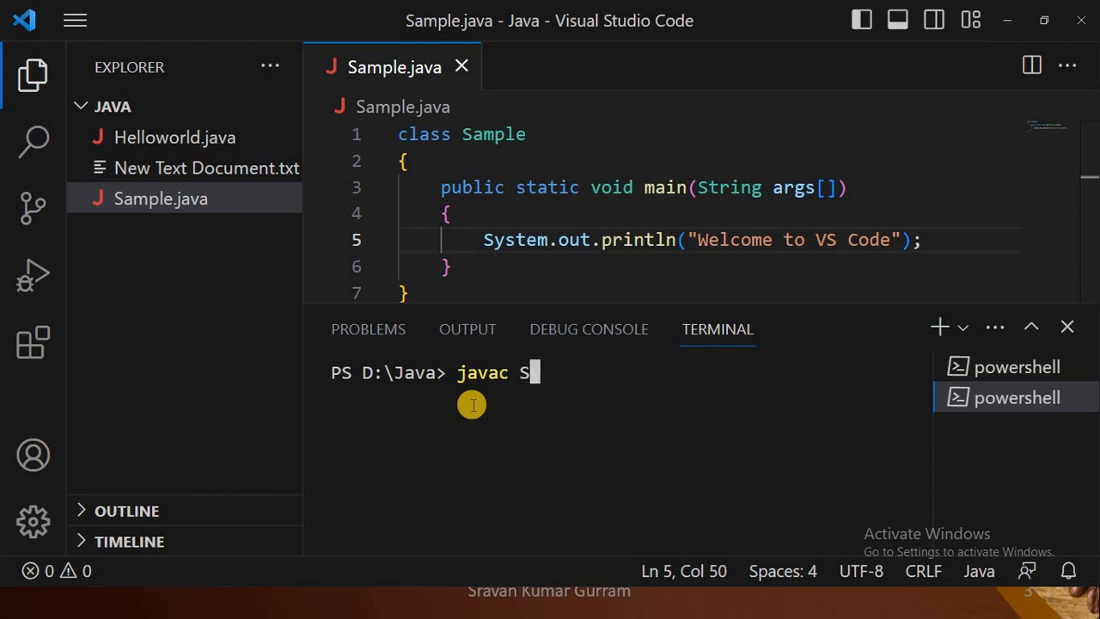
key("Backspace")
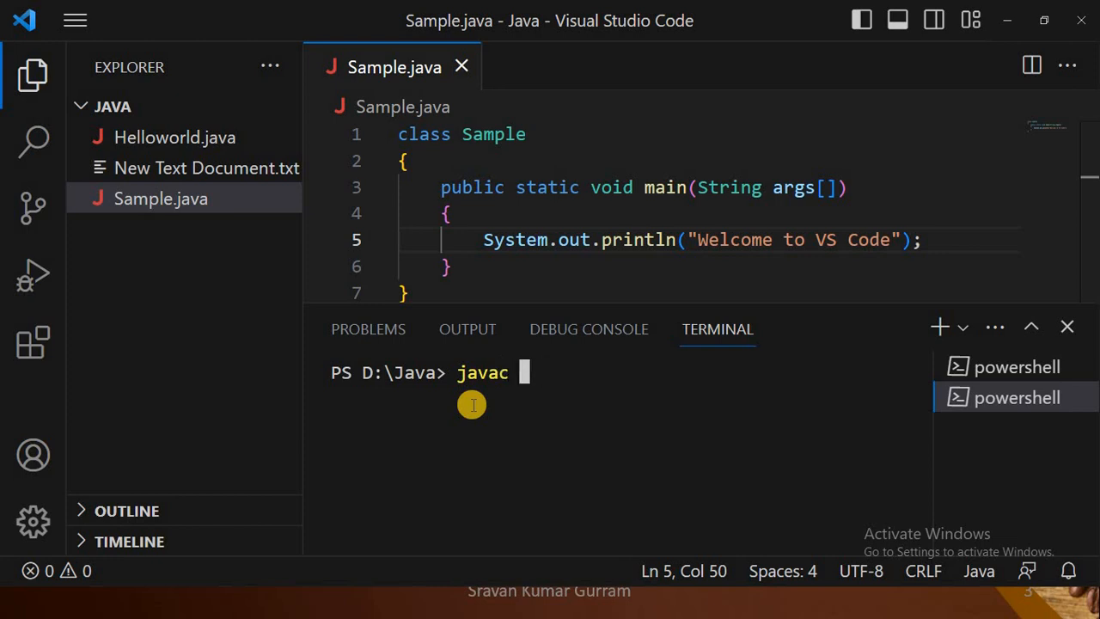
type("Sample")
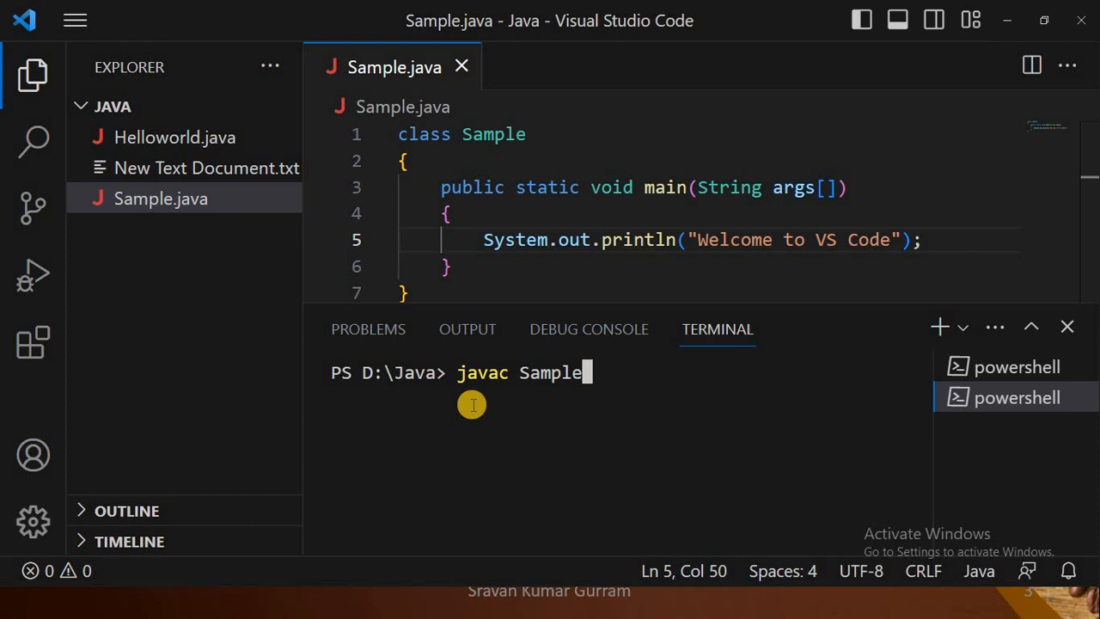
type(".java")
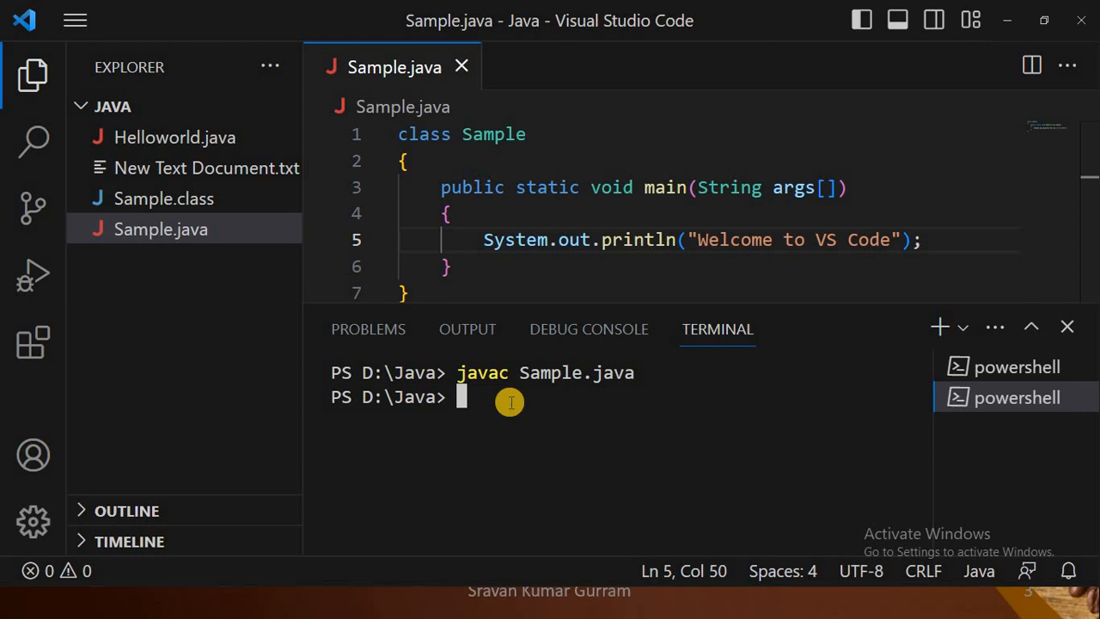
mouse_move(512, 406)
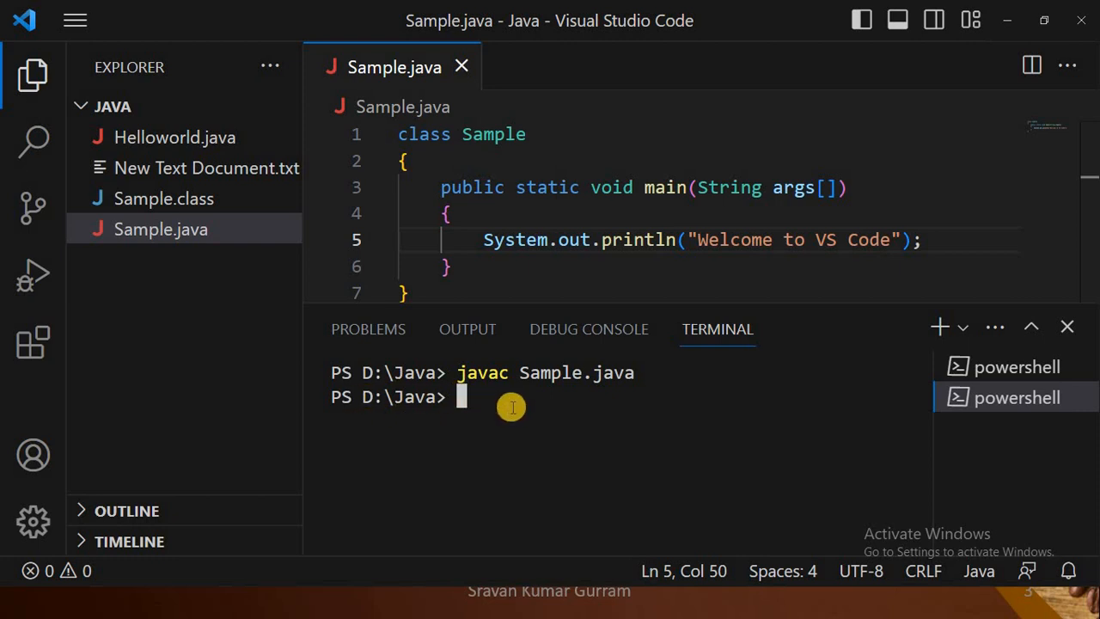
Run 'java Sample' so the terminal prints 'Welcome to VS Code'.
type("ja")
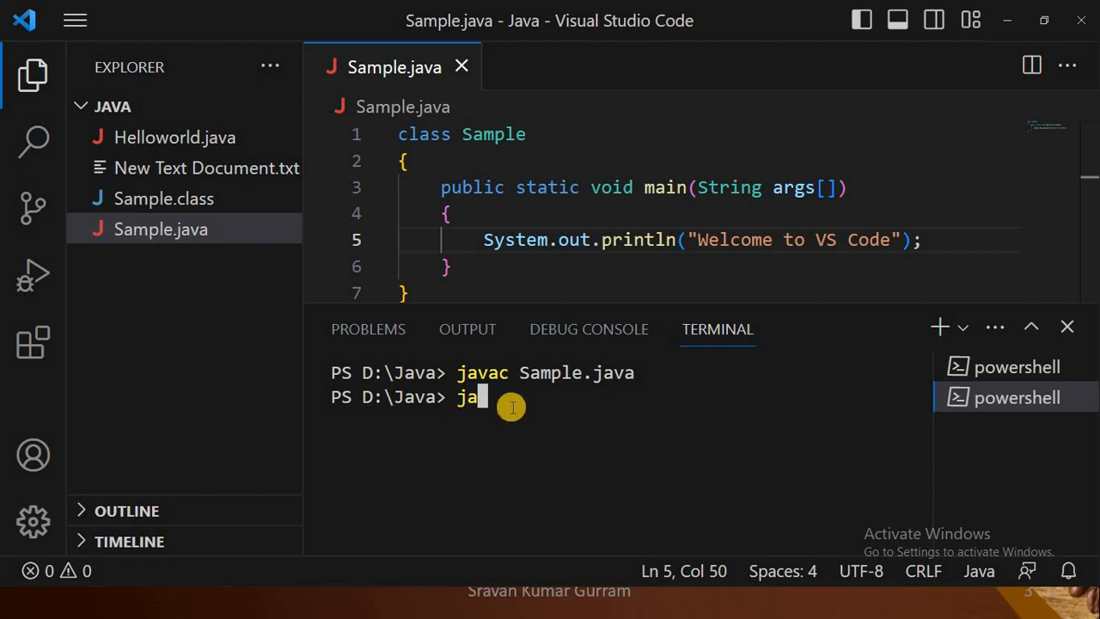
type("va")
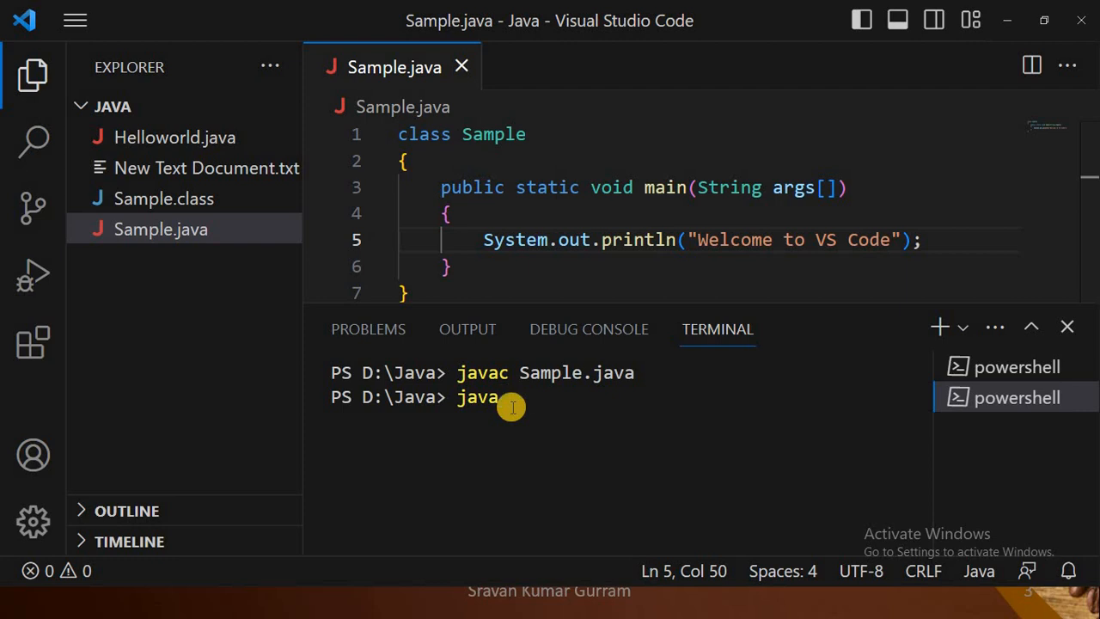
type("Sample")
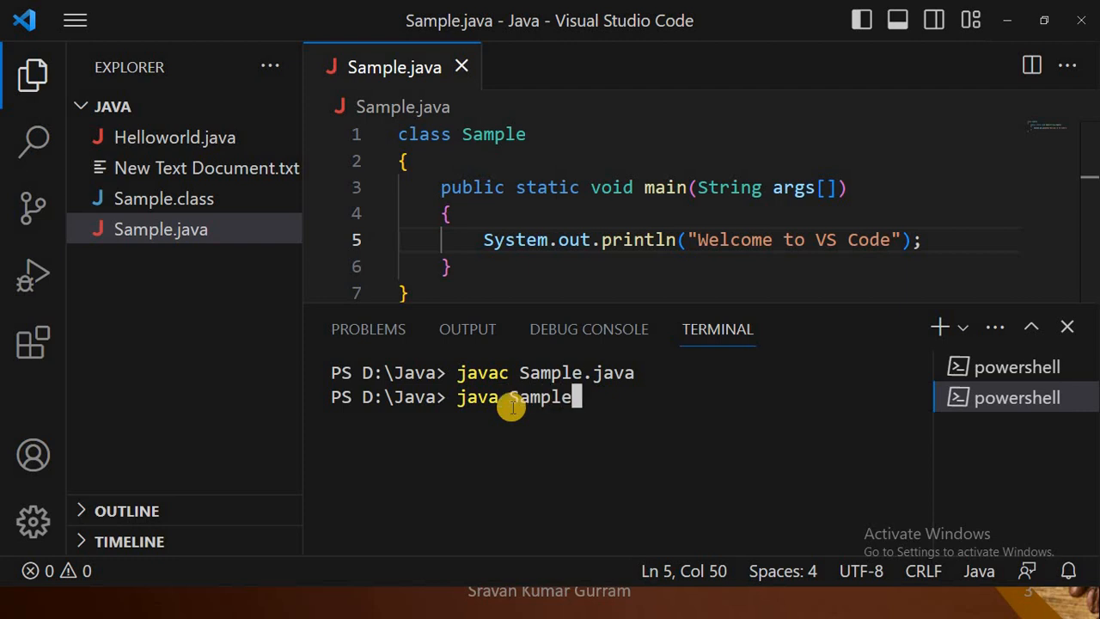
key("enter")
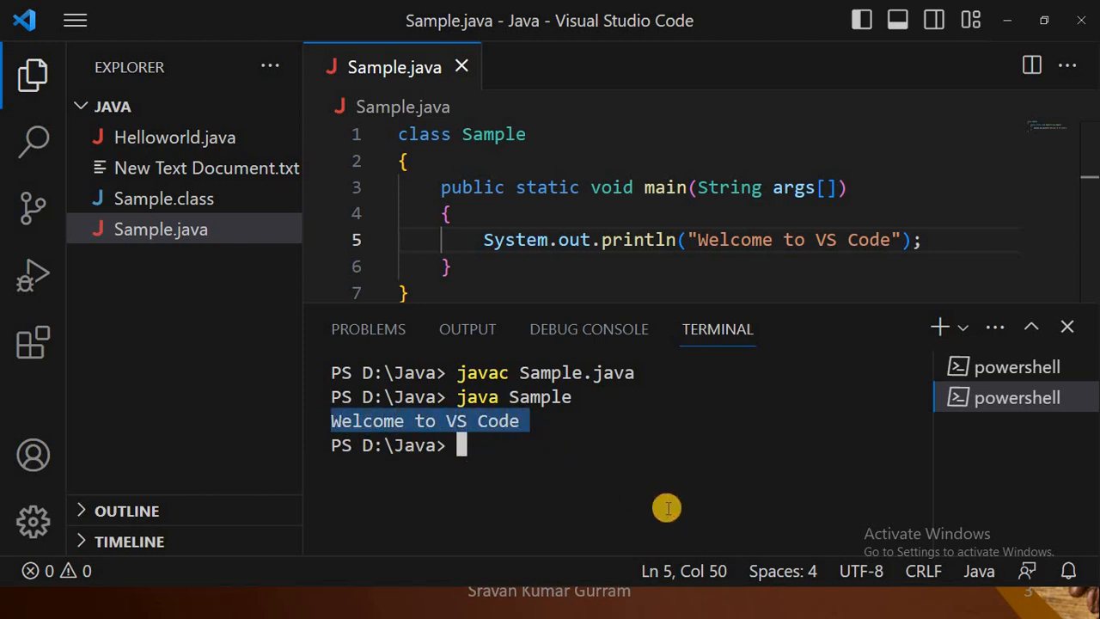
mouse_move(586, 466)
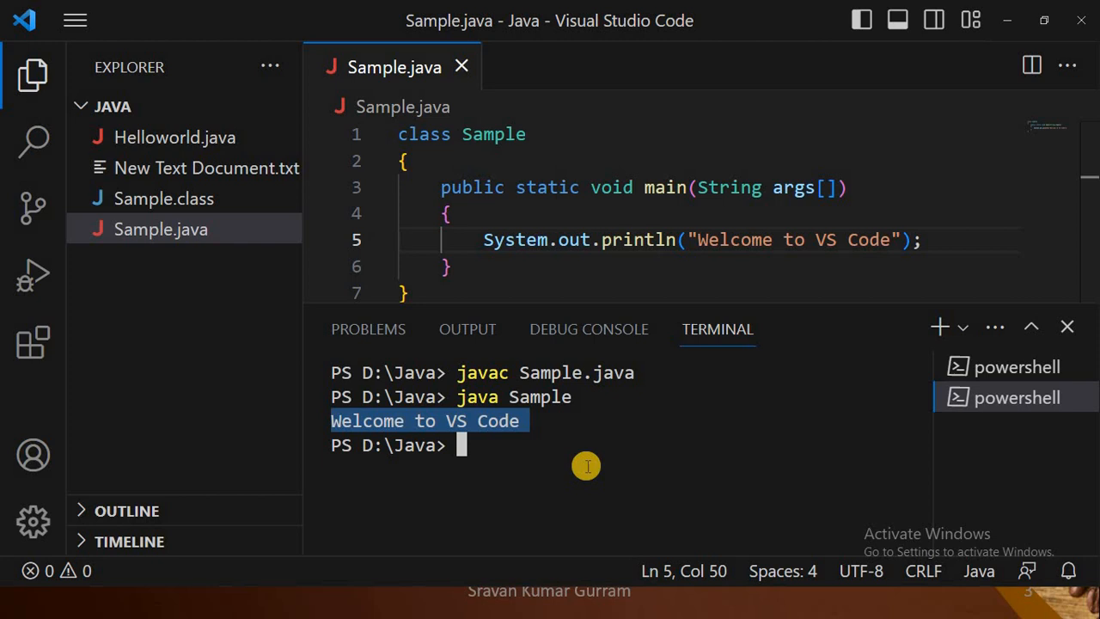
Hide the terminal and create a new empty Sum.java file in the Java folder.
left_click(1067, 327)
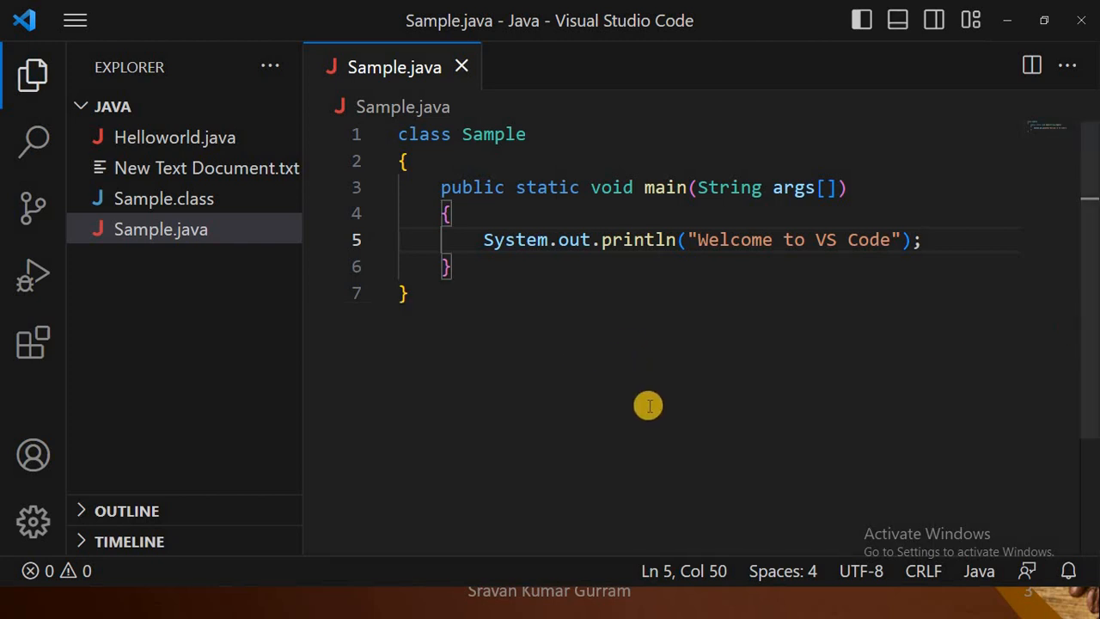
mouse_move(283, 355)
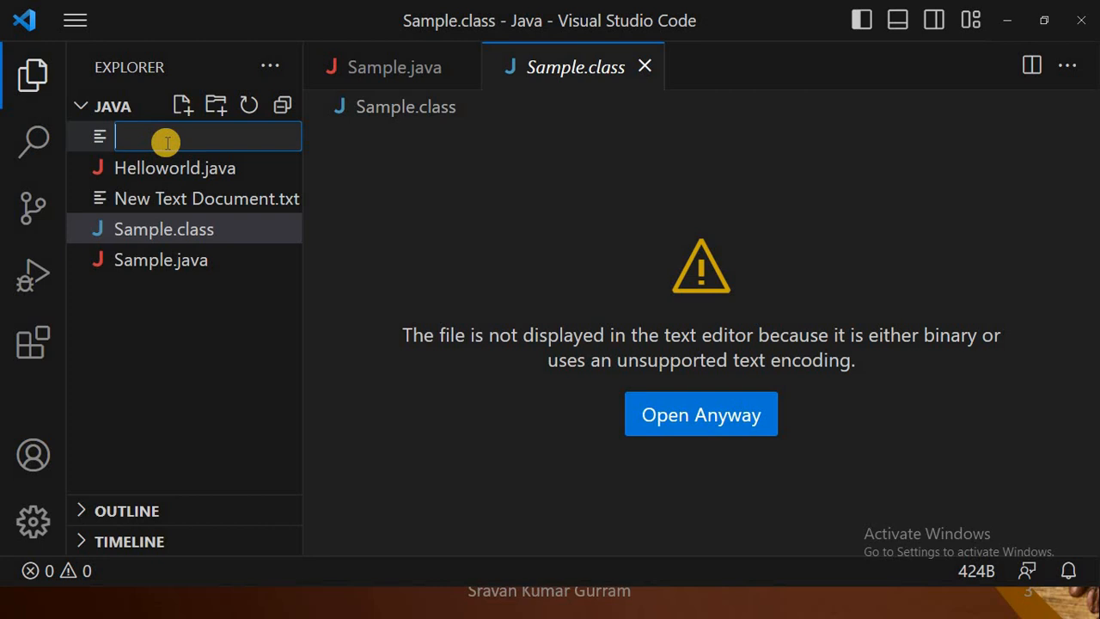
type("s")
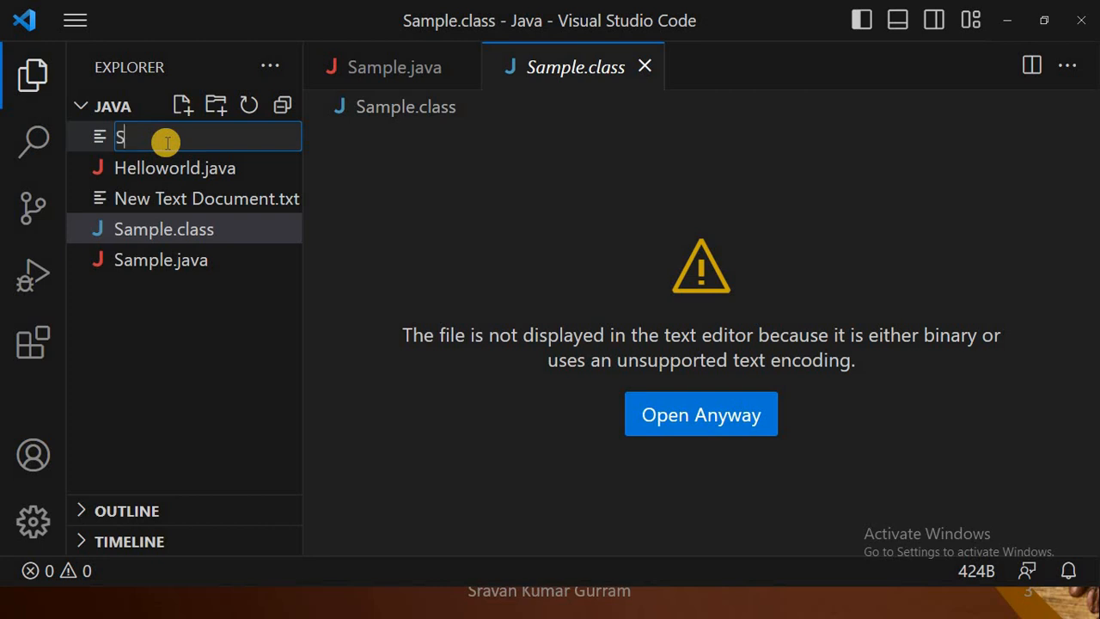
type("um.ja")
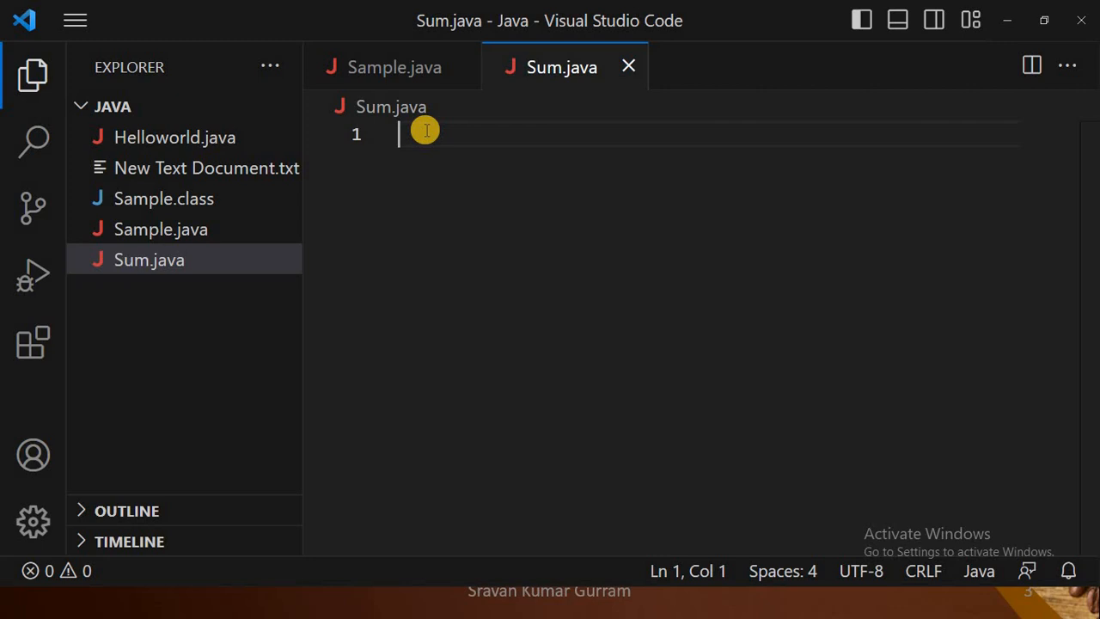
Declare the Sum class with a public static void main(String args) method.
type("class Sum")
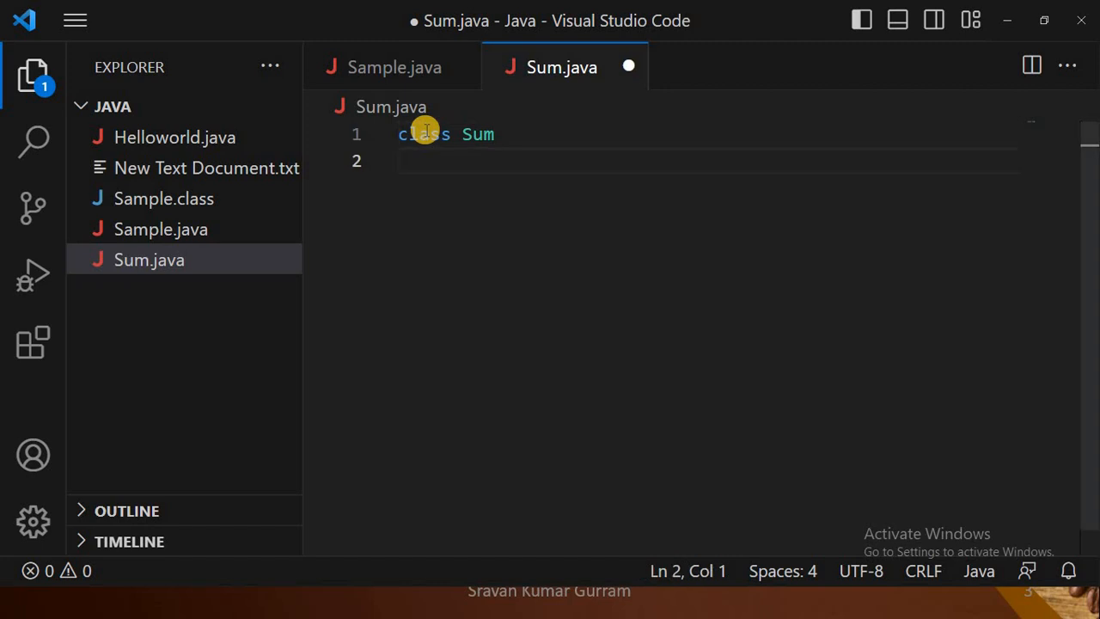
type("{")
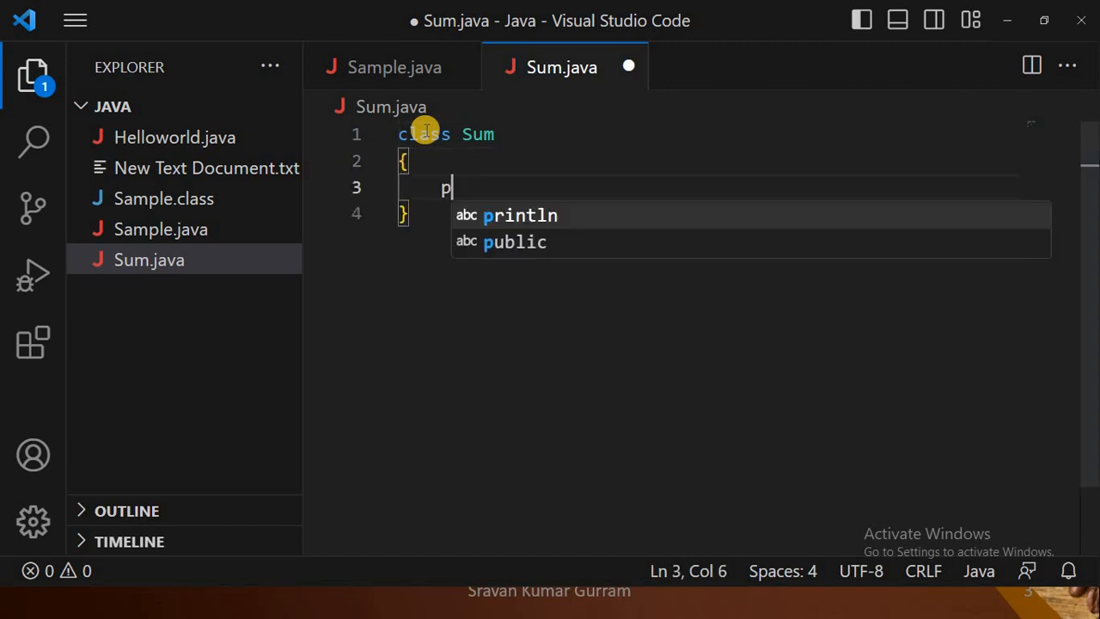
type("ublic sta")
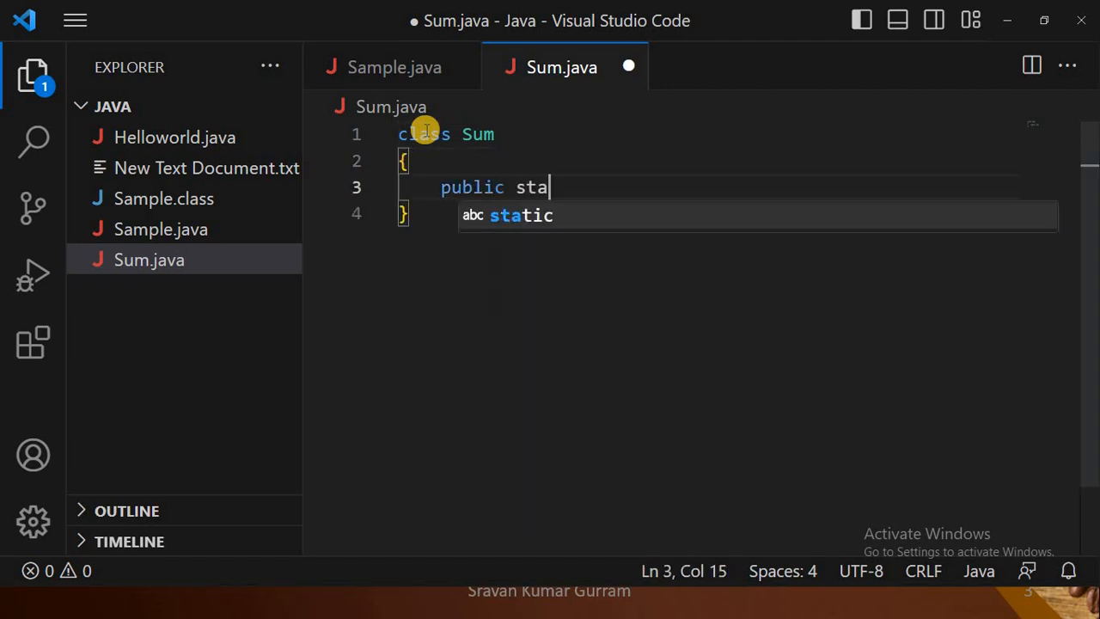
type("tic void")
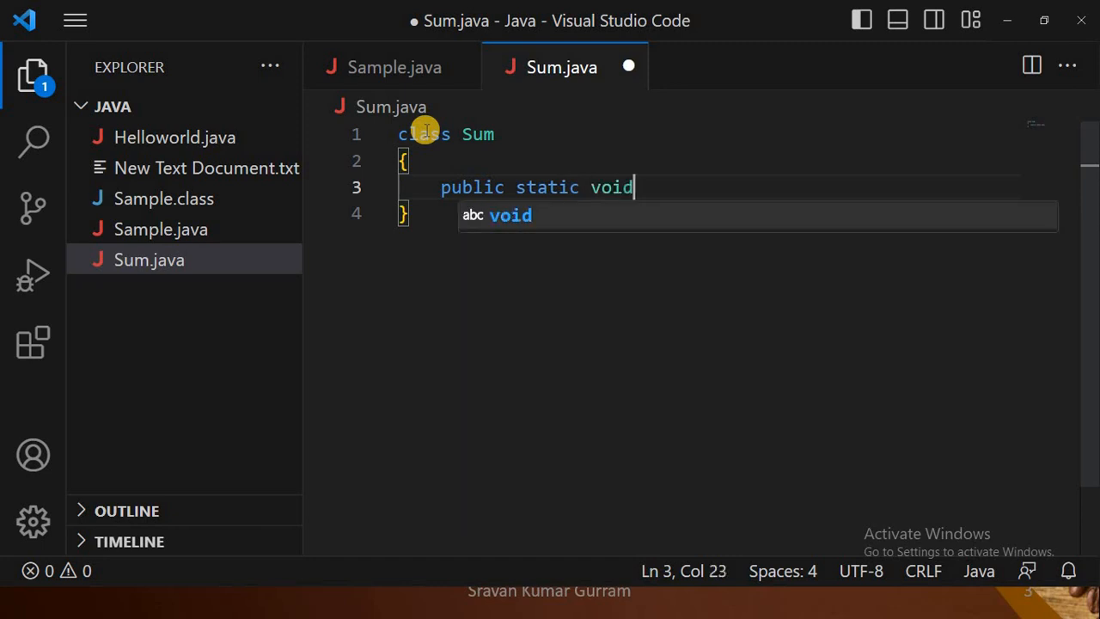
type("main()")
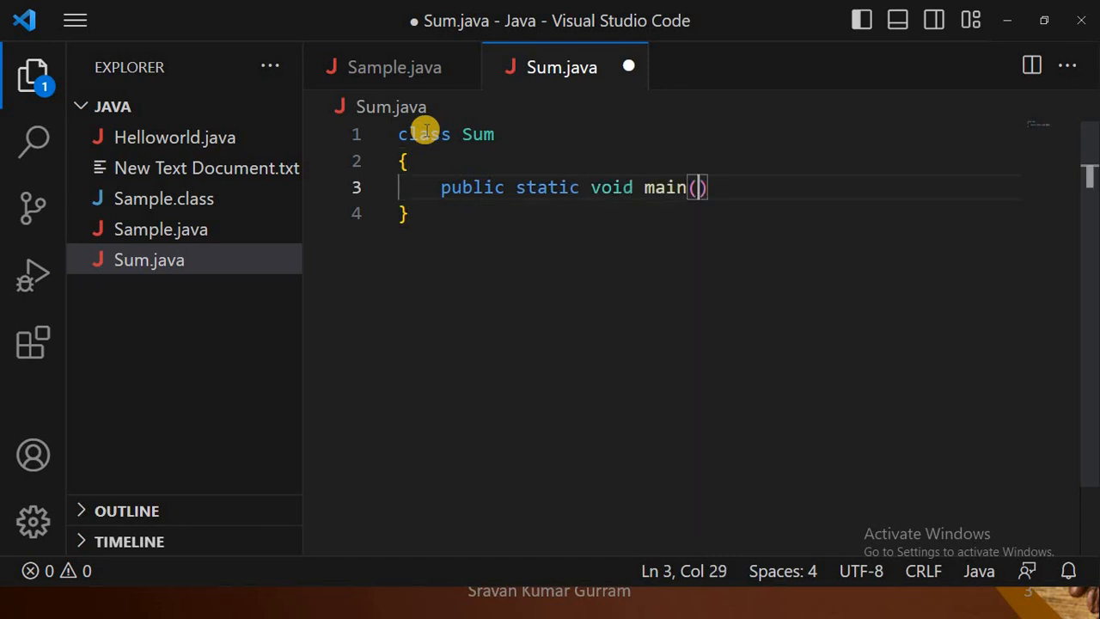
type("Stri")
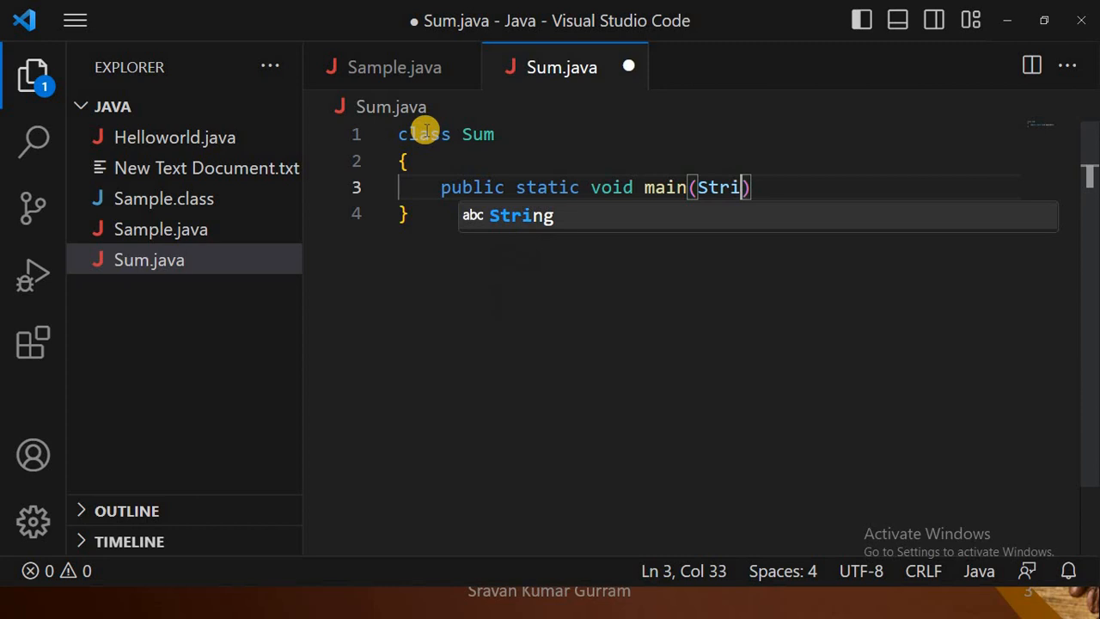
type("ng args[")
type("{")
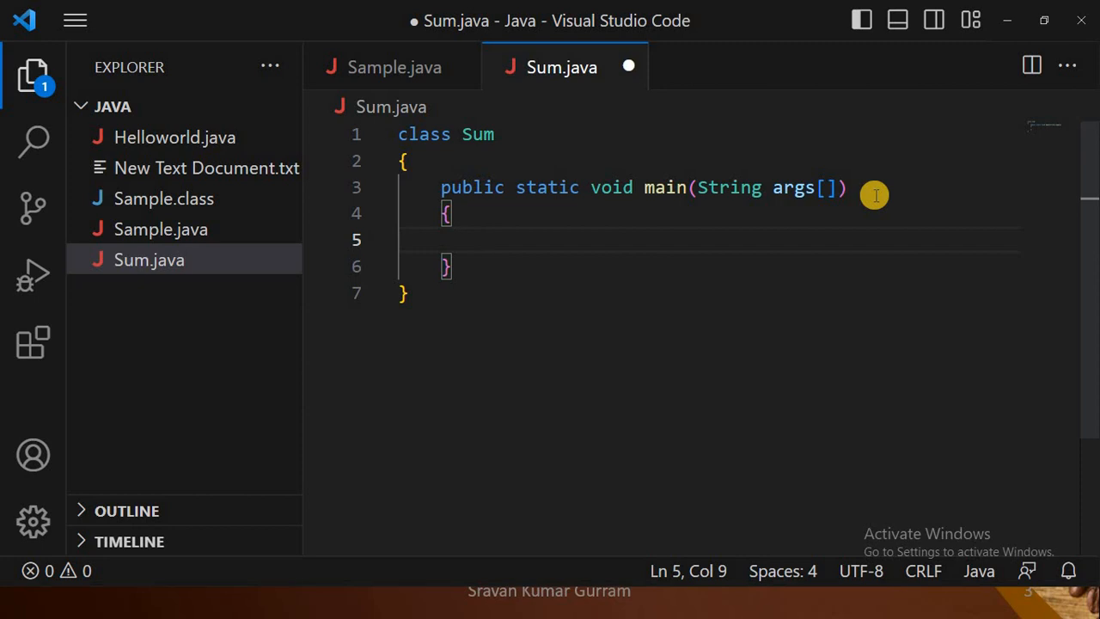
Declare int a=10, b=20 and compute c=a+b inside main.
type("int a=")
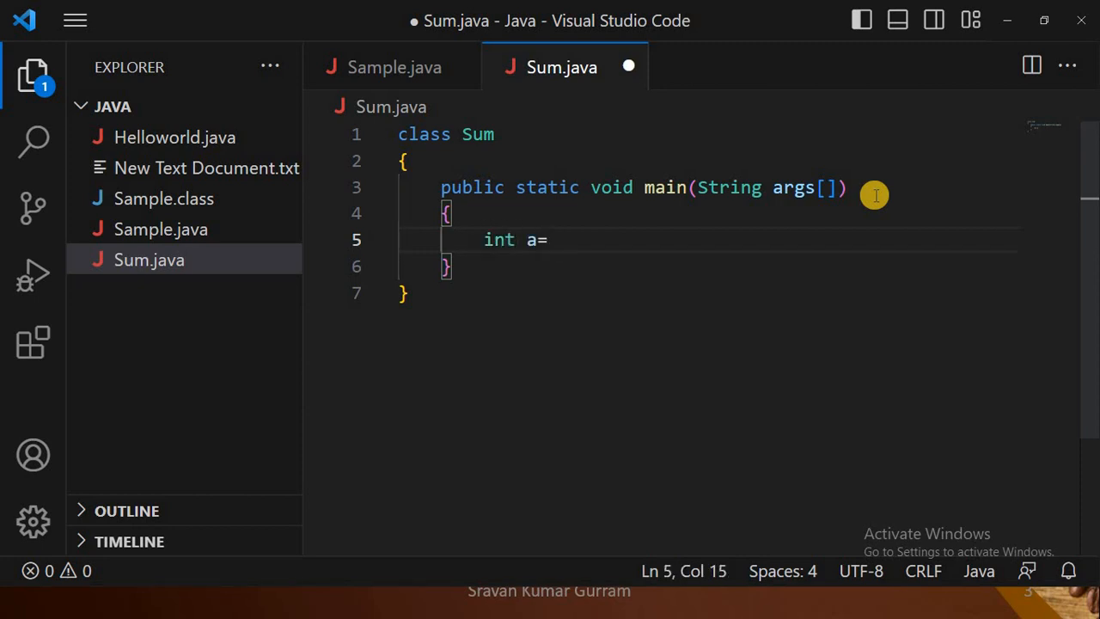
type("10,")
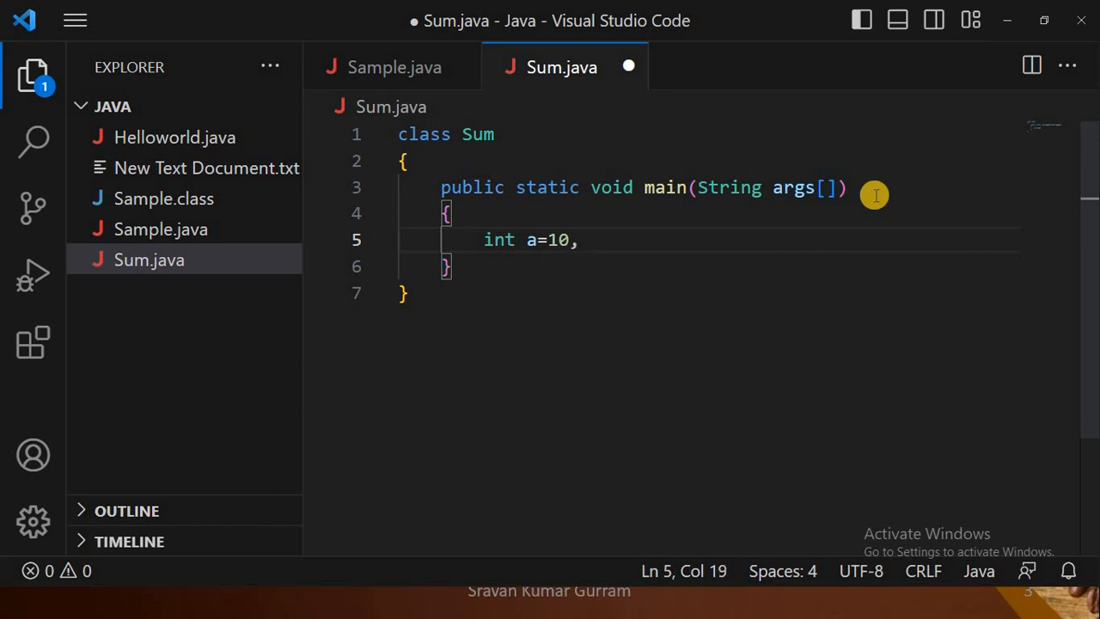
type("b=")
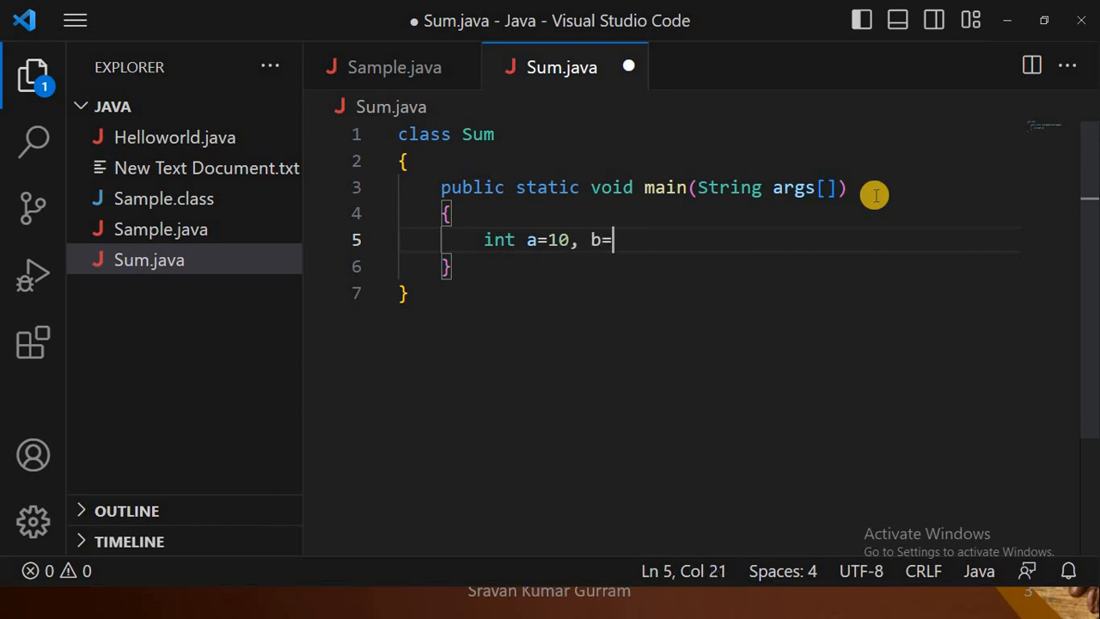
type("20,")
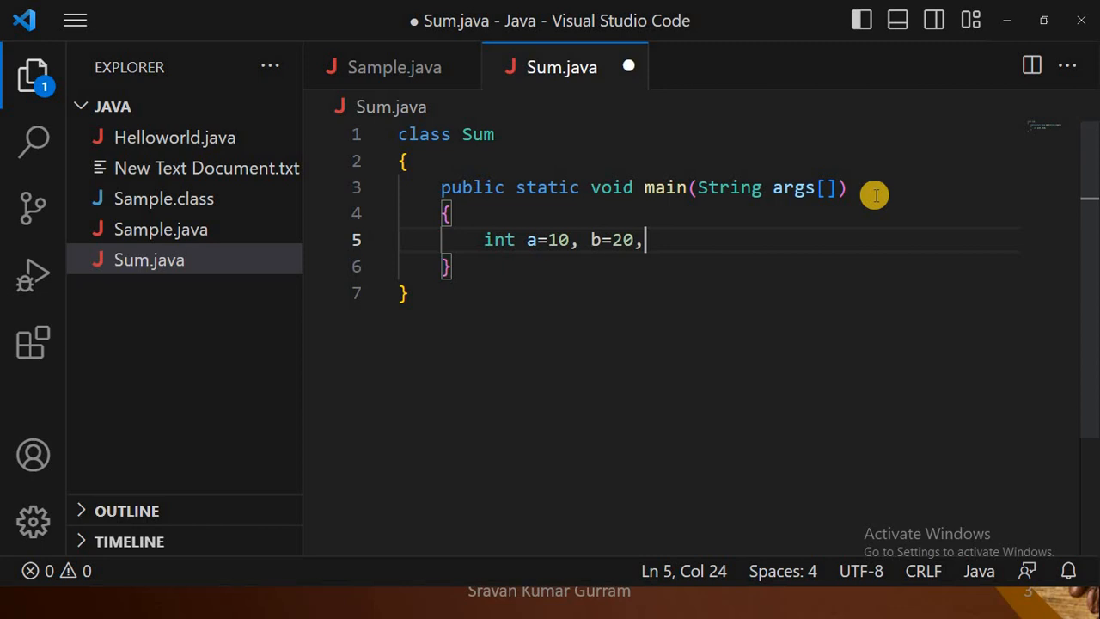
type("c;")
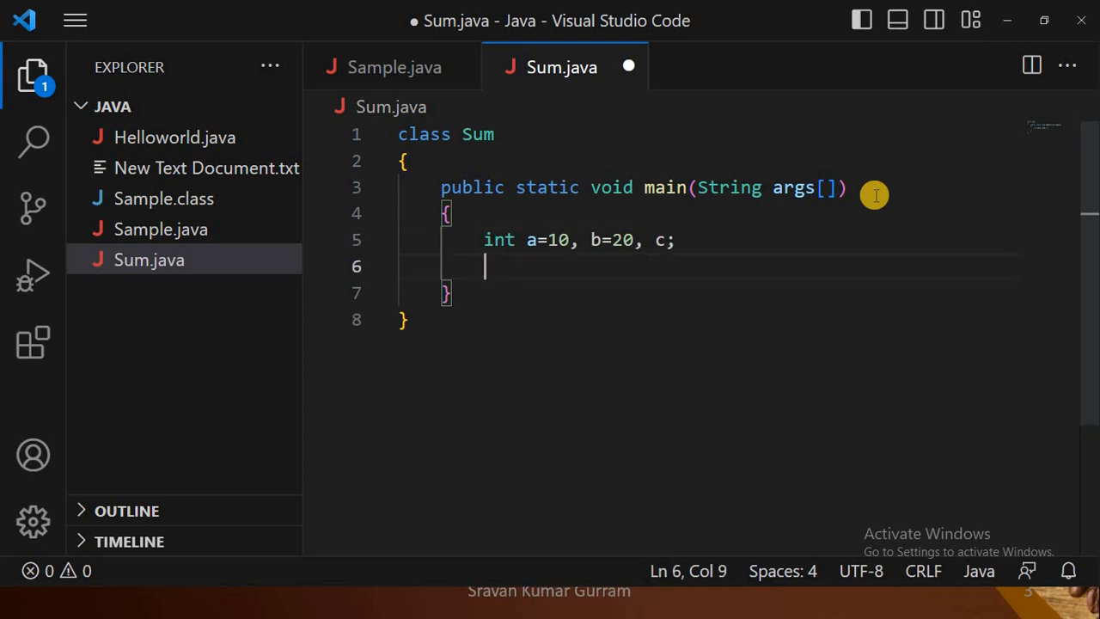
type("c")
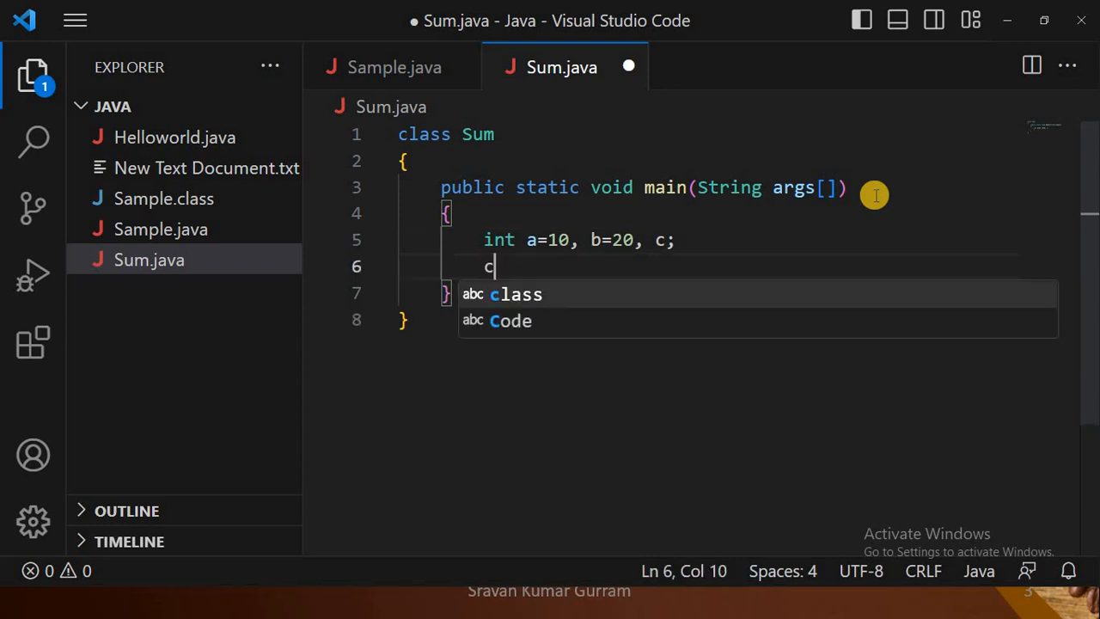
type("=a+")
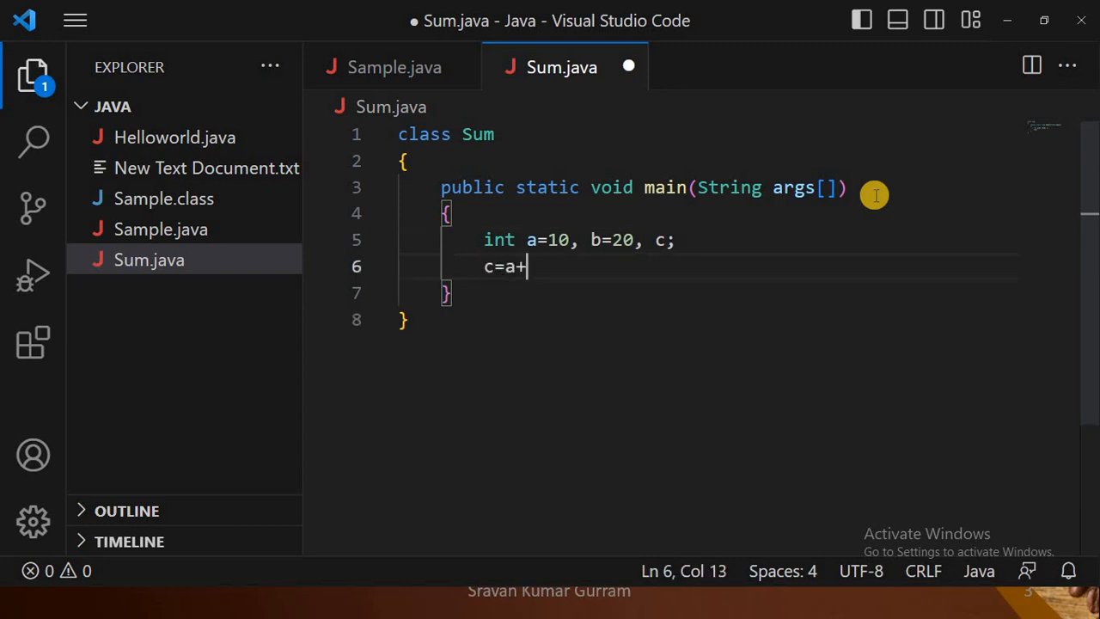
type("b;")
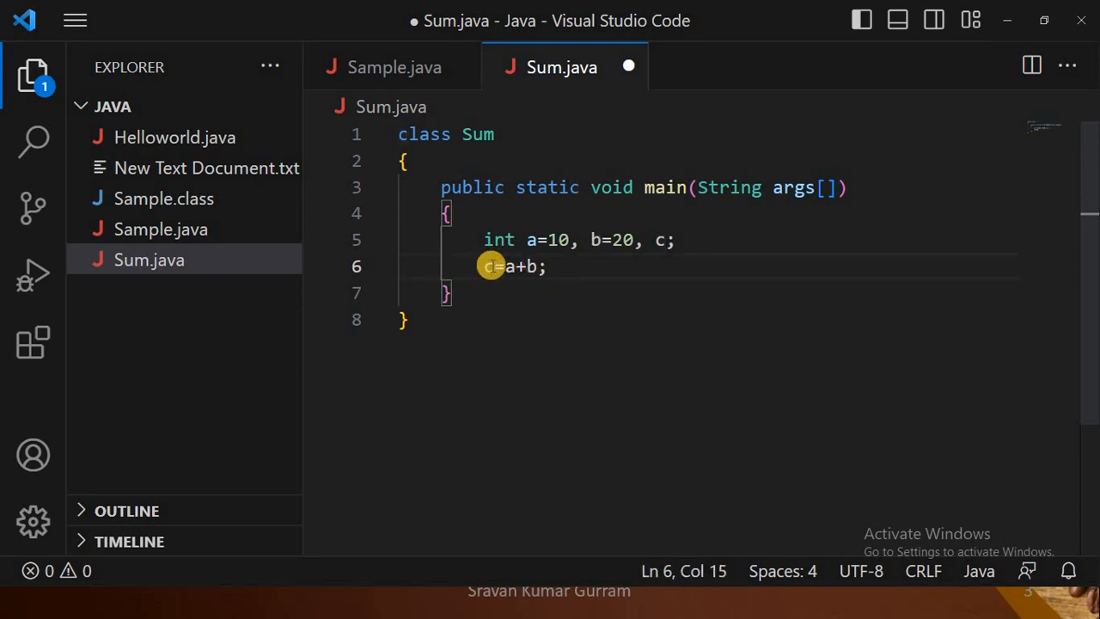
mouse_move(565, 270)
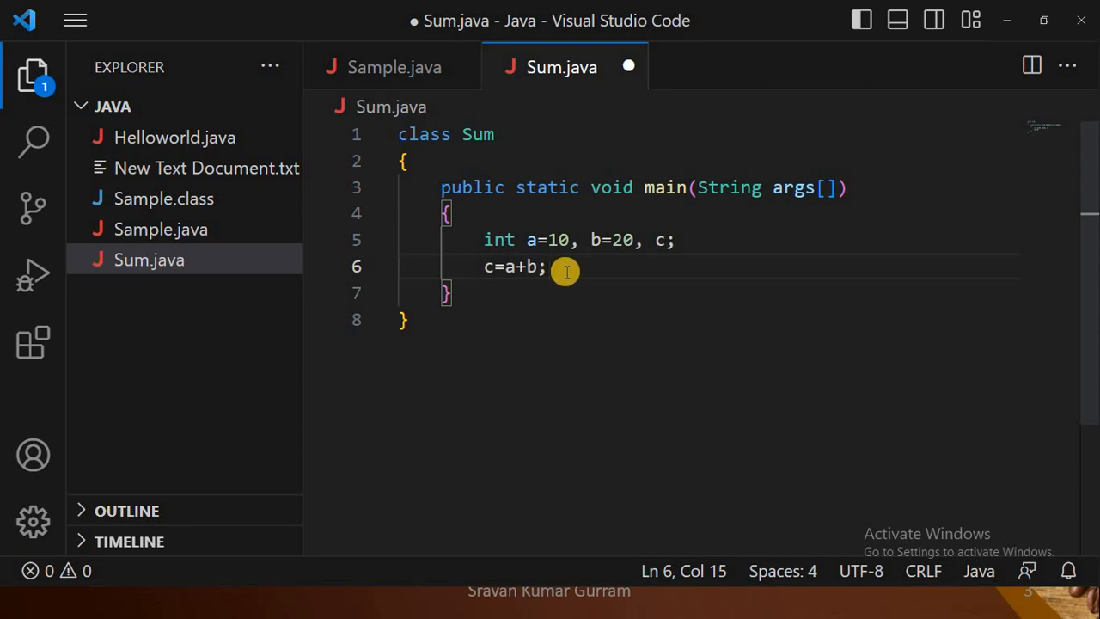
Add System.out.println("Sum of a and b is" + c) to print the result.
key("Enter")
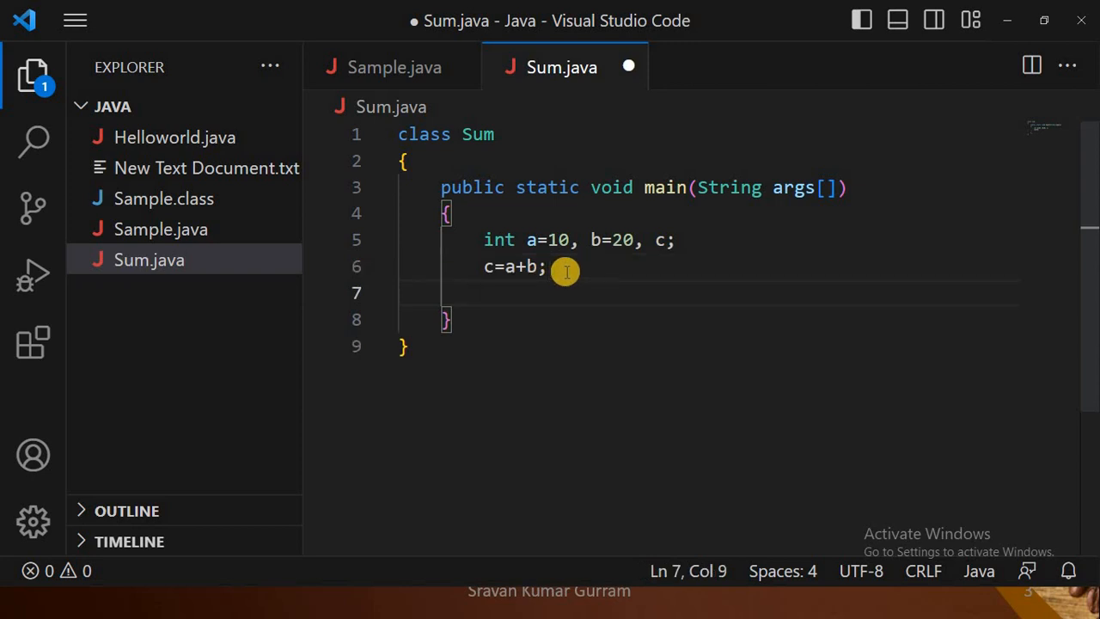
type("syst")
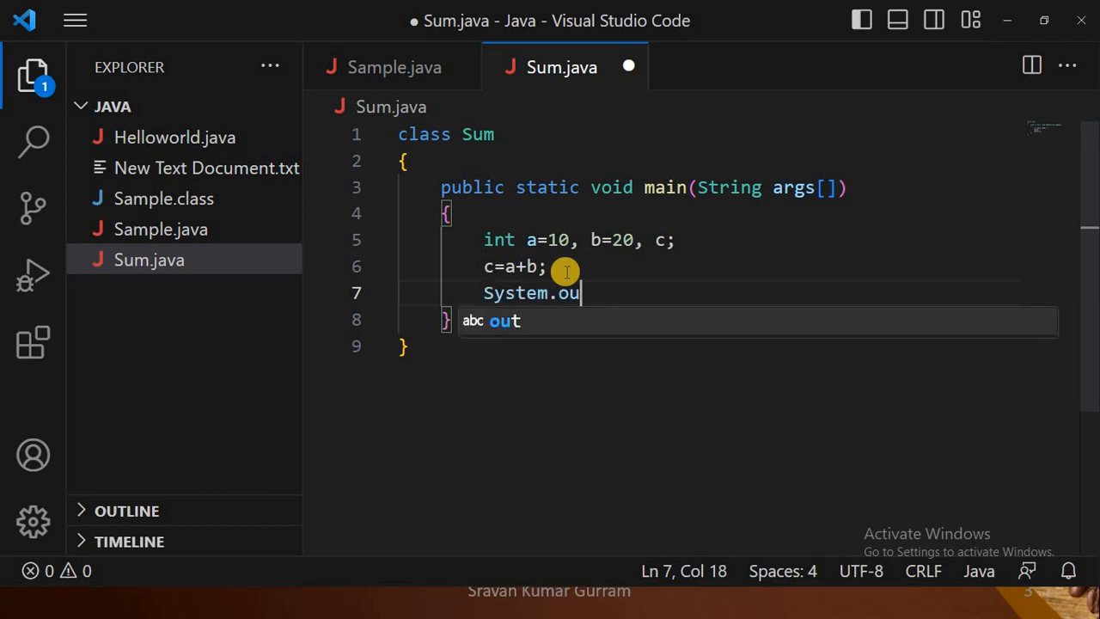
type("t.")
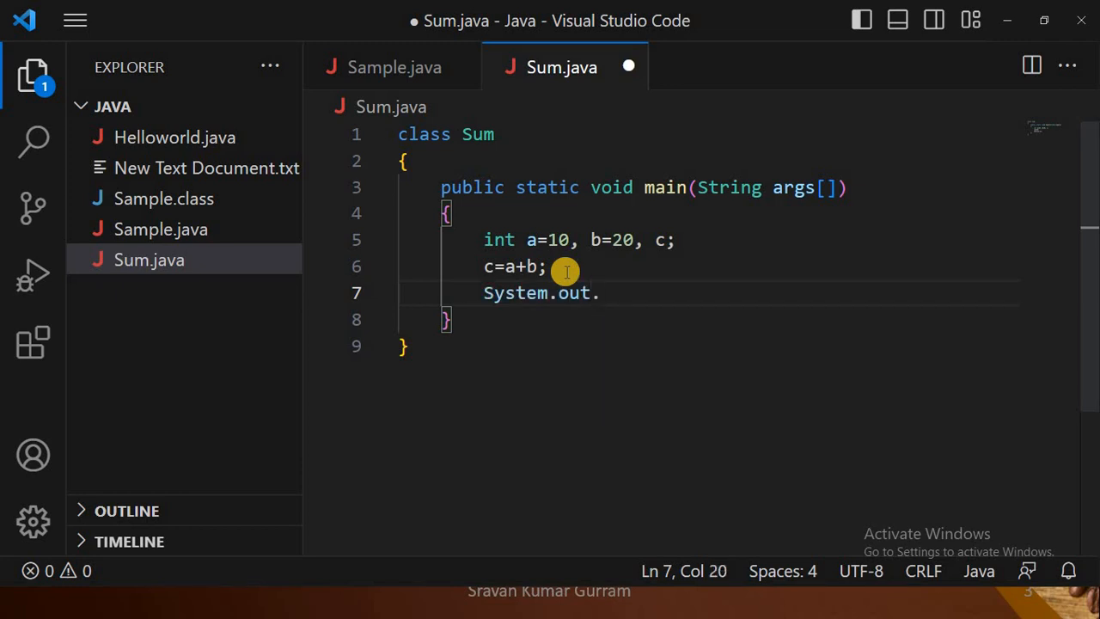
type("p")
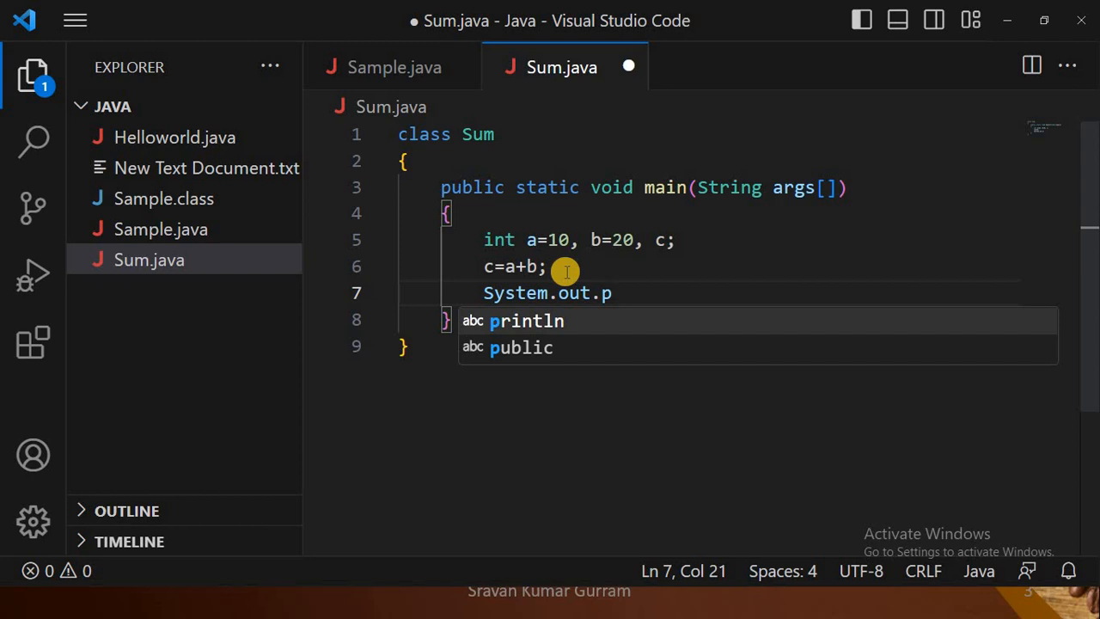
key("Tab")
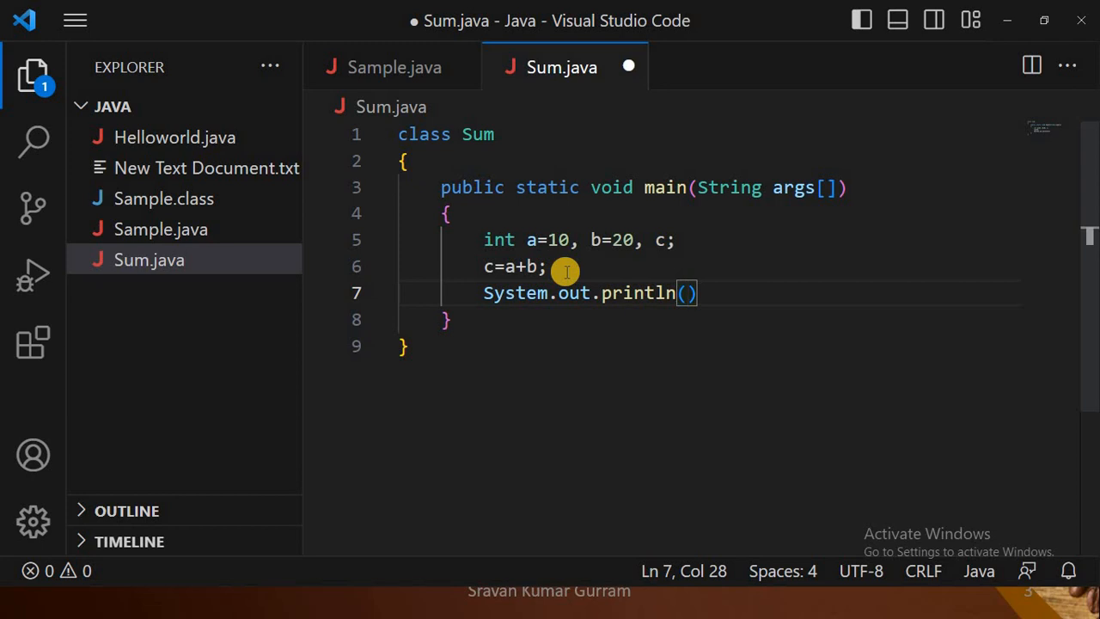
type("\"Sum of a and b is\" c")
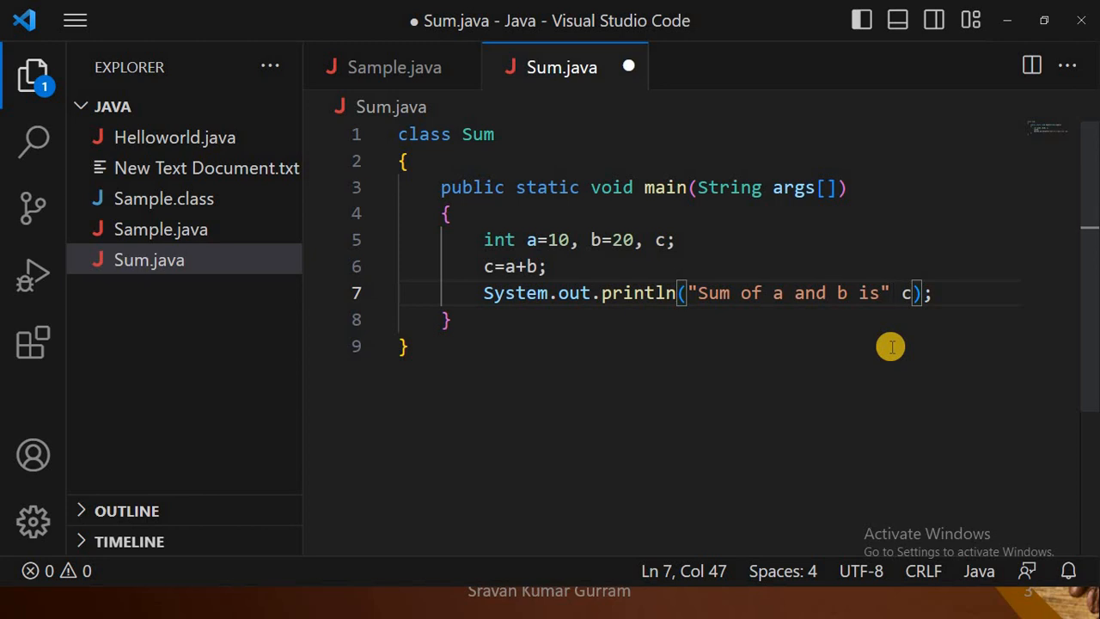
type("+")
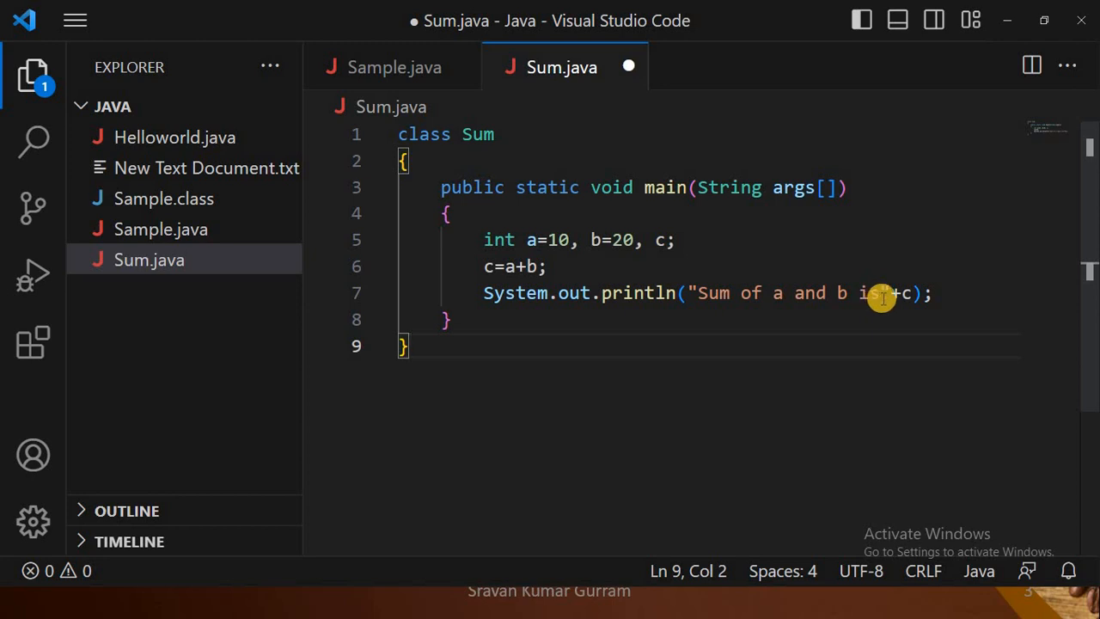
mouse_move(692, 288)
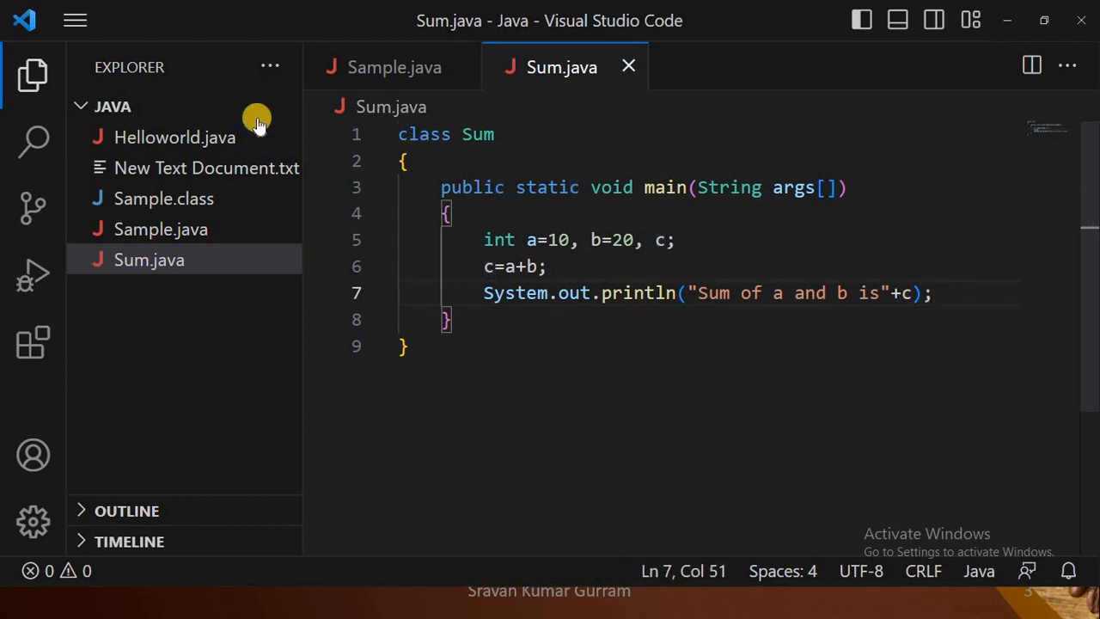
Compile the program with 'javac Sum.java' in a new terminal.
left_click(75, 19)
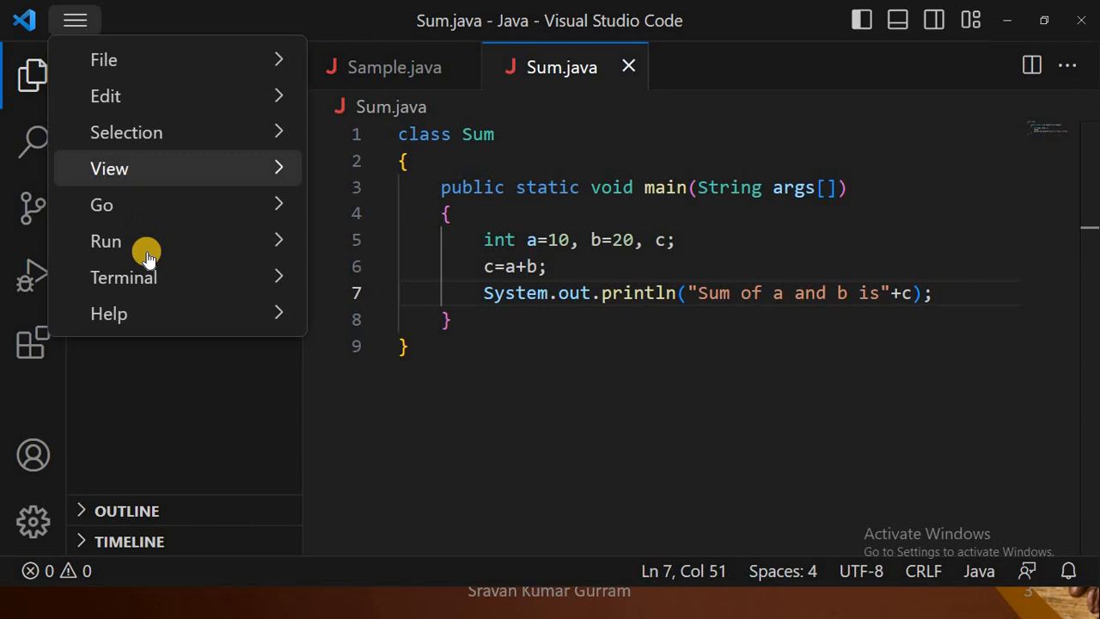
left_click(124, 277)
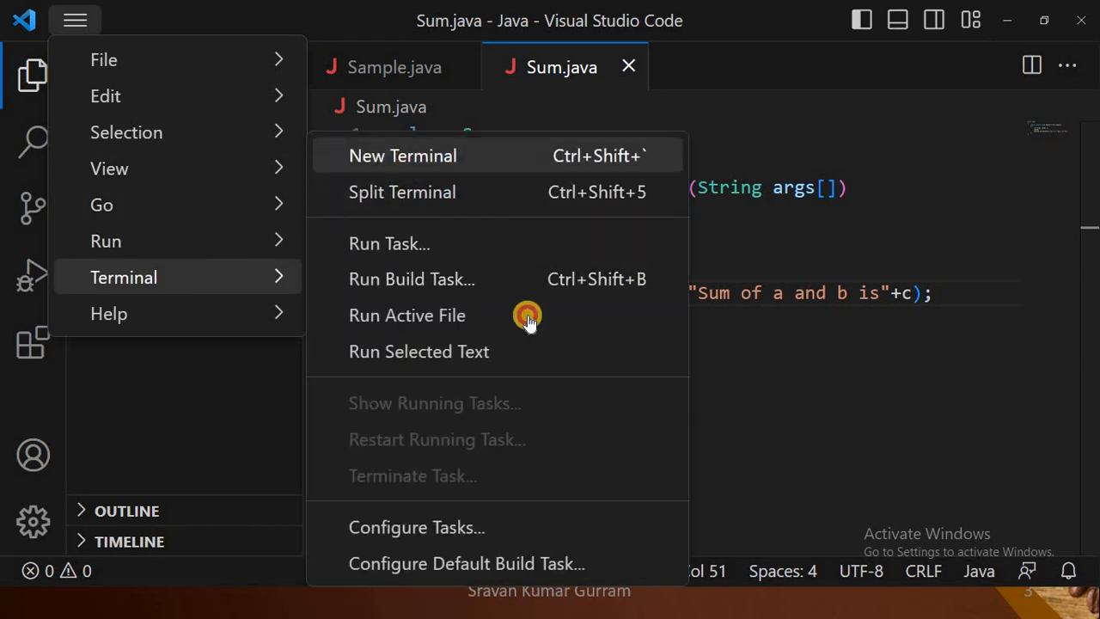
left_click(402, 155)
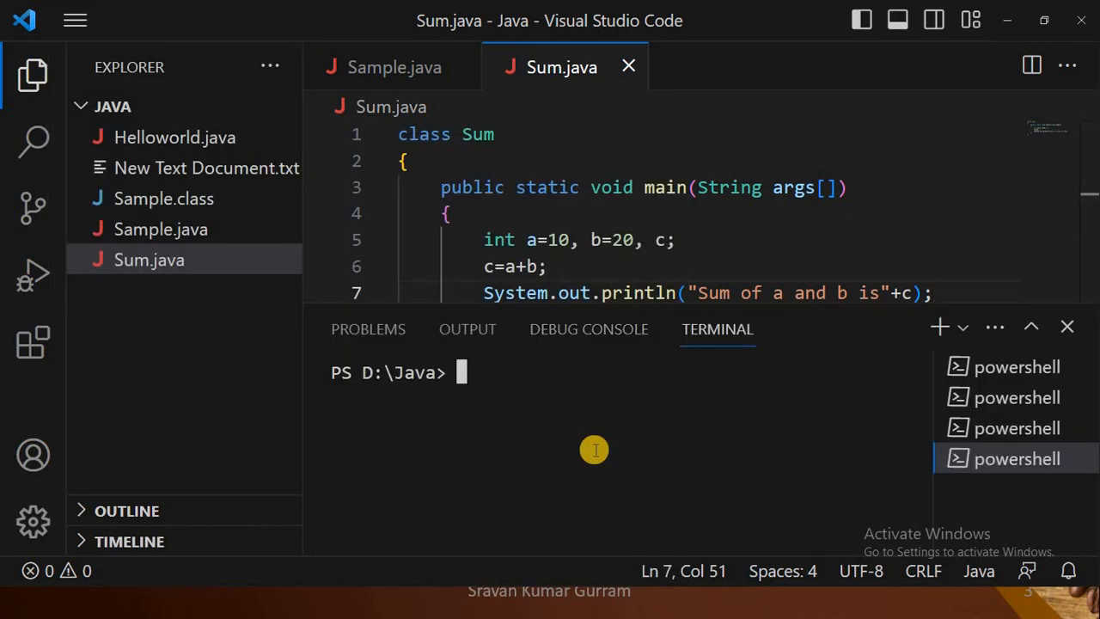
type("javac")
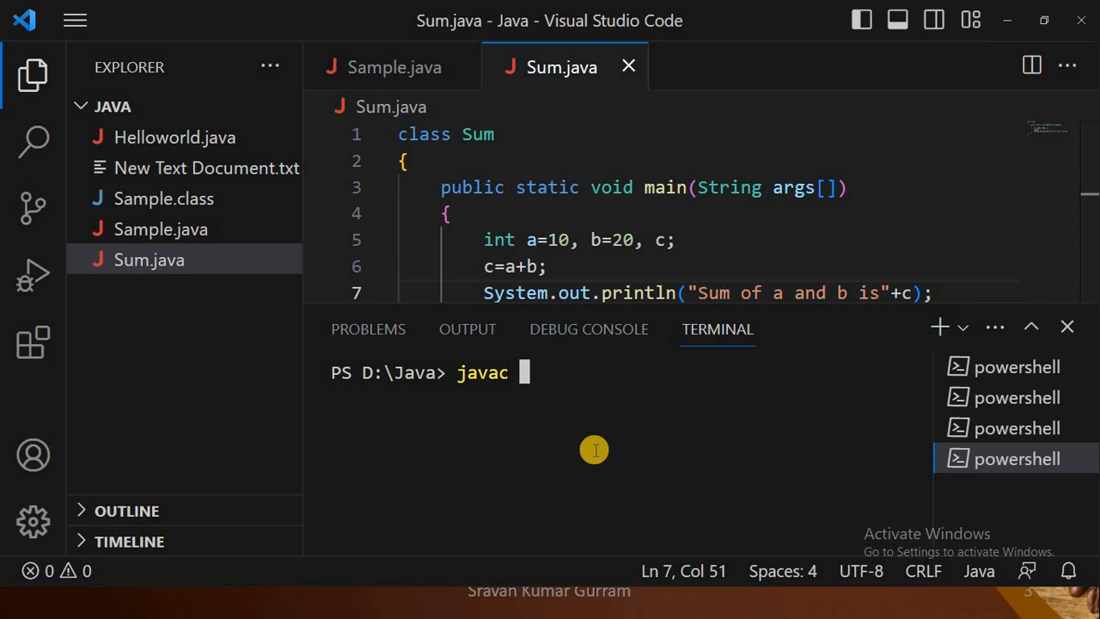
type("Sum")
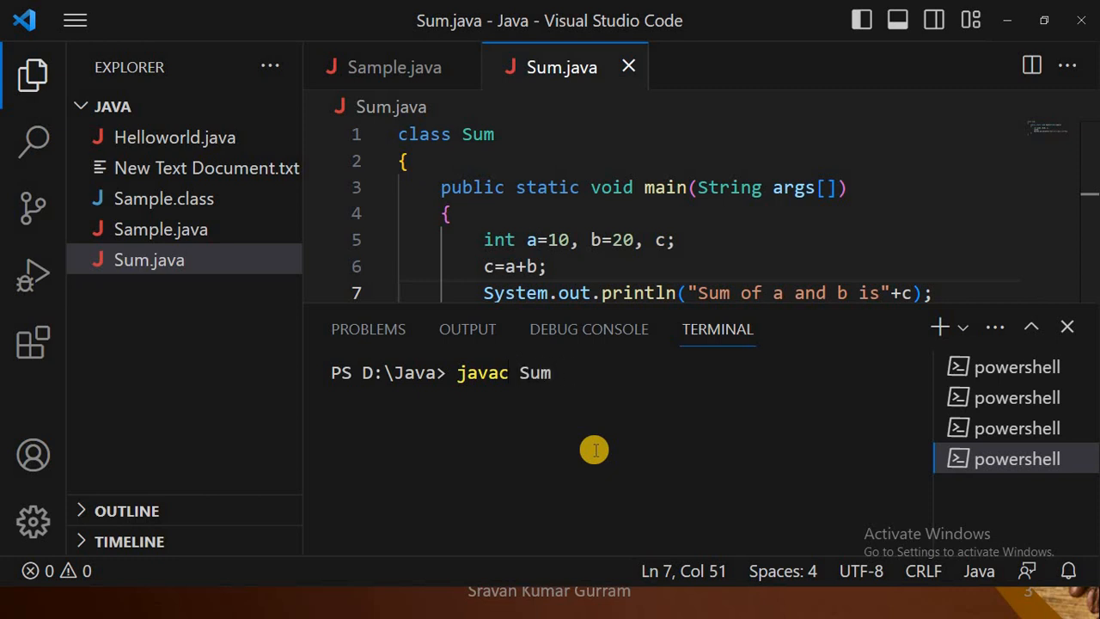
type(".java")
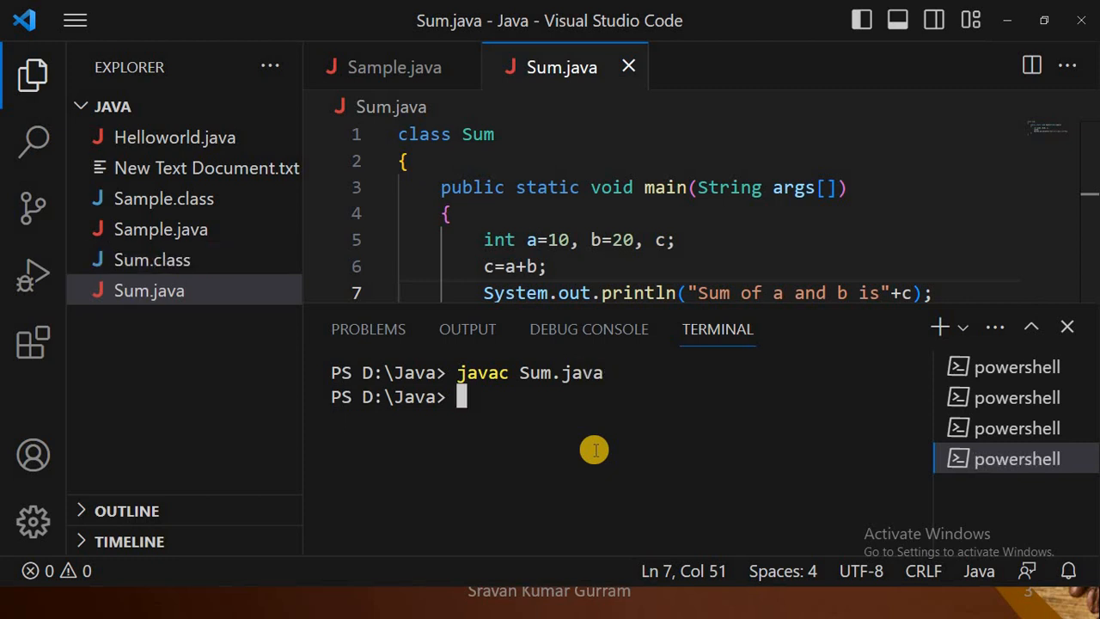
Run 'java Sum' printing 'Sum of a and b is30', then hide the terminal.
type("java")
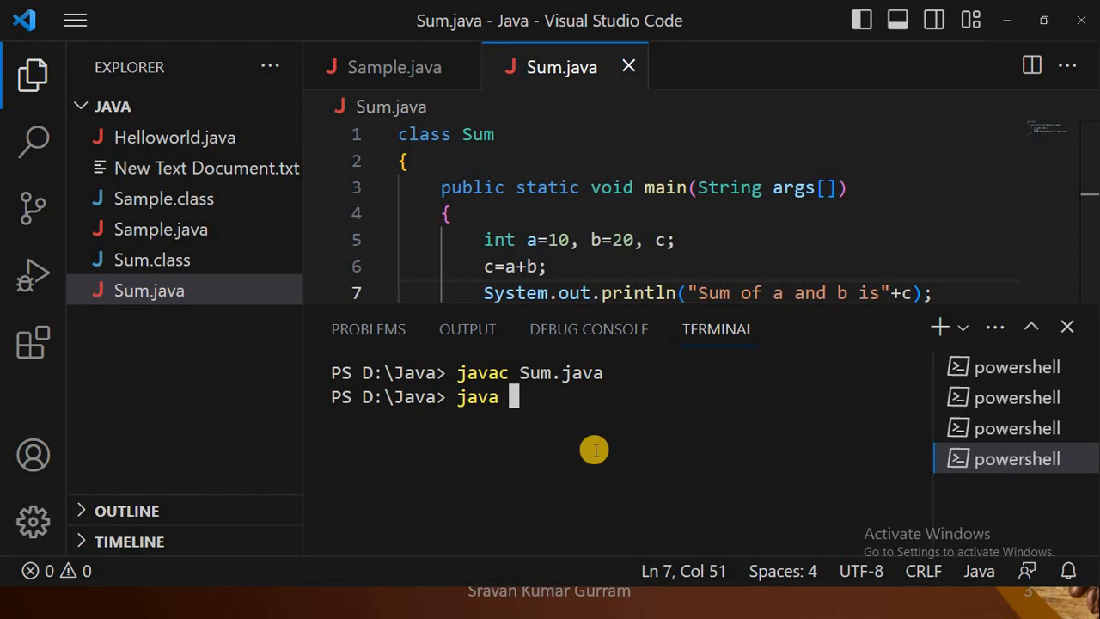
type("Sum")
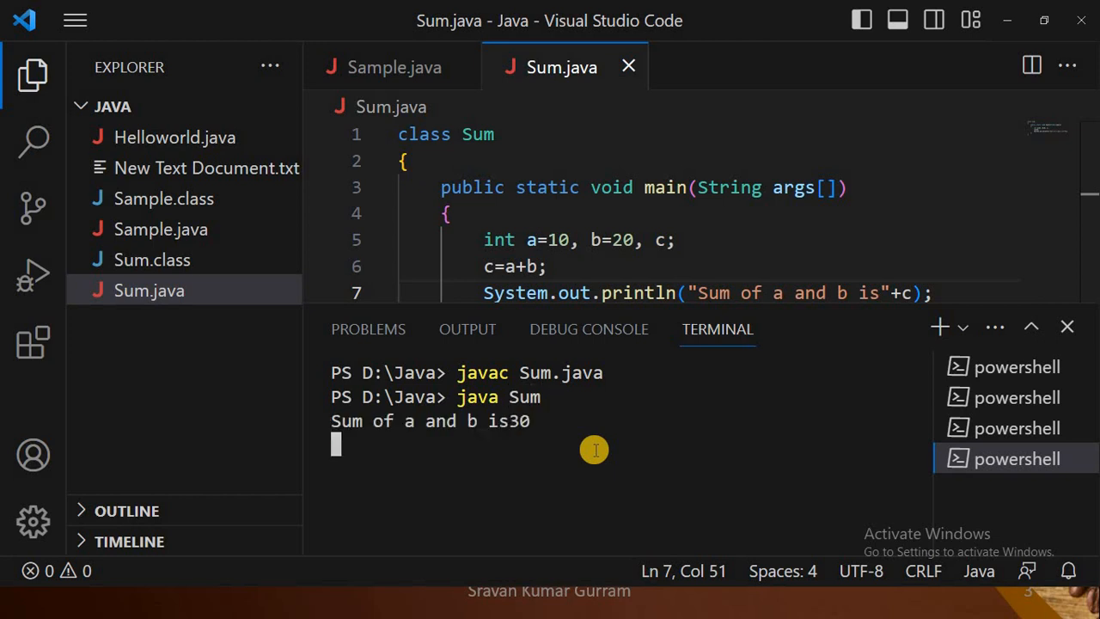
double_click(346, 420)
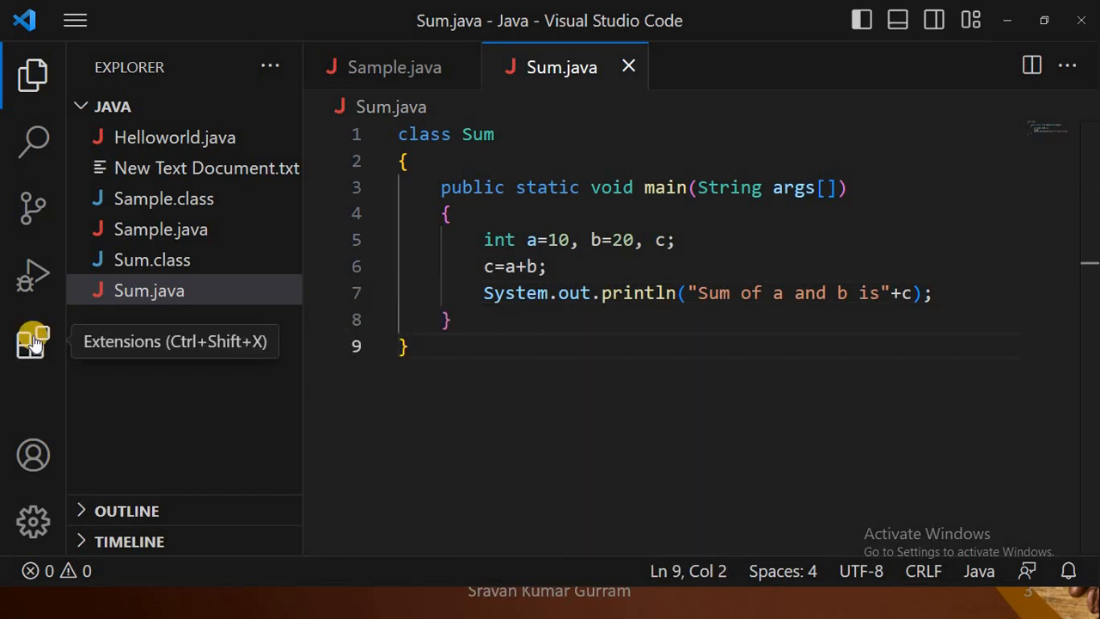
Show the Extensions panel, which lists no installed extensions.
left_click(33, 341)
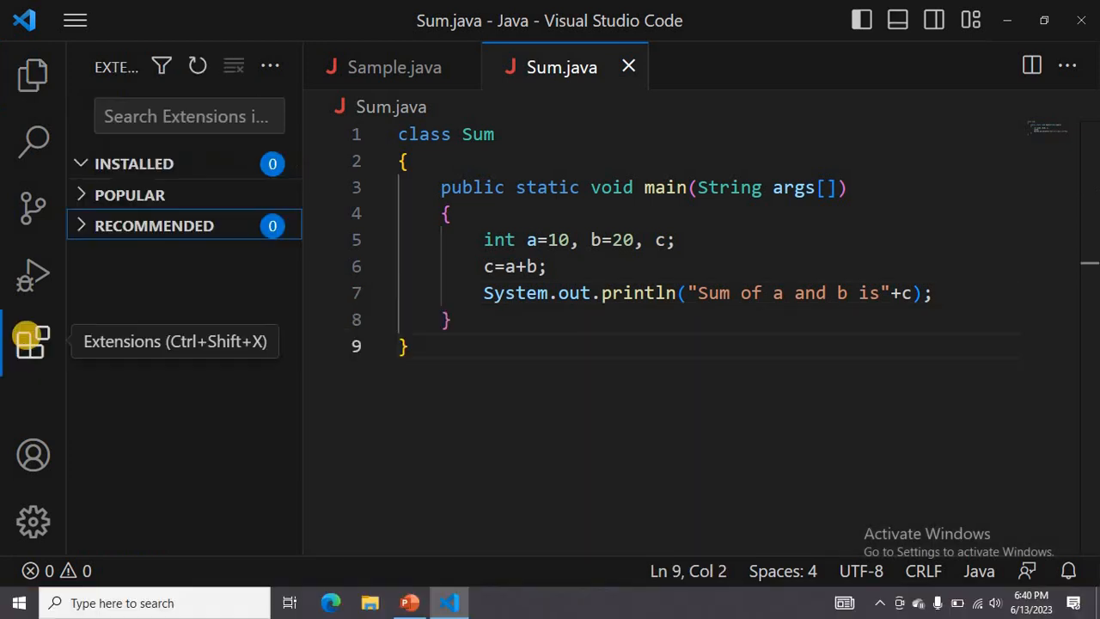
mouse_move(30, 342)
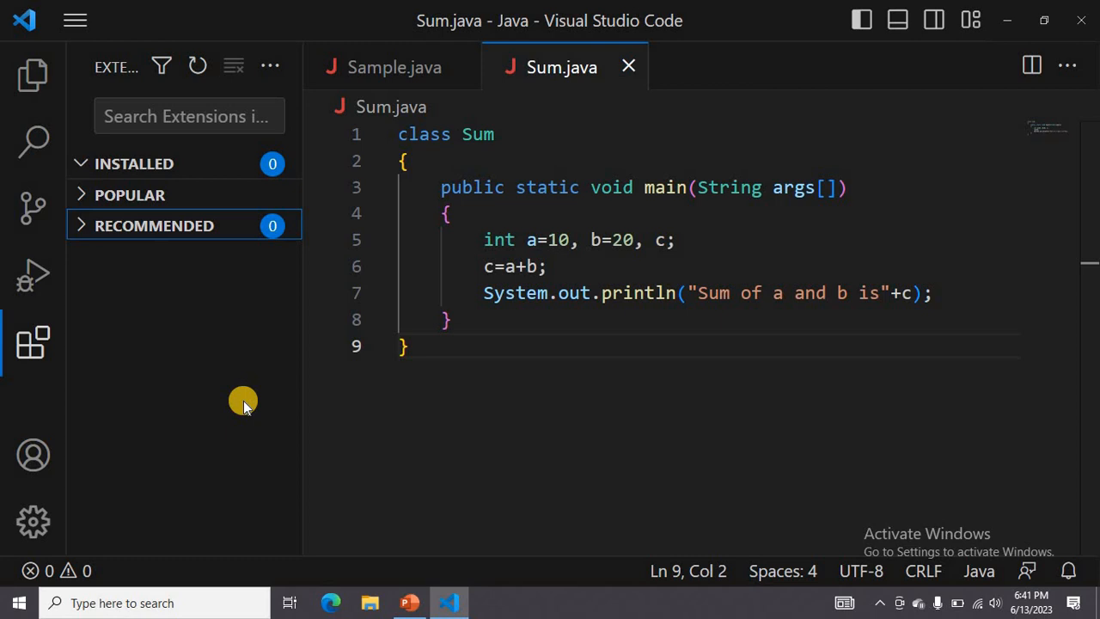
mouse_move(163, 189)
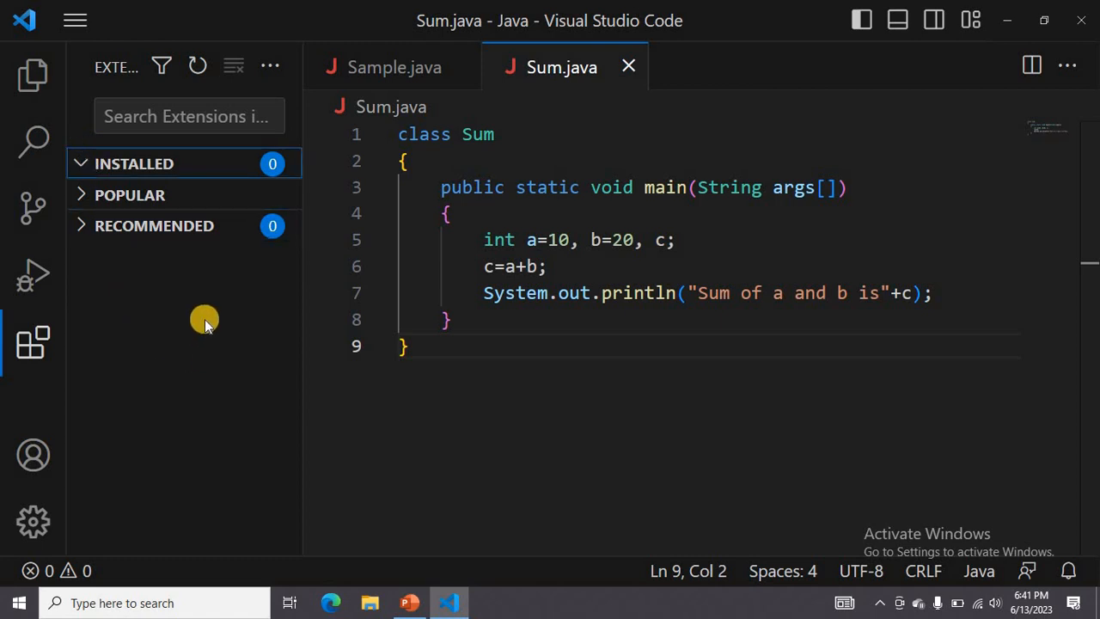
mouse_move(33, 75)
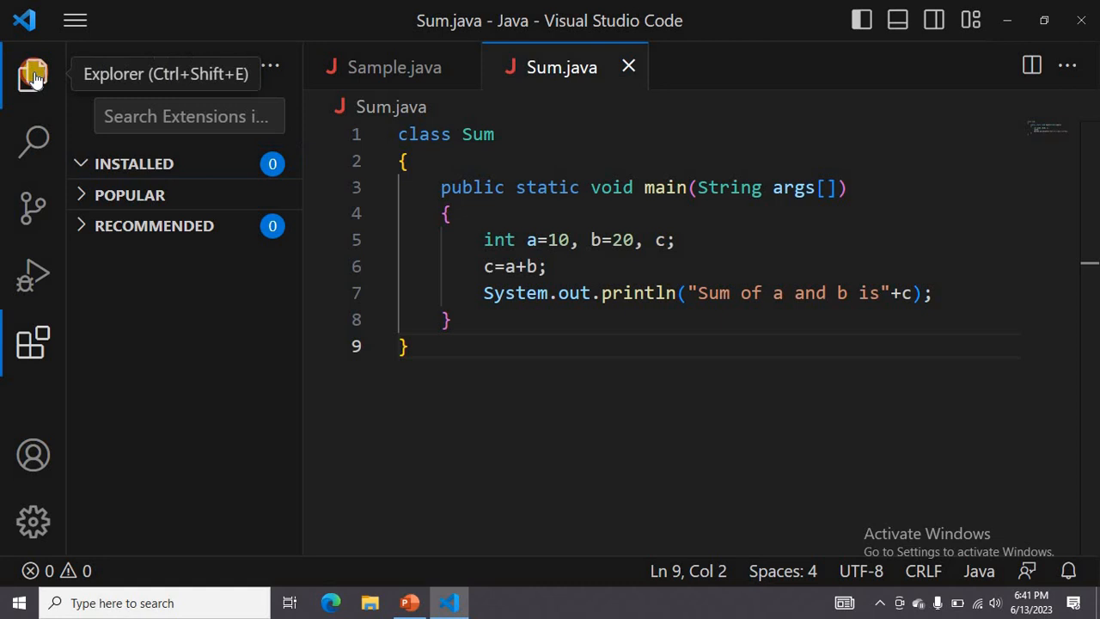
Create an empty First.py in the Java folder from the Explorer and open it.
left_click(33, 75)
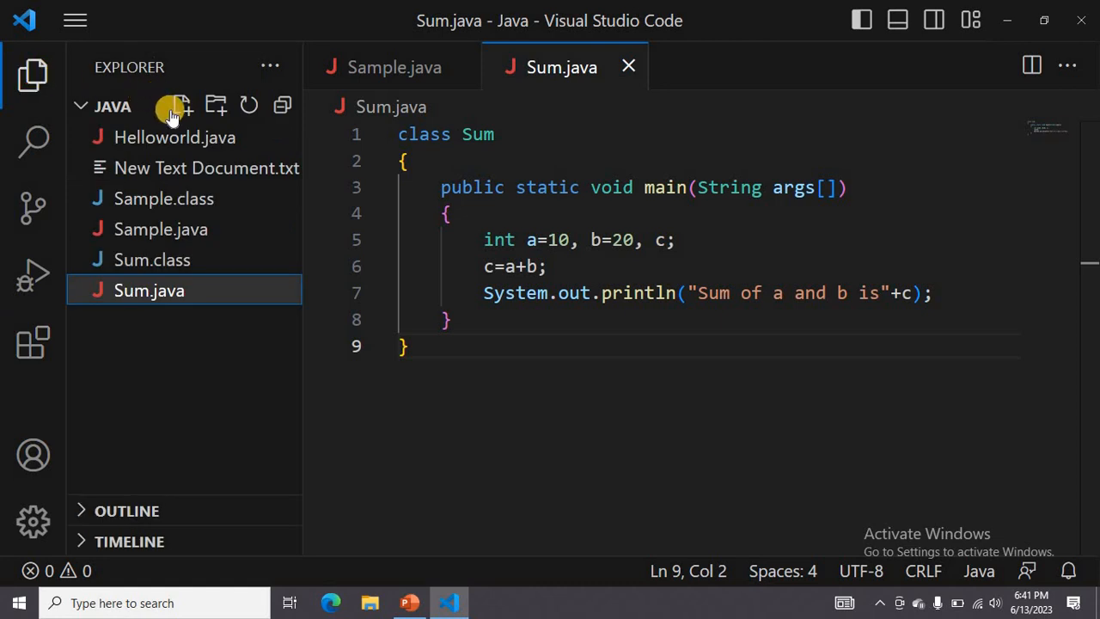
left_click(181, 105)
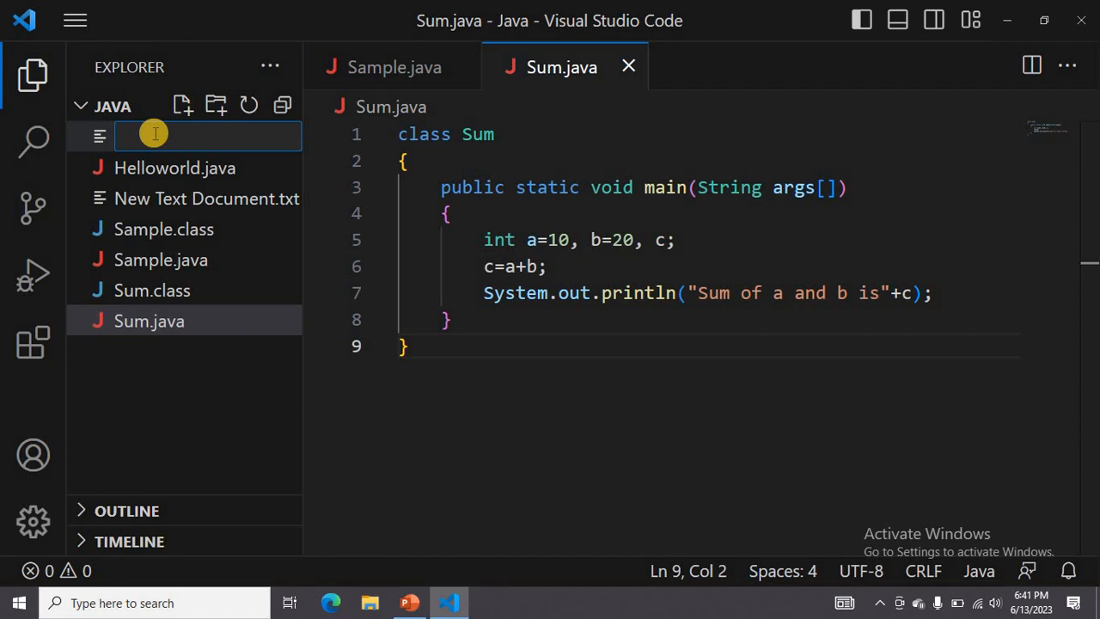
type("First.py")
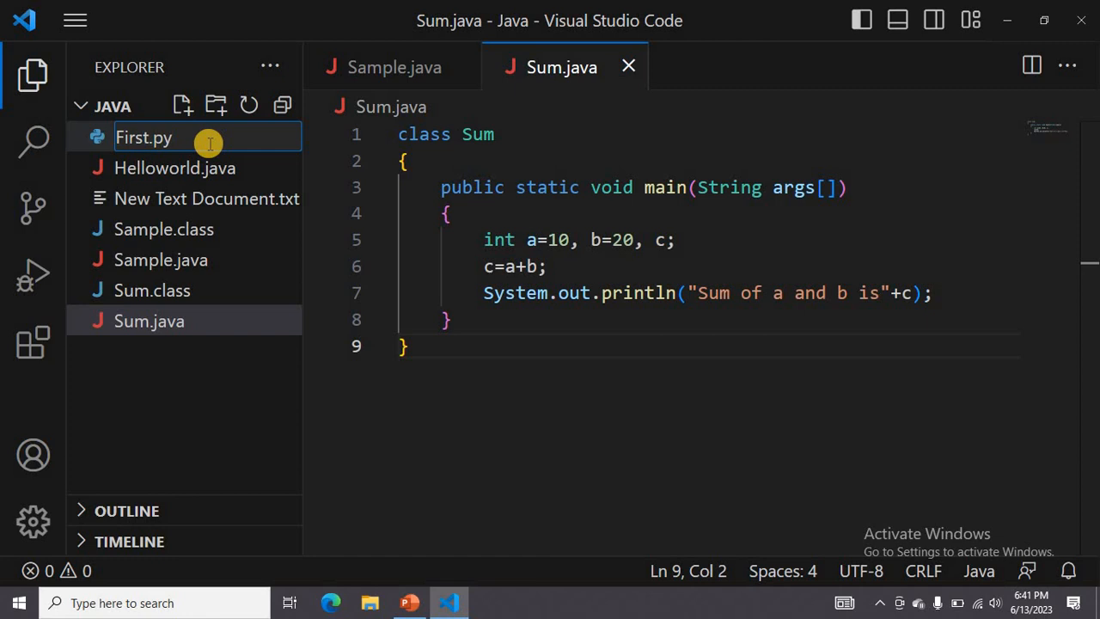
mouse_move(206, 142)
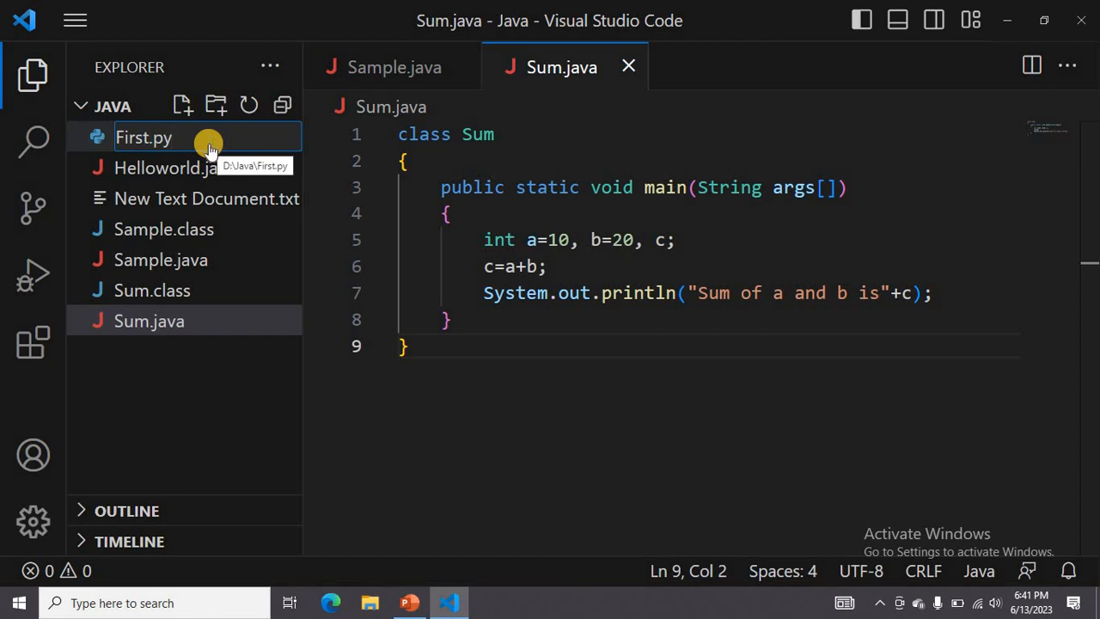
double_click(144, 137)
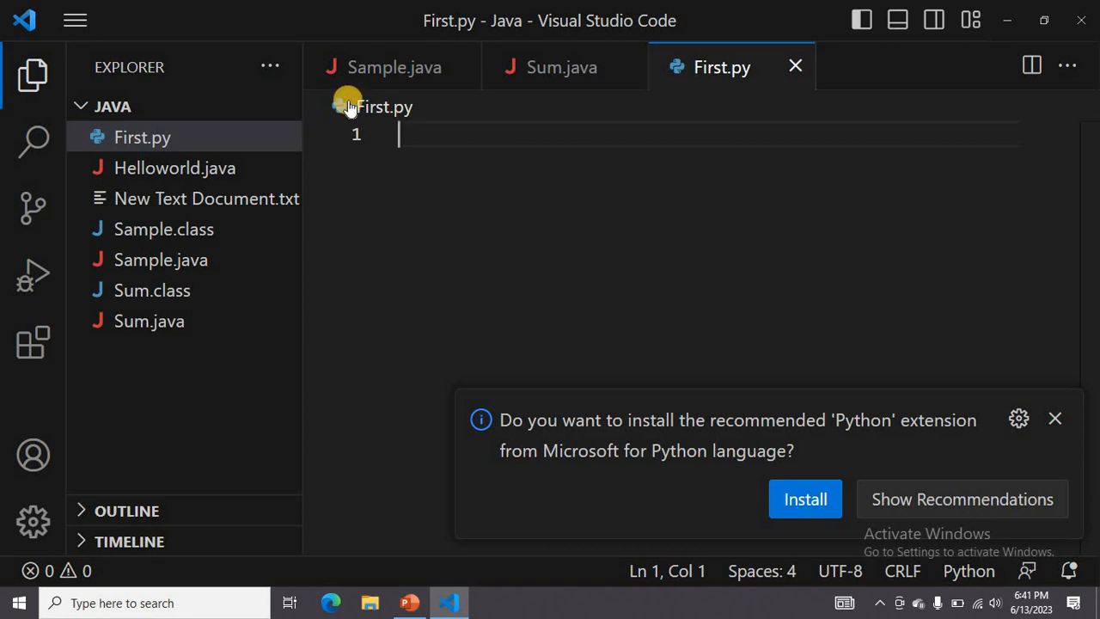
mouse_move(411, 139)
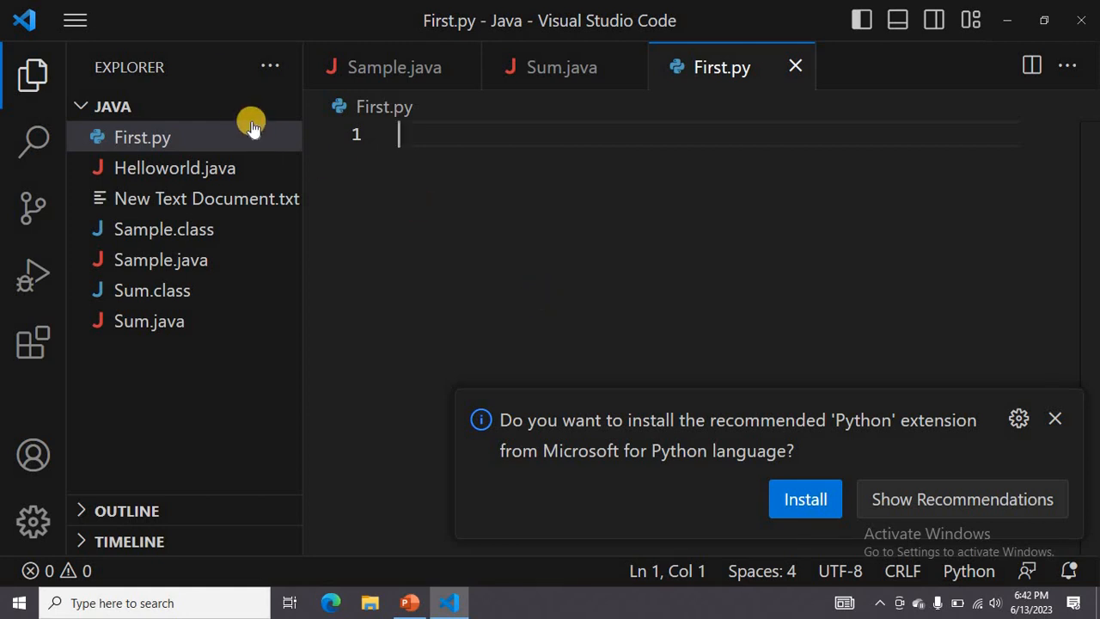
mouse_move(461, 280)
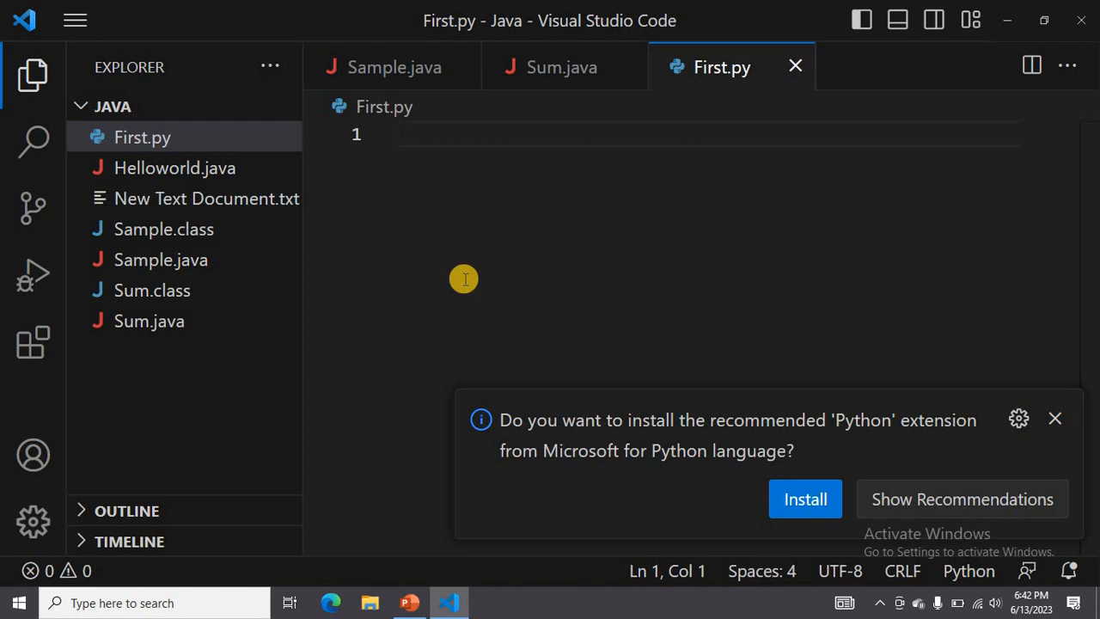
mouse_move(576, 440)
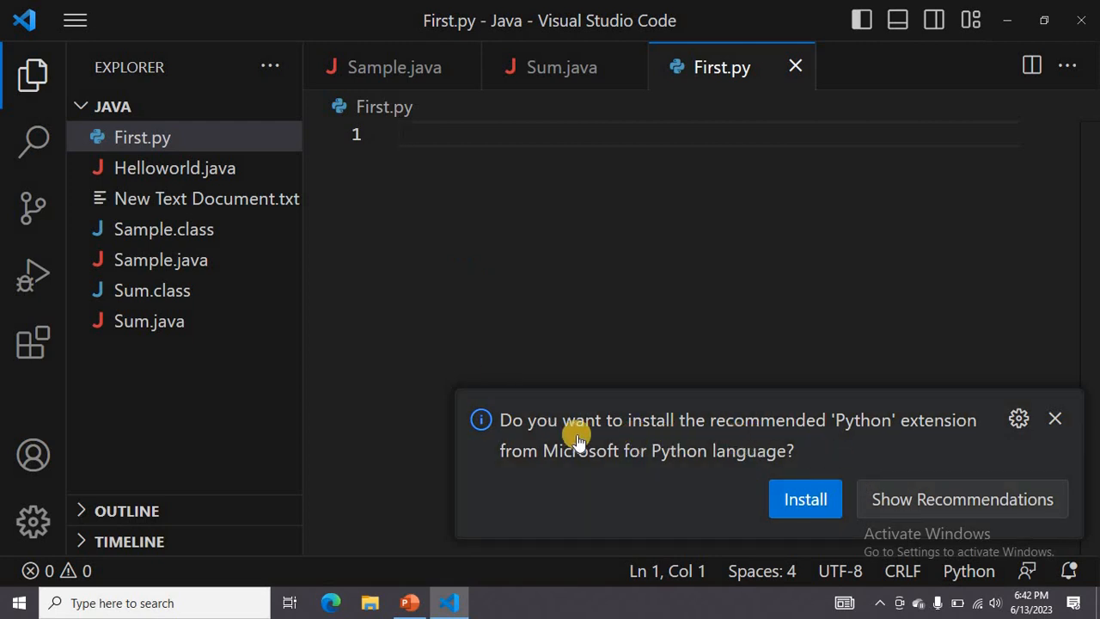
mouse_move(842, 445)
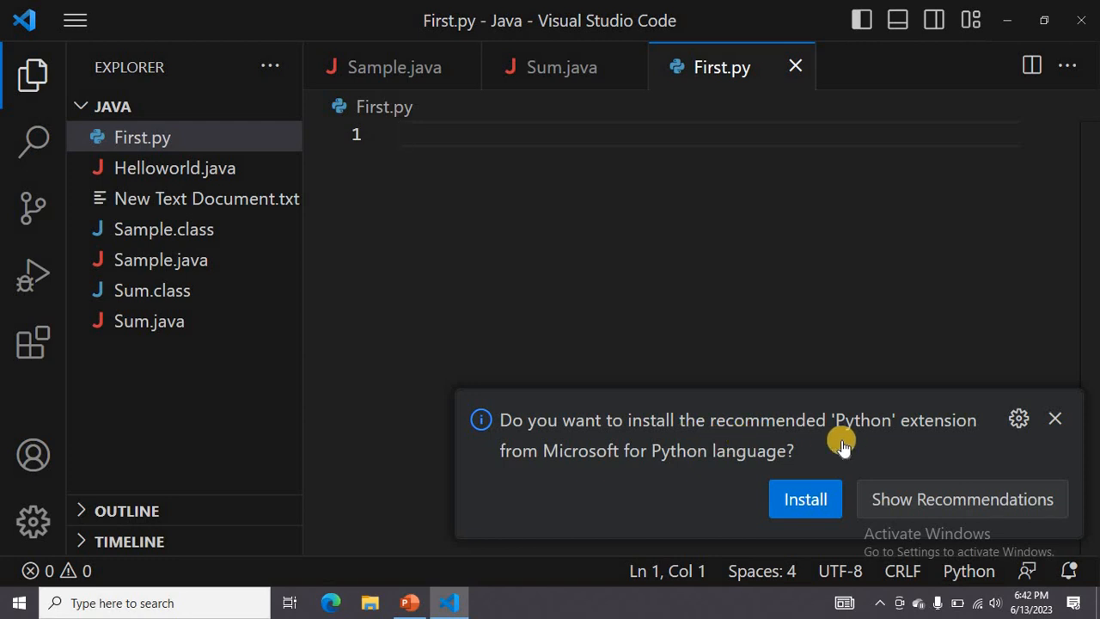
mouse_move(529, 430)
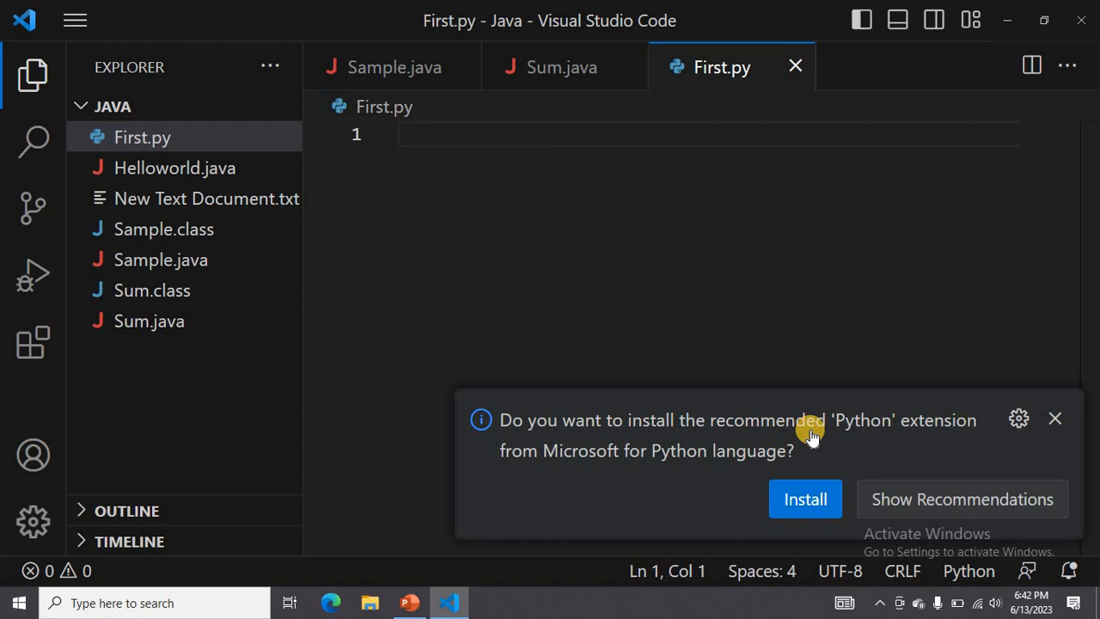
mouse_move(614, 453)
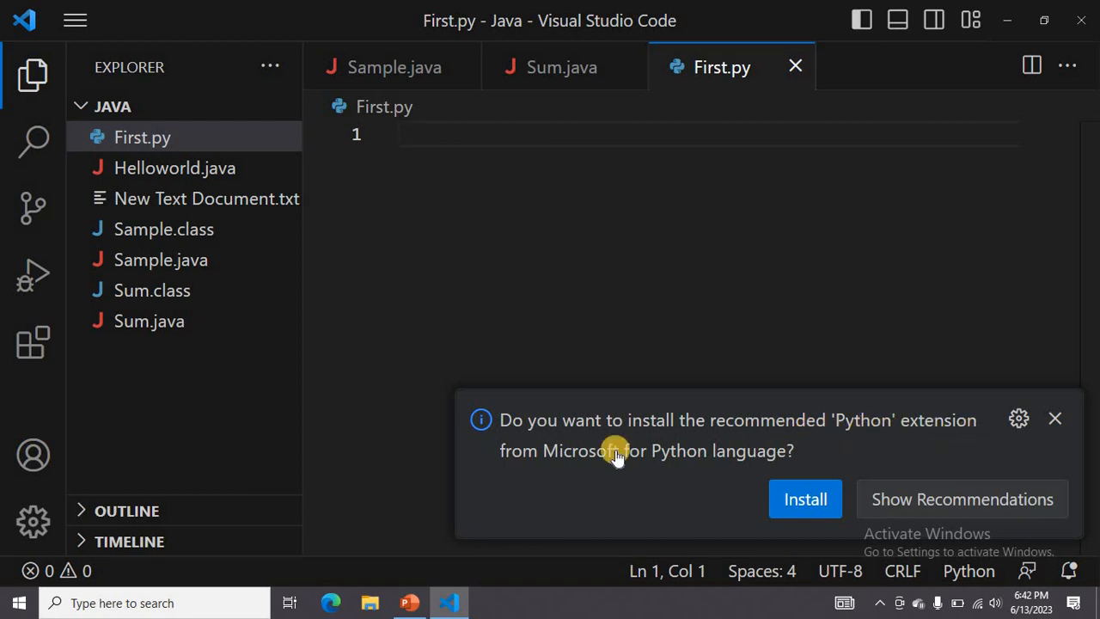
mouse_move(787, 469)
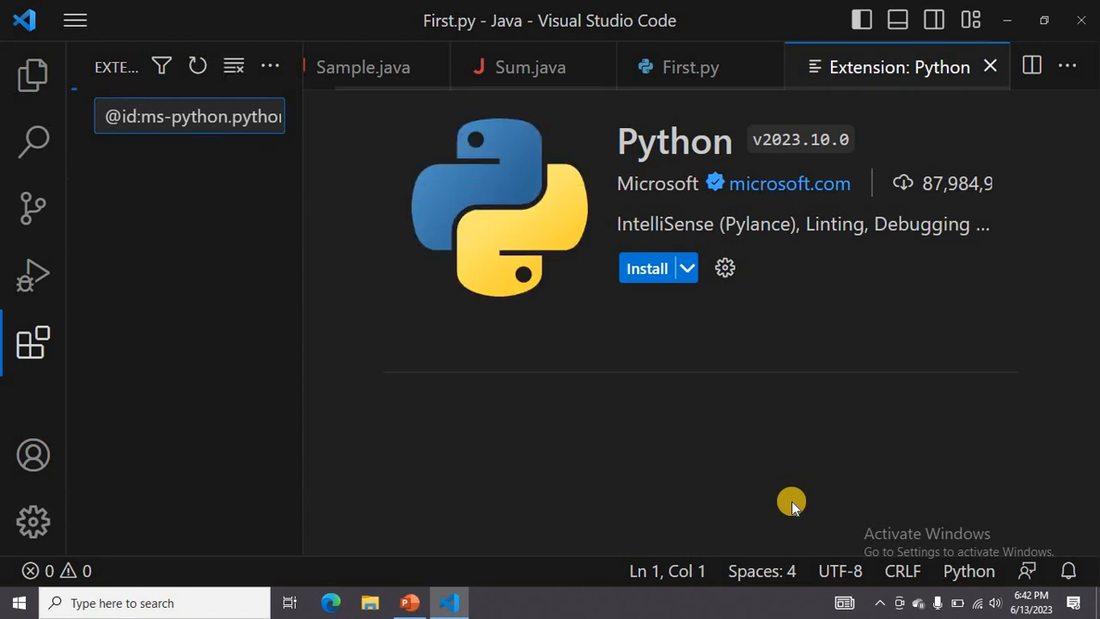
Install Microsoft's Python extension and review its description and categories.
left_click(647, 267)
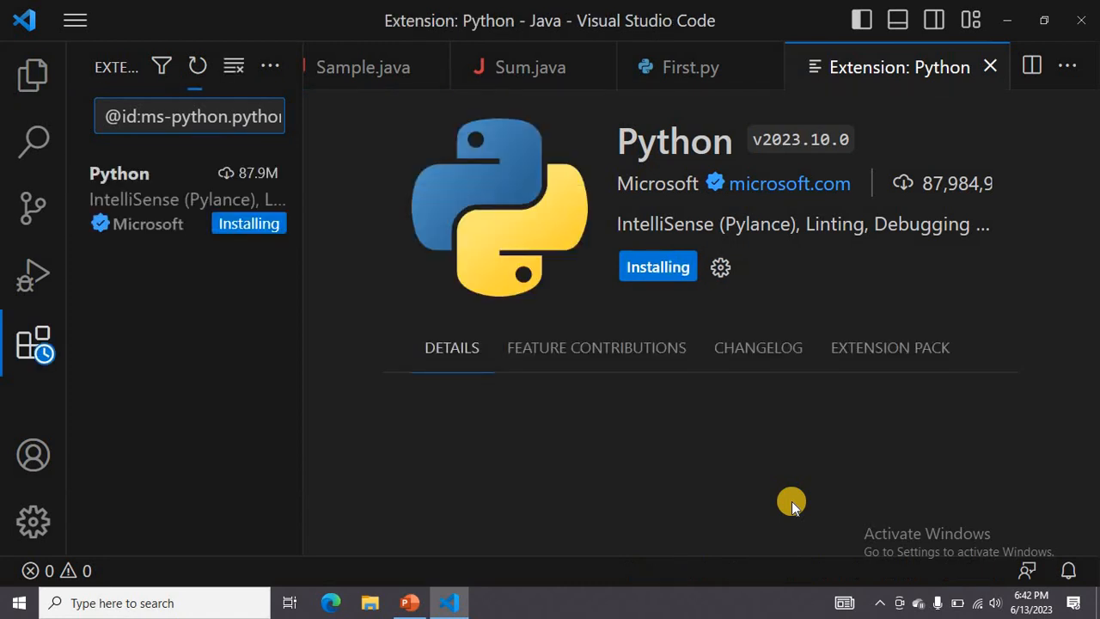
scroll("down", 3)
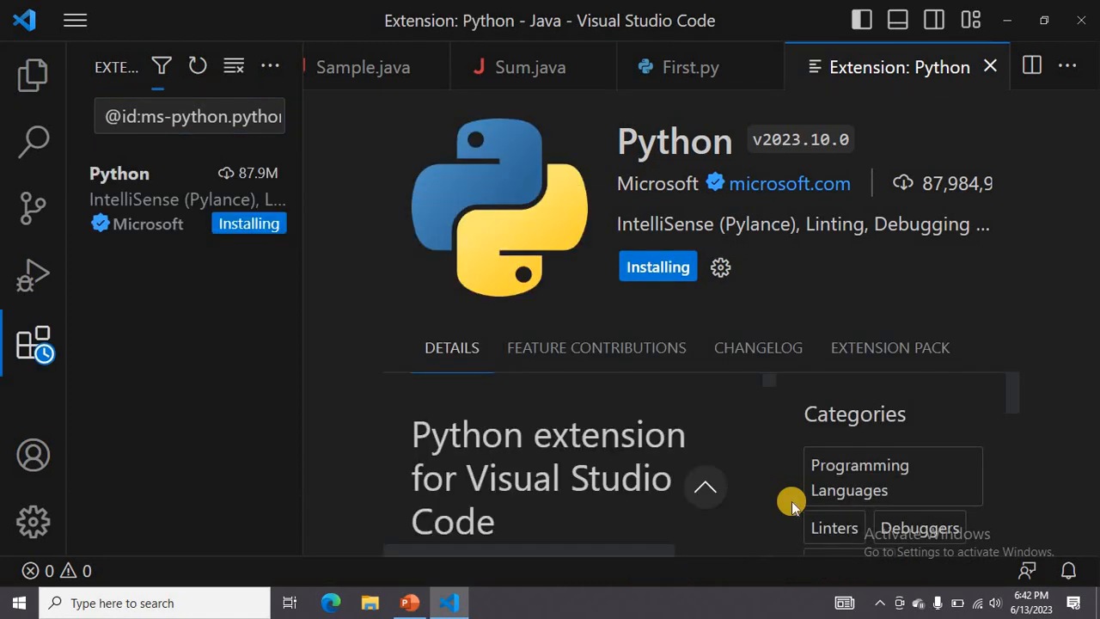